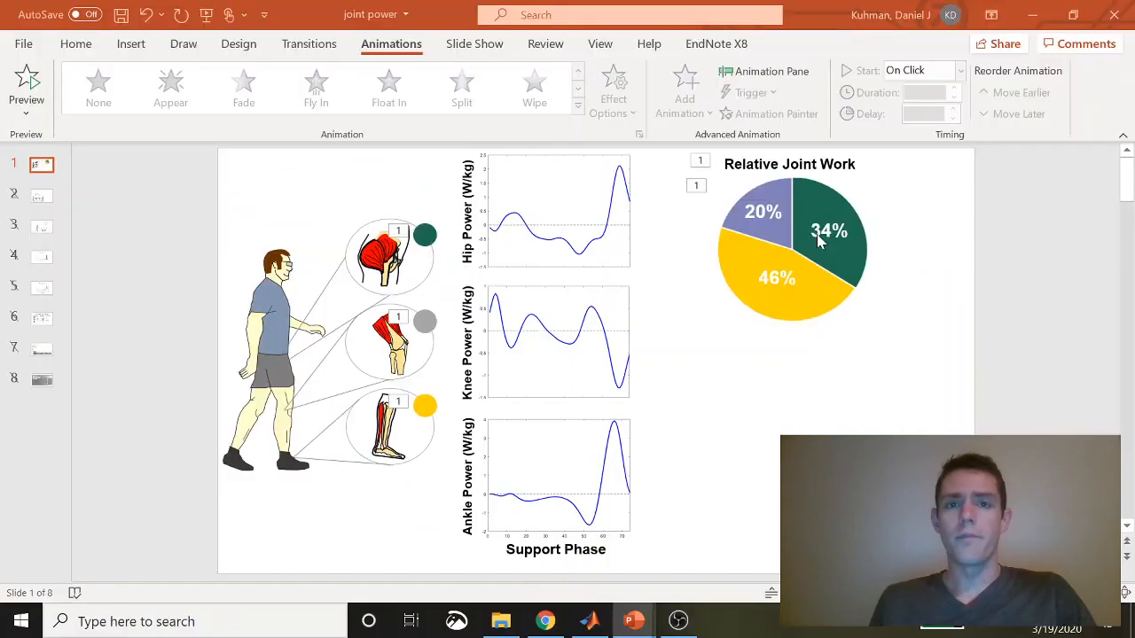
Switch from the PowerPoint joint power slide to a new, empty MATLAB script.
{"action": "left_click", "coordinate": [589, 621]}
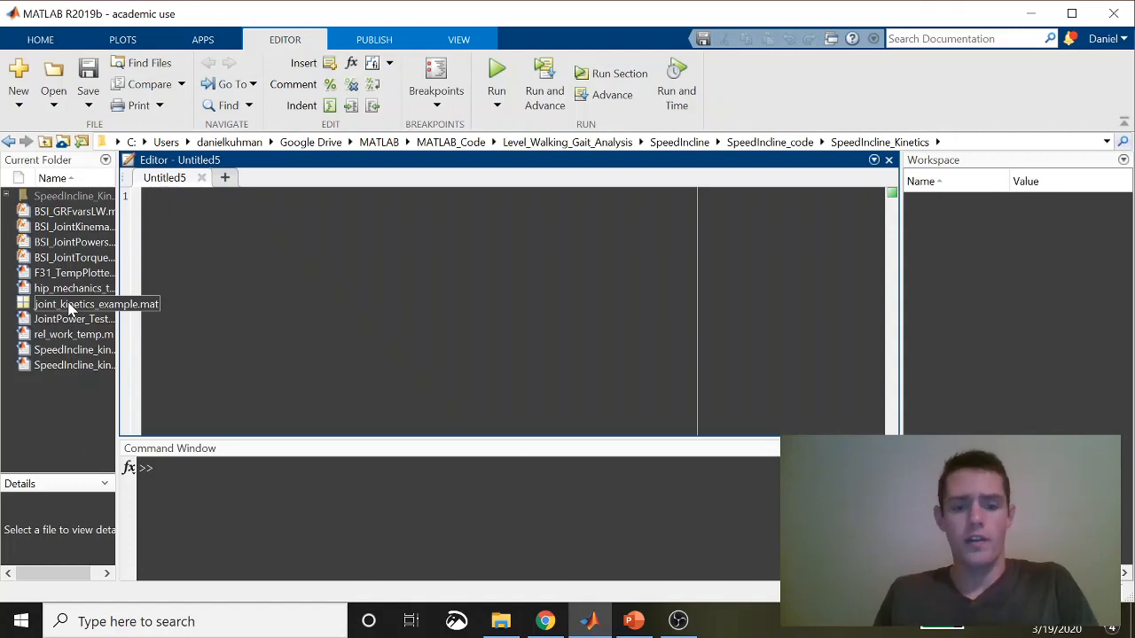
Write clear all; clc and load('joint_kinetics_example.mat'), then run the load line.
{"action": "type", "text": "clear all;"}
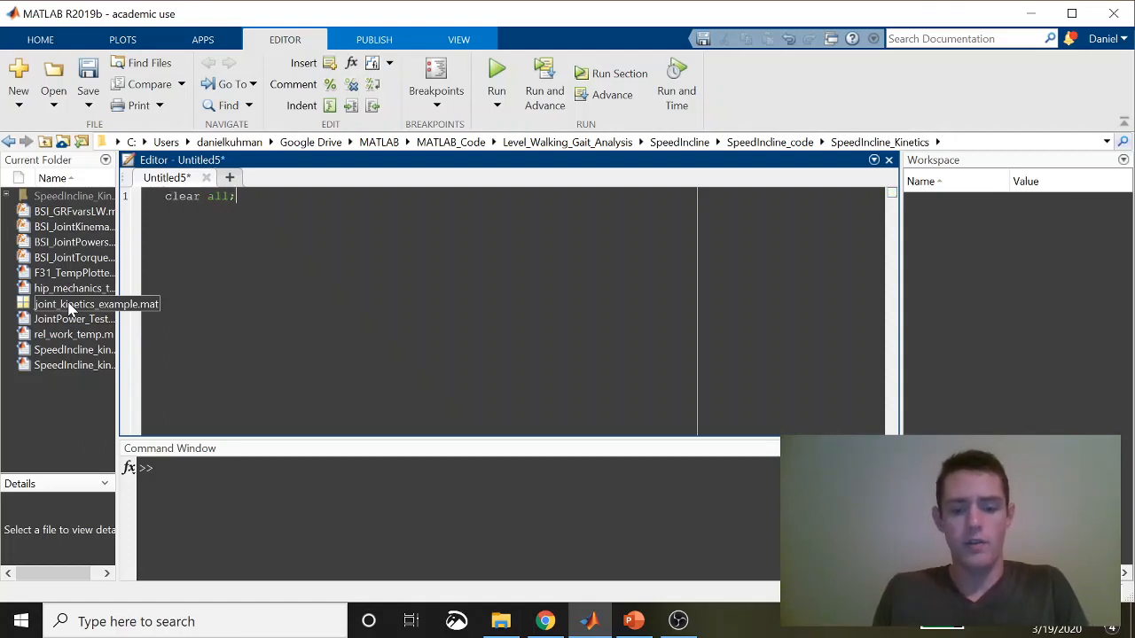
{"action": "type", "text": "clc"}
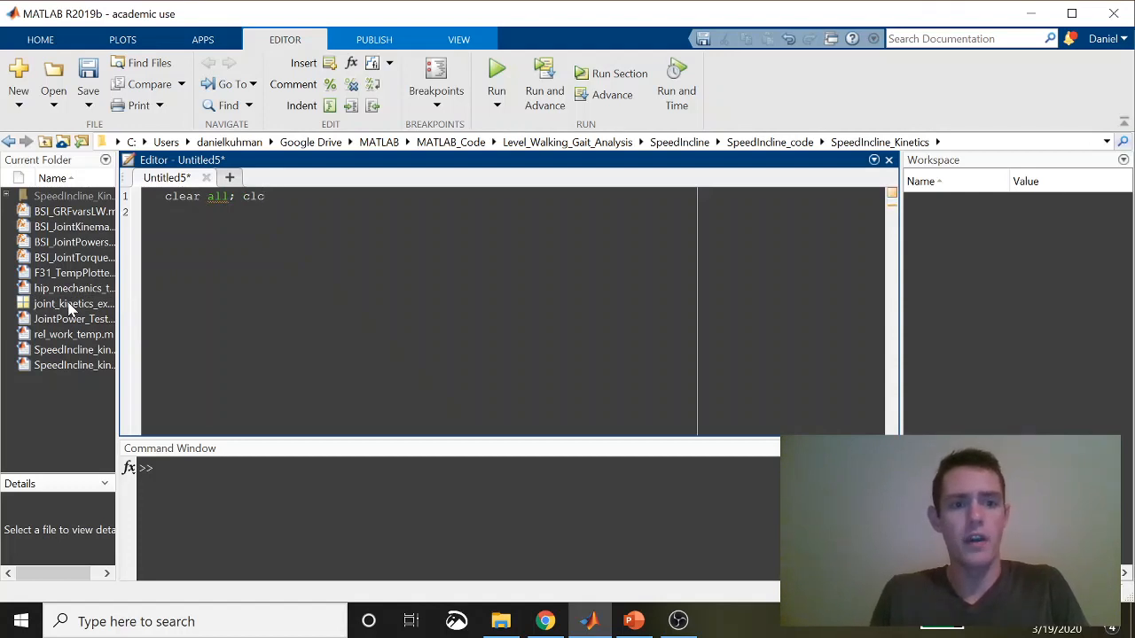
{"action": "type", "text": "loa"}
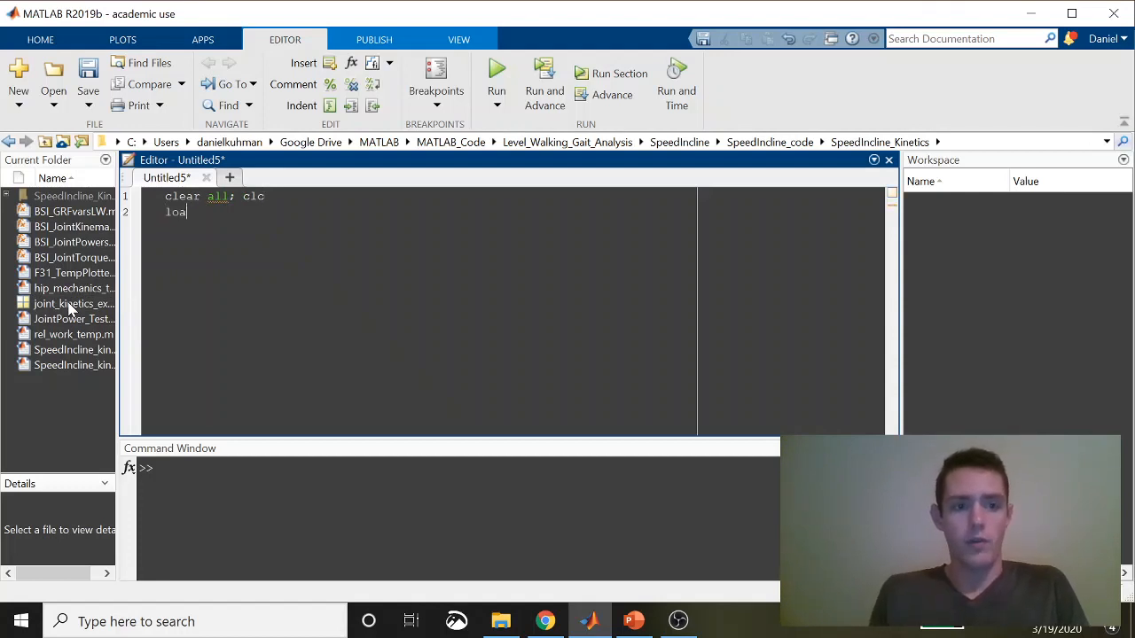
{"action": "type", "text": "d('"}
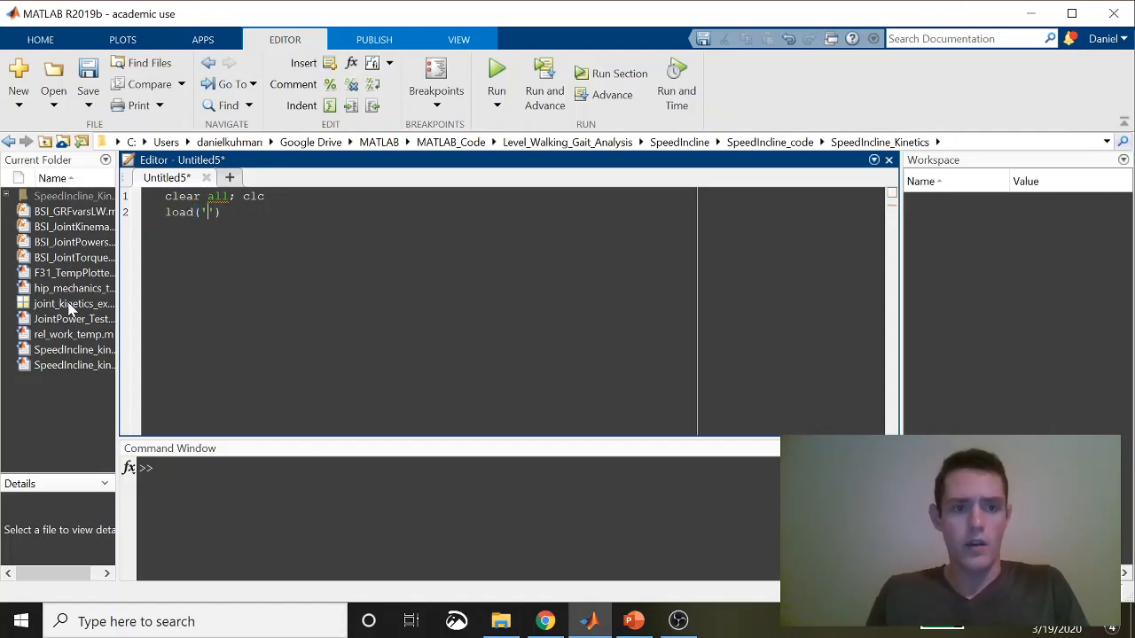
{"action": "type", "text": "joint_kine"}
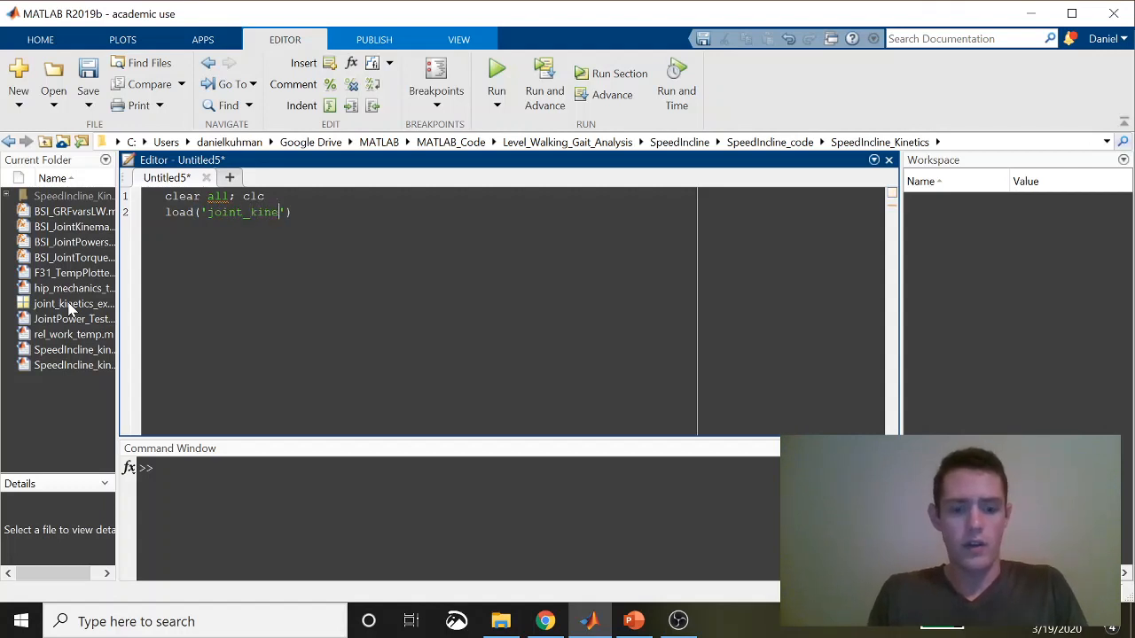
{"action": "type", "text": "tics_example.mat"}
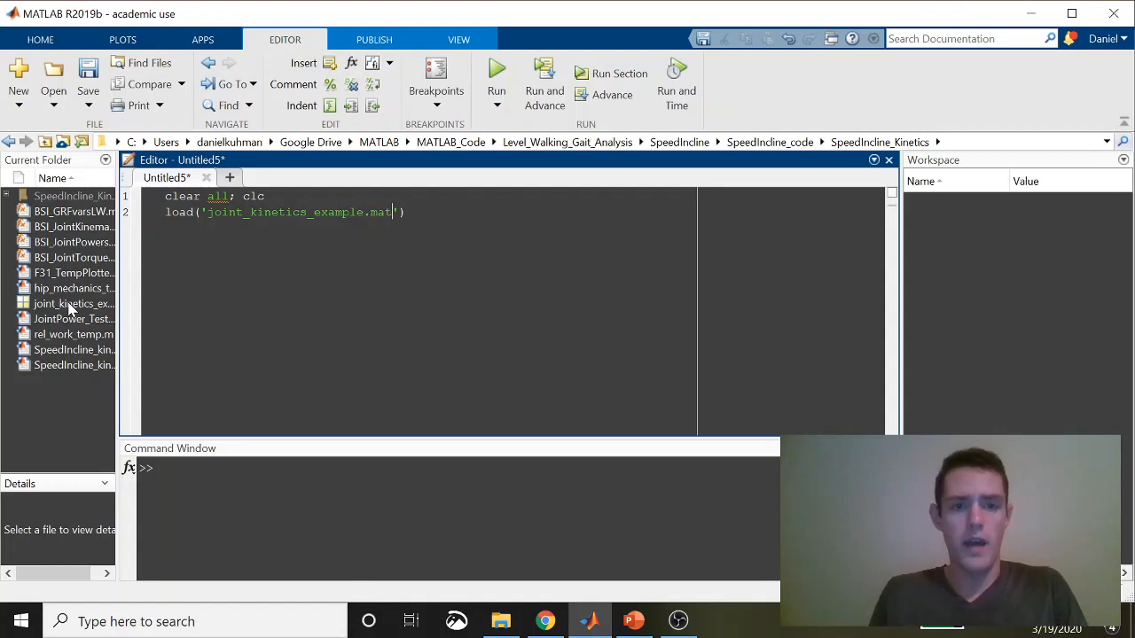
{"action": "triple_click", "coordinate": [284, 212]}
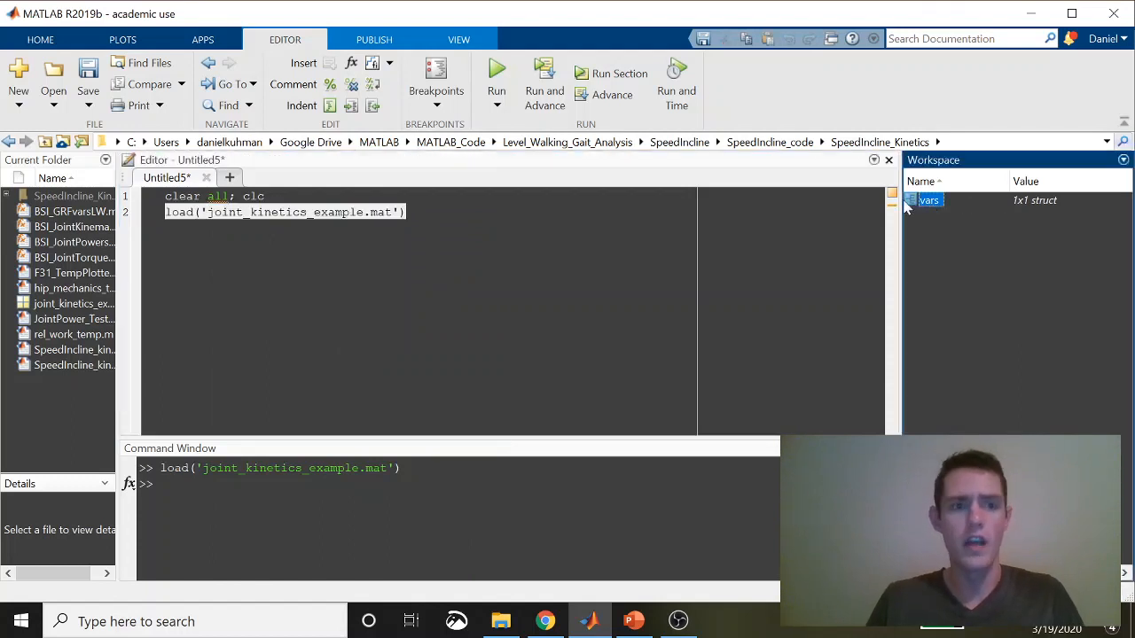
{"action": "double_click", "coordinate": [928, 200]}
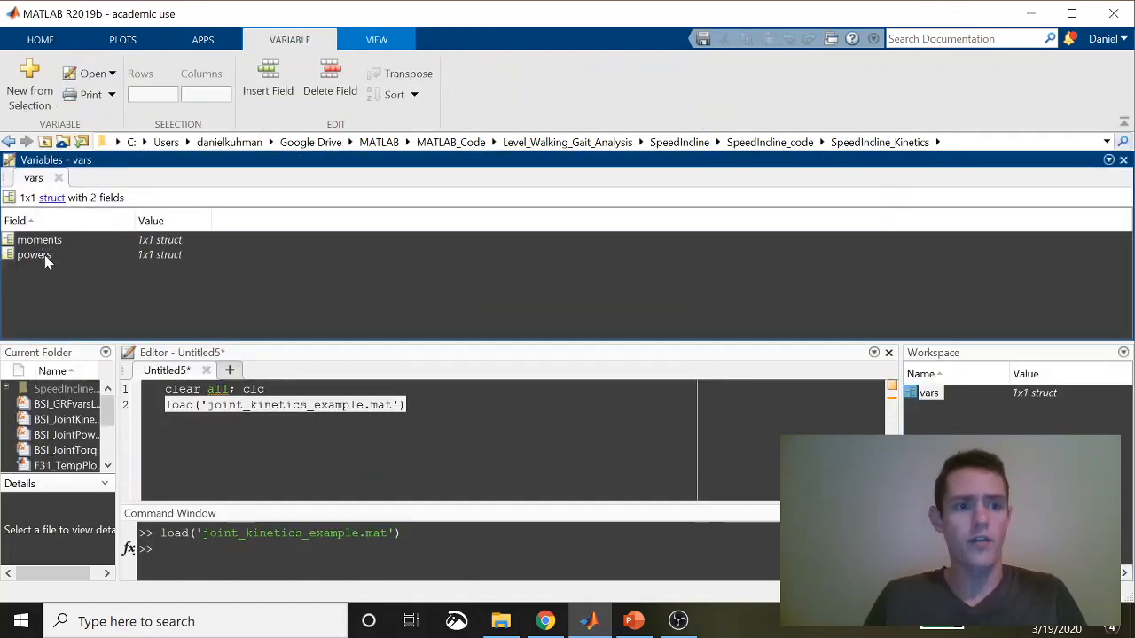
{"action": "left_click", "coordinate": [34, 255]}
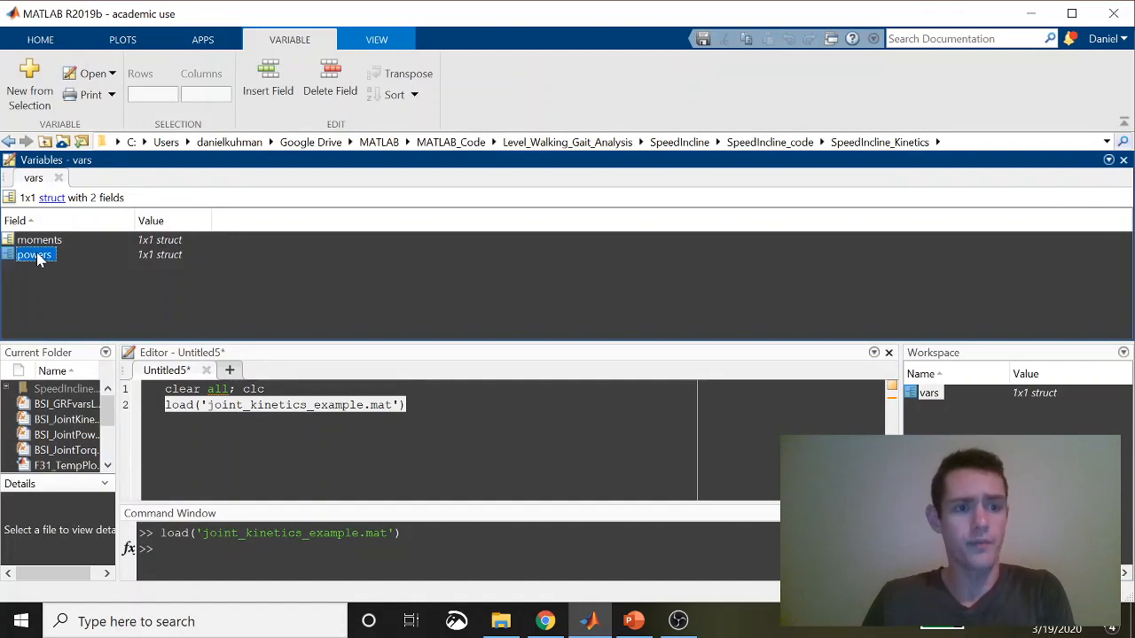
{"action": "double_click", "coordinate": [34, 255]}
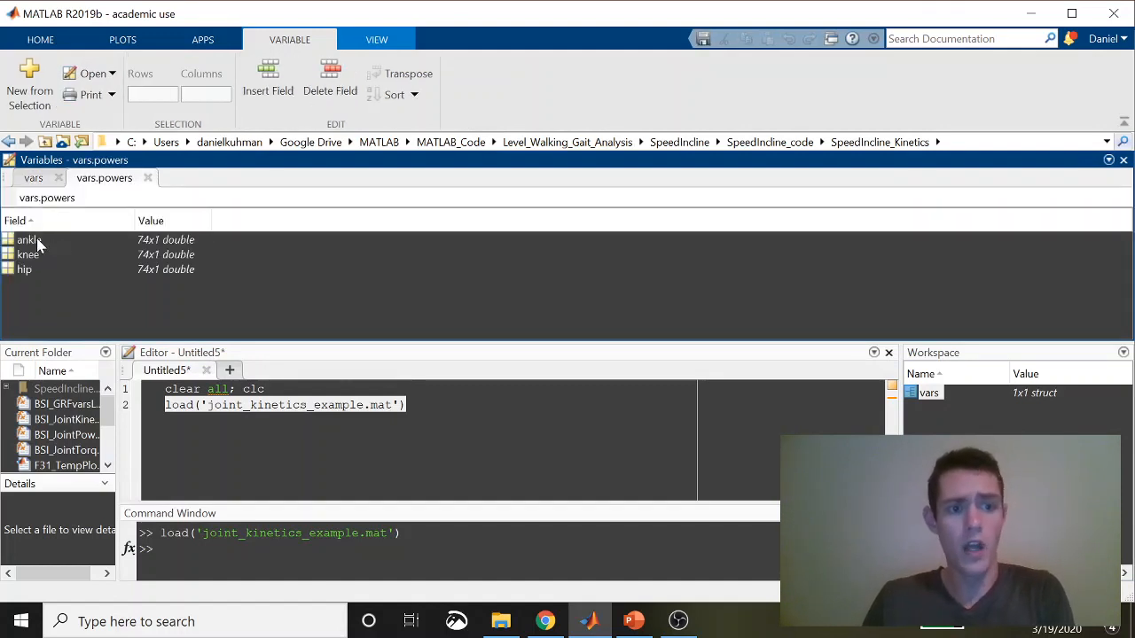
{"action": "double_click", "coordinate": [28, 240]}
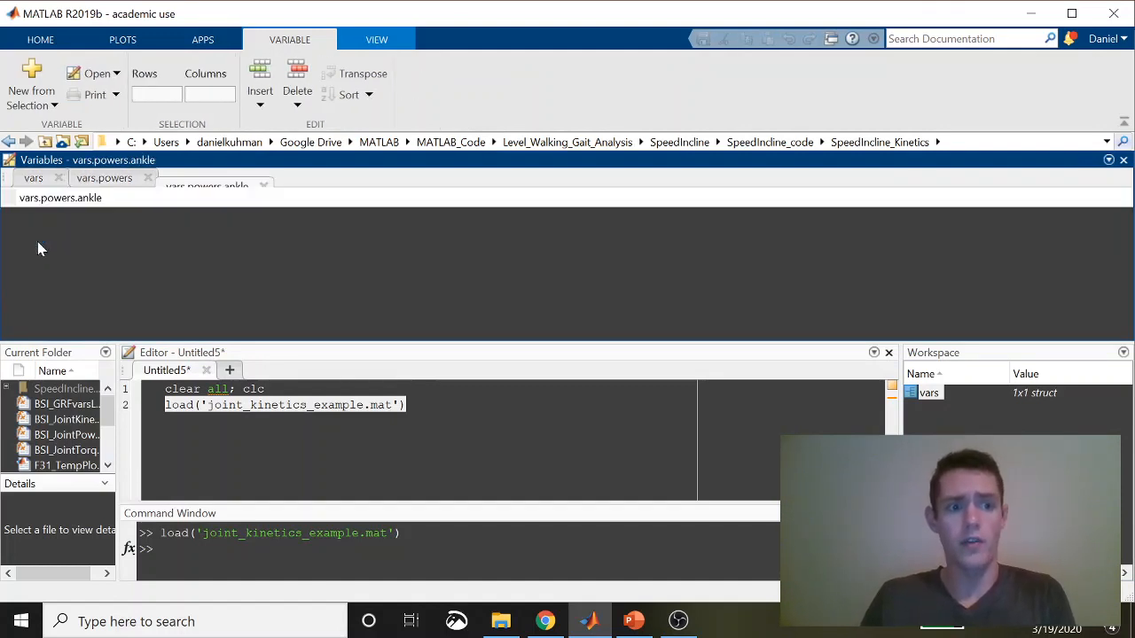
{"action": "left_click", "coordinate": [206, 177]}
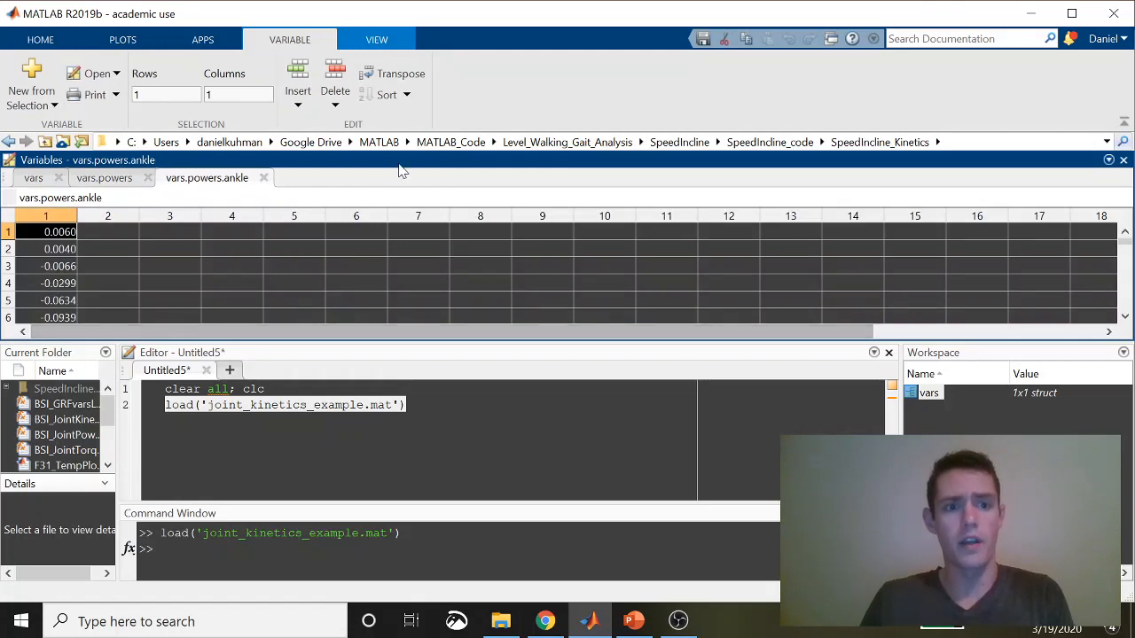
{"action": "left_click", "coordinate": [263, 178]}
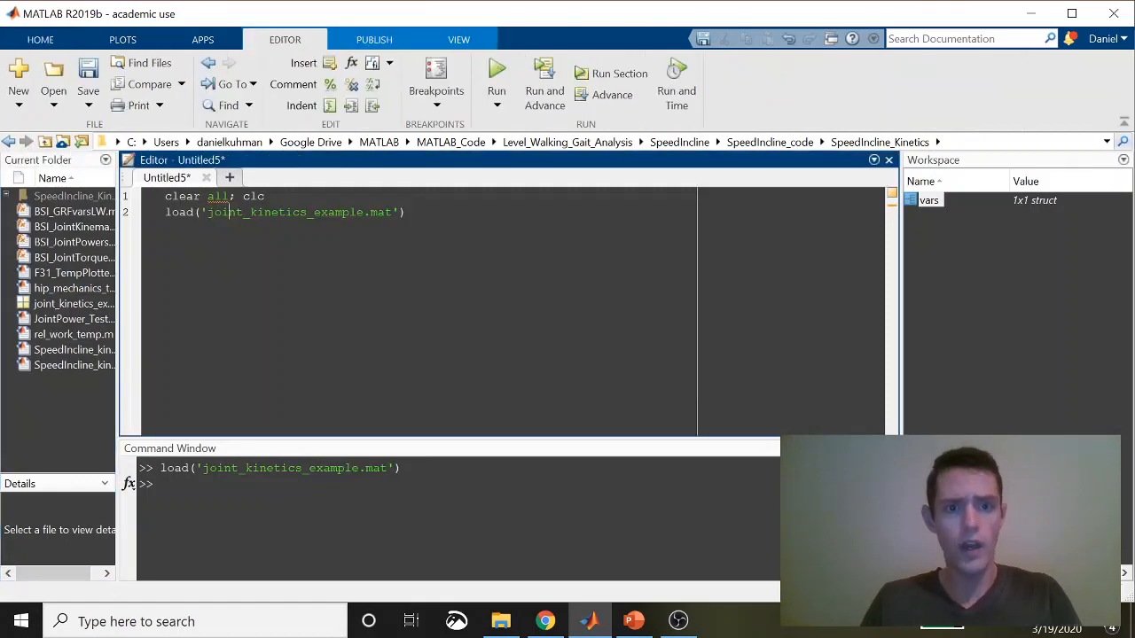
Add a '%Find each ...' comment and a %HIP section heading below the load line.
{"action": "key", "text": "enter"}
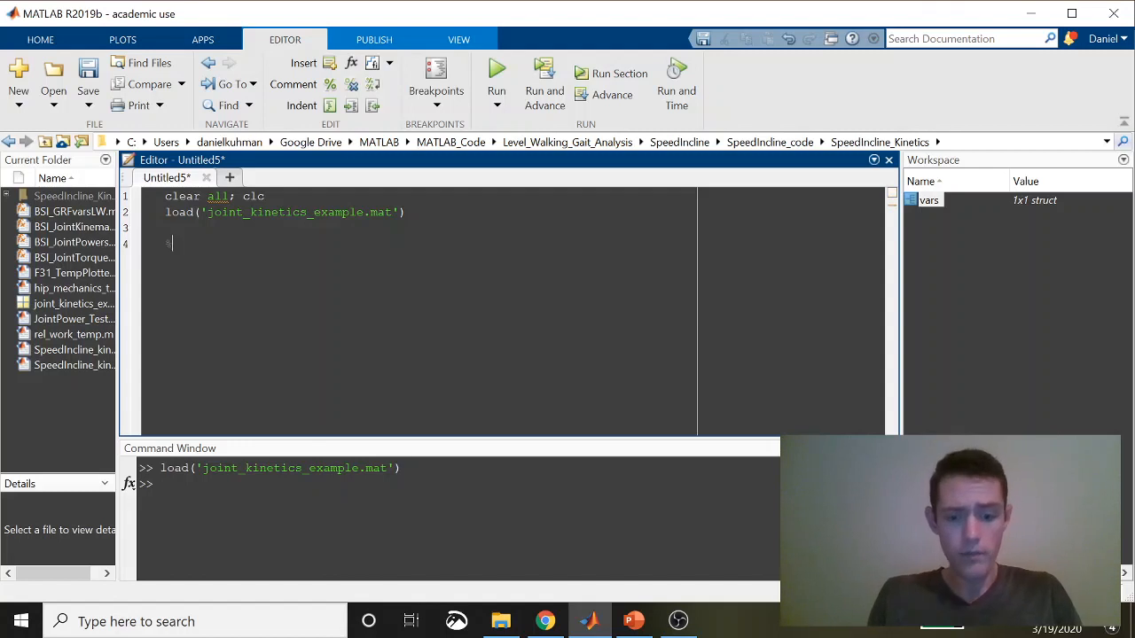
{"action": "type", "text": "%Find each joint's"}
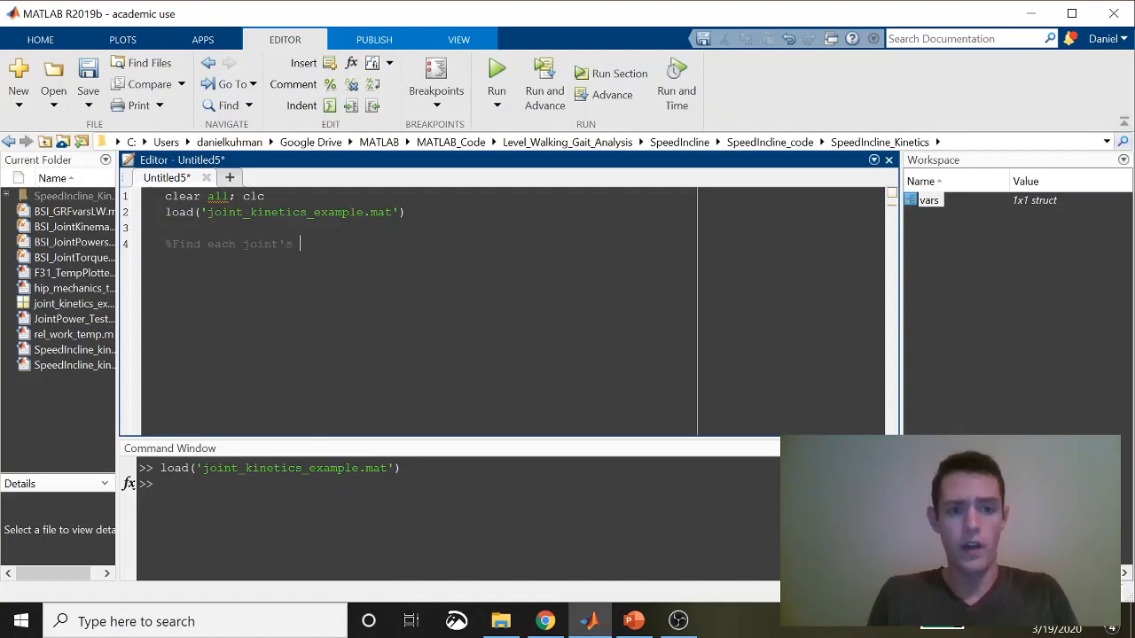
{"action": "type", "text": "individual"}
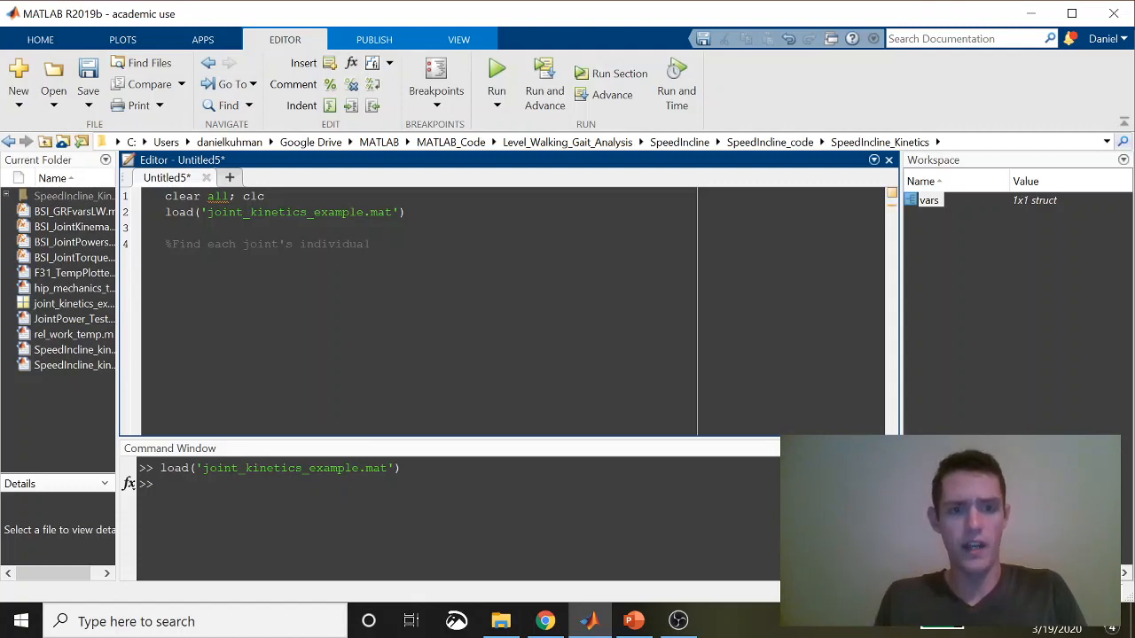
{"action": "type", "text": "work"}
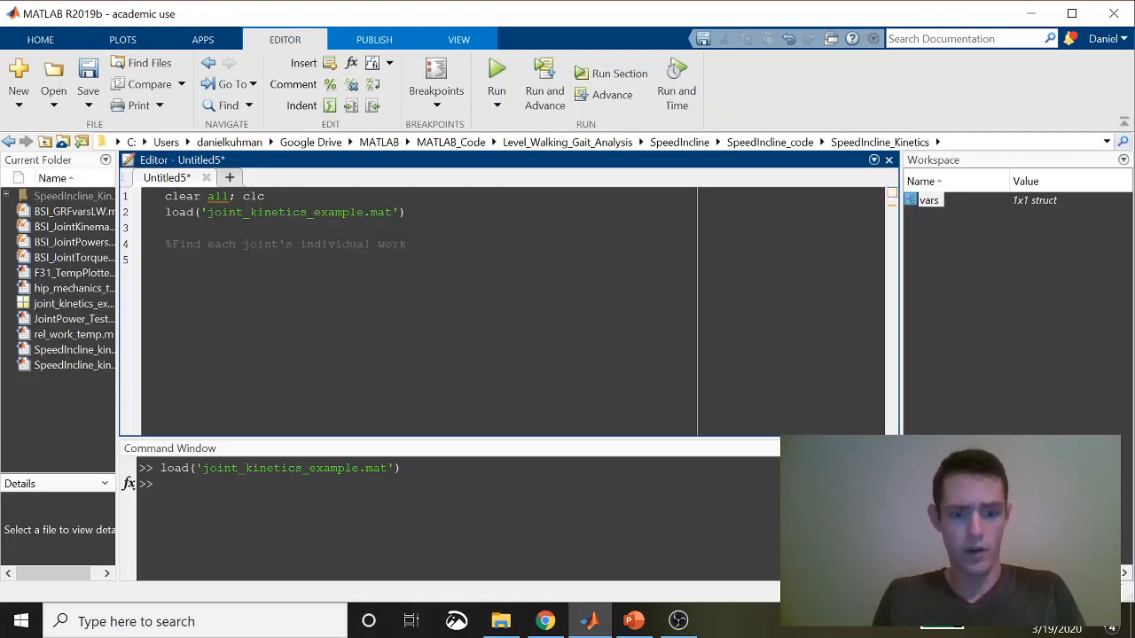
{"action": "type", "text": "%HIP"}
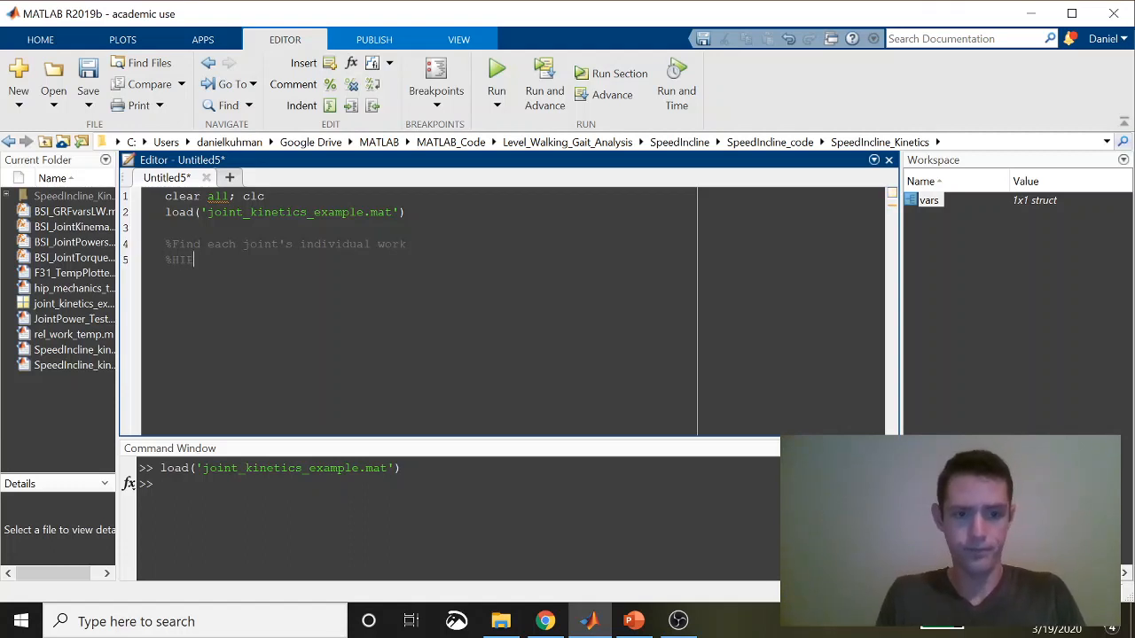
Write hip_pos_work = trapz of vars.powers.hip values greater than 0.
{"action": "type", "text": "he"}
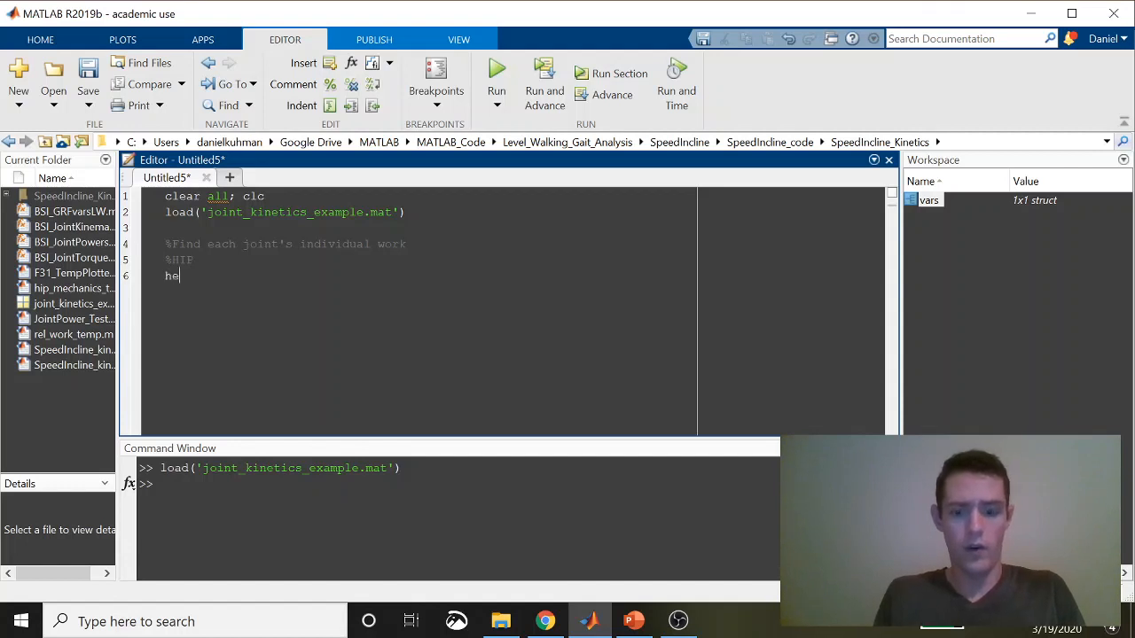
{"action": "type", "text": "ip_"}
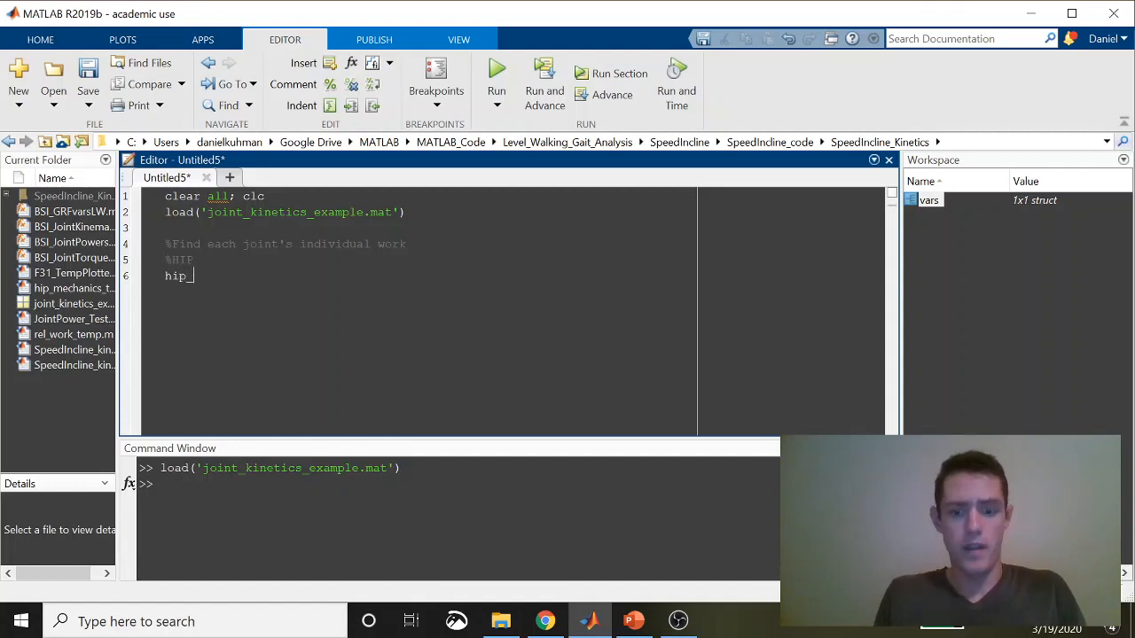
{"action": "type", "text": "pos"}
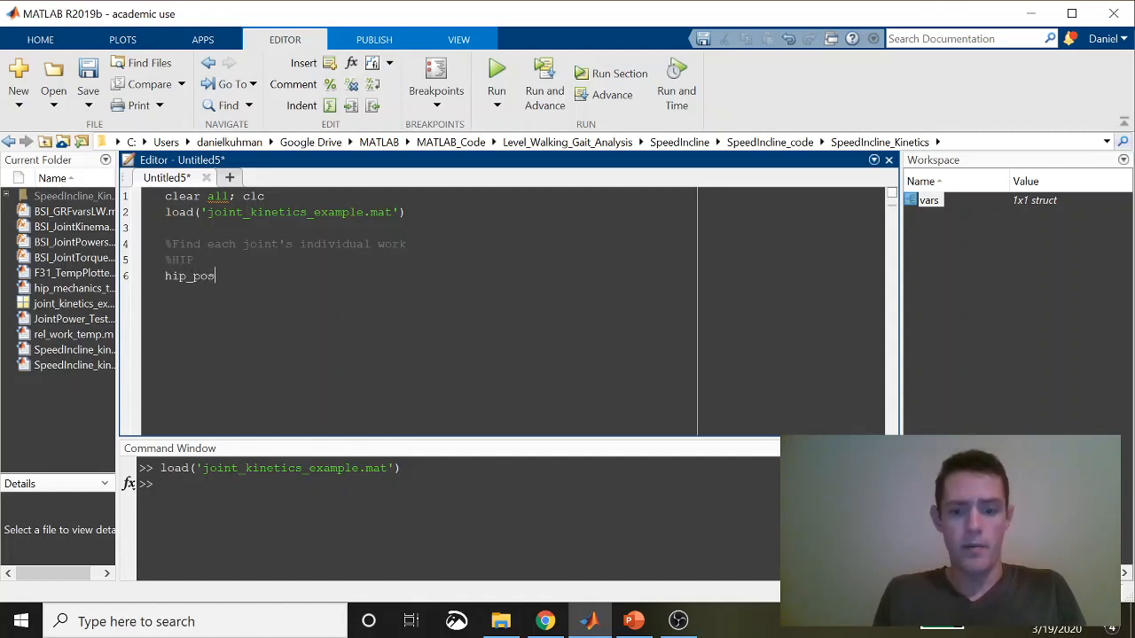
{"action": "type", "text": "_work ="}
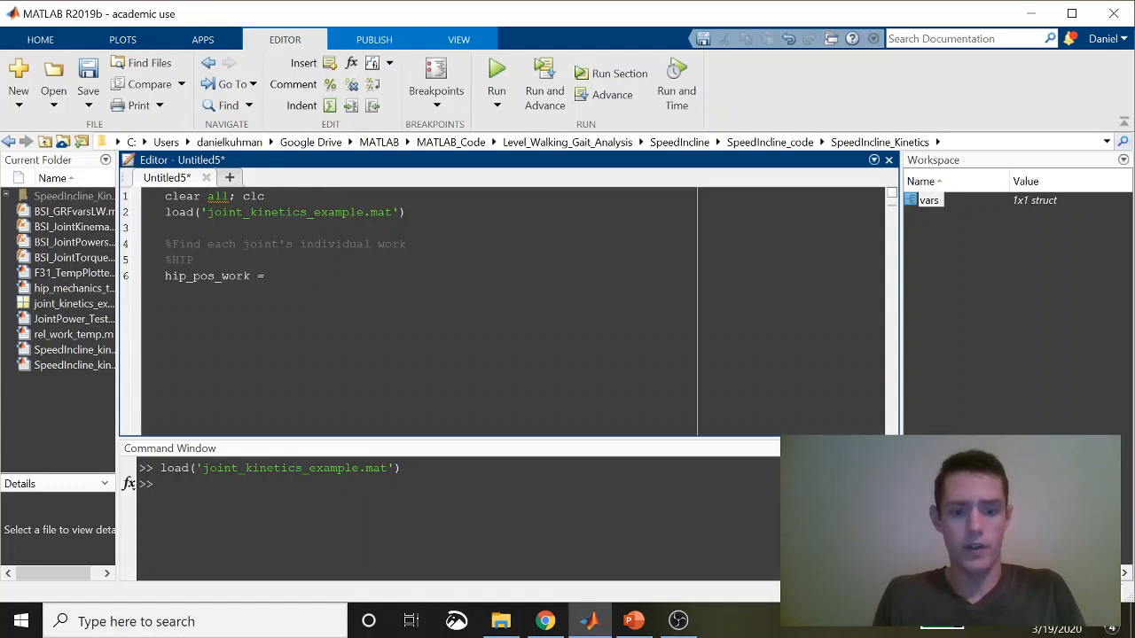
{"action": "type", "text": "trapz("}
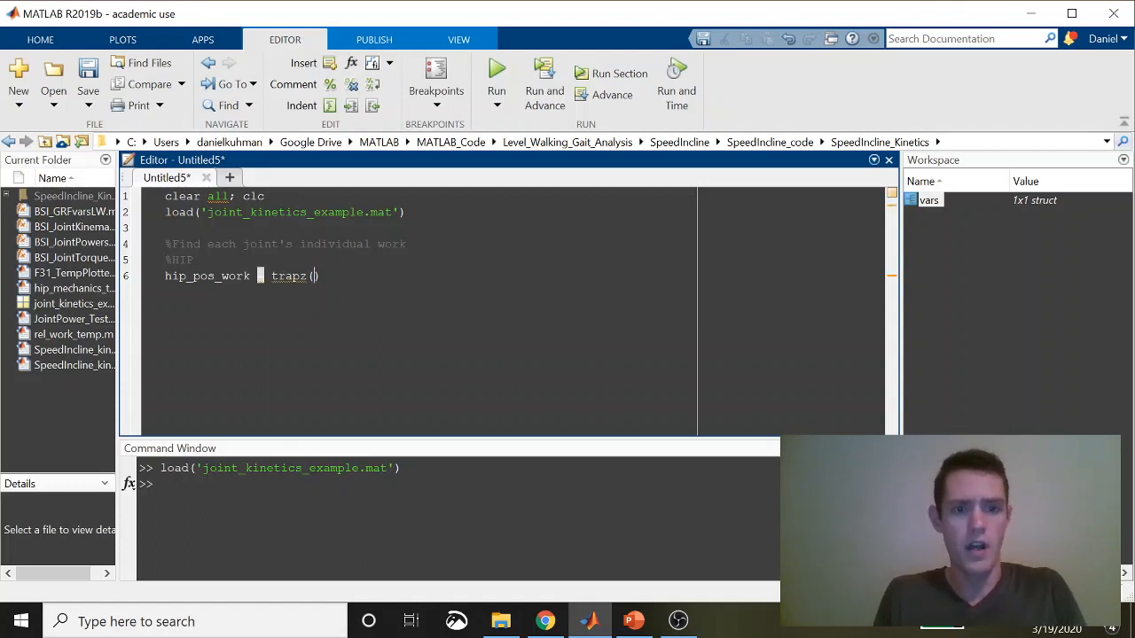
{"action": "type", "text": "vars."}
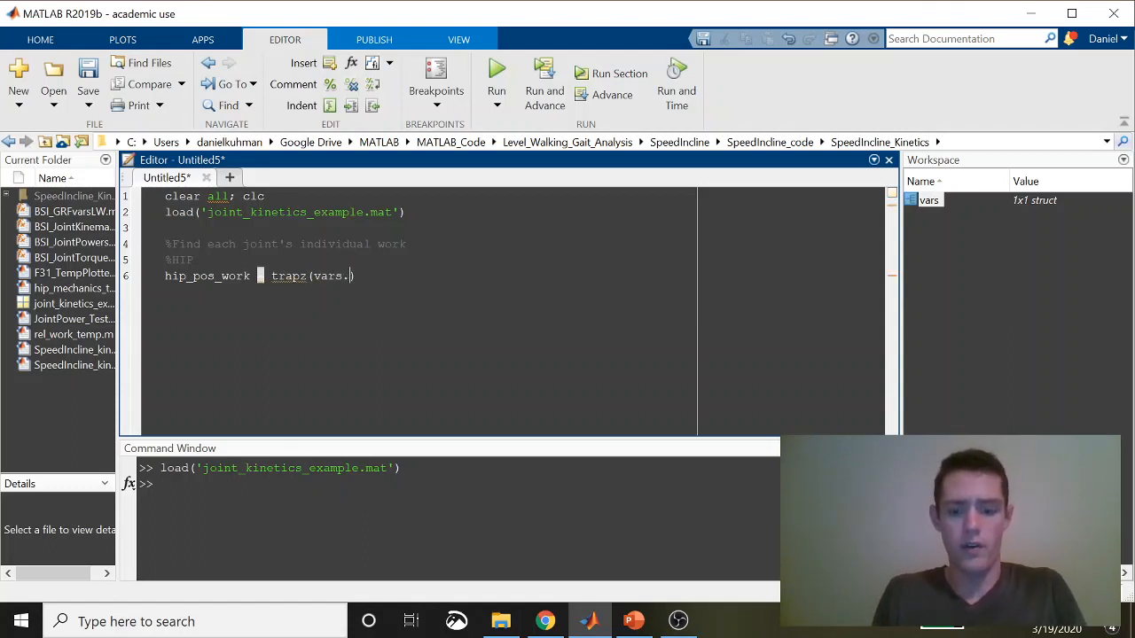
{"action": "type", "text": "powers.h"}
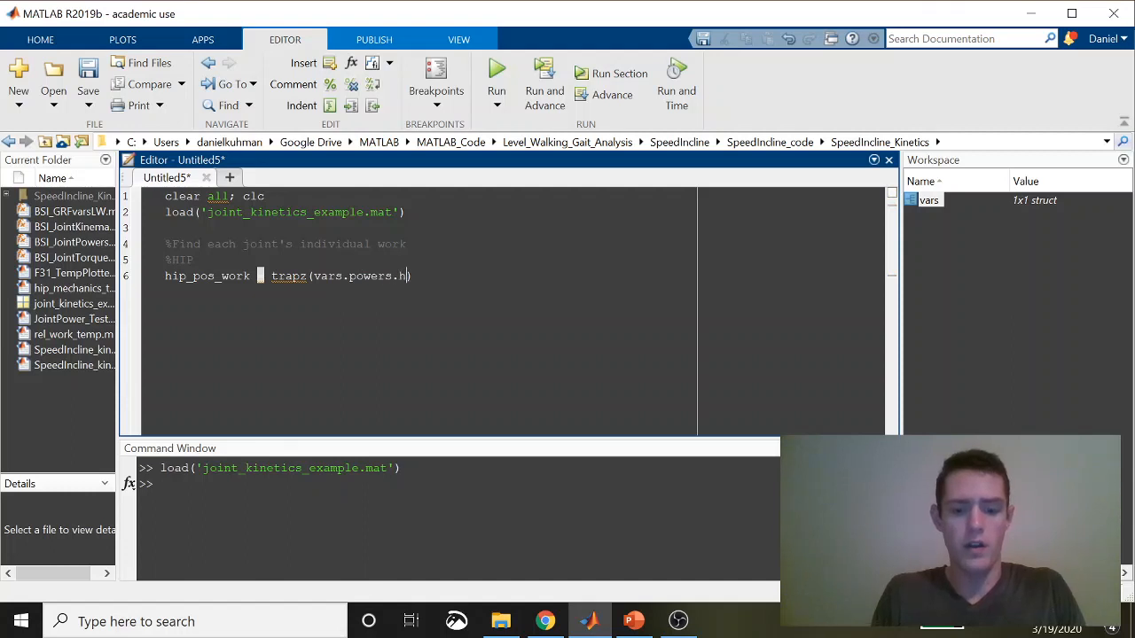
{"action": "type", "text": "ip"}
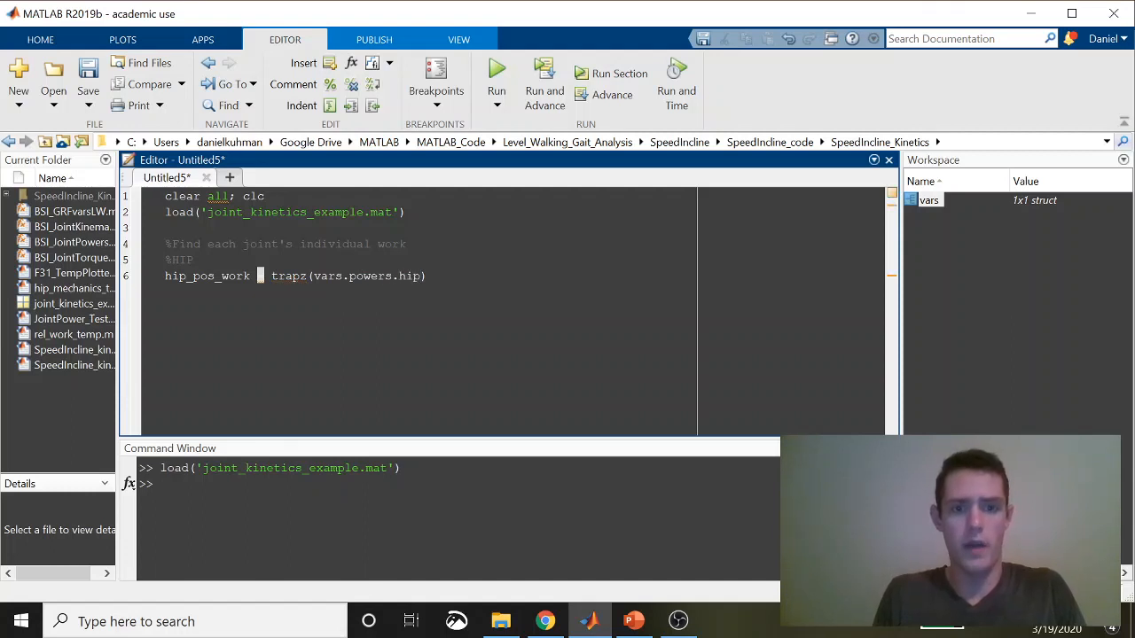
{"action": "type", "text": "()"}
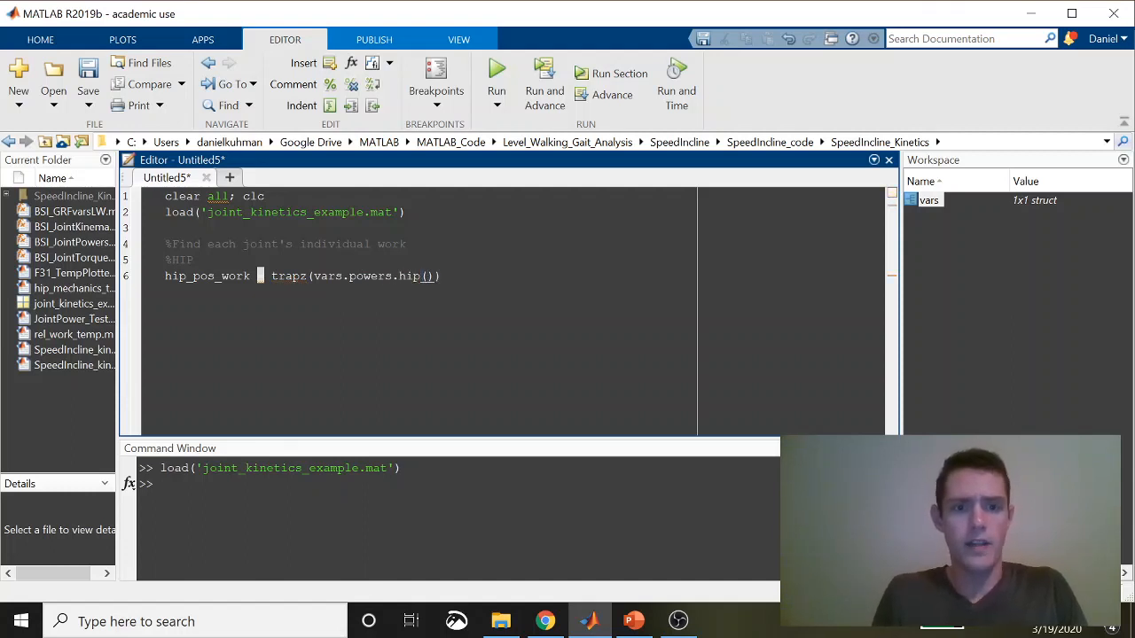
{"action": "type", "text": "vars.powe"}
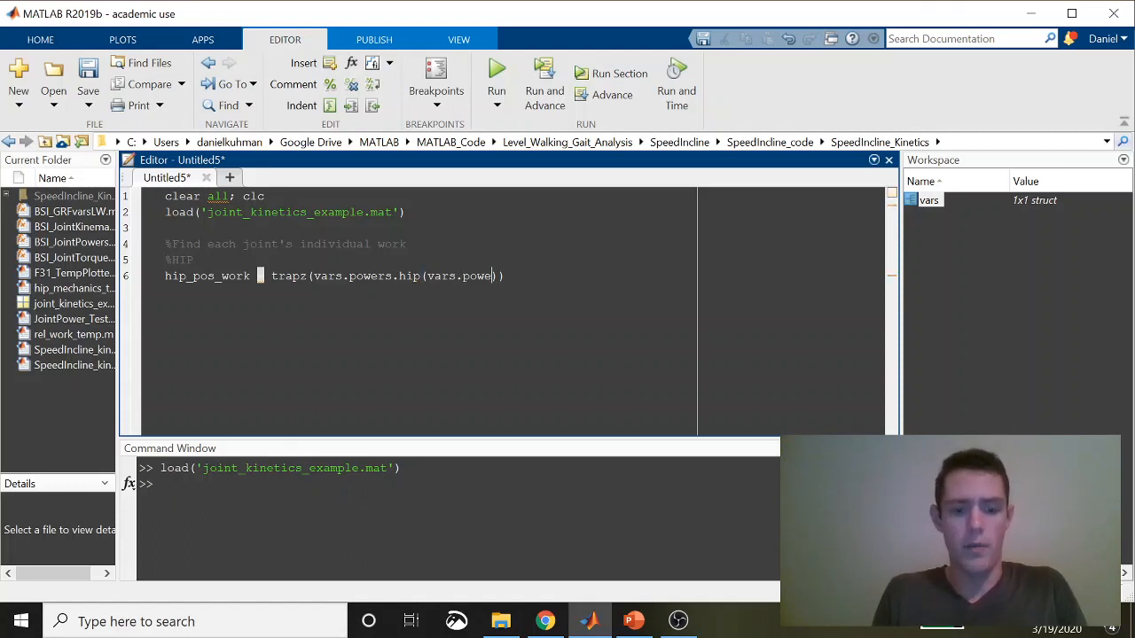
{"action": "type", "text": "rs.hip"}
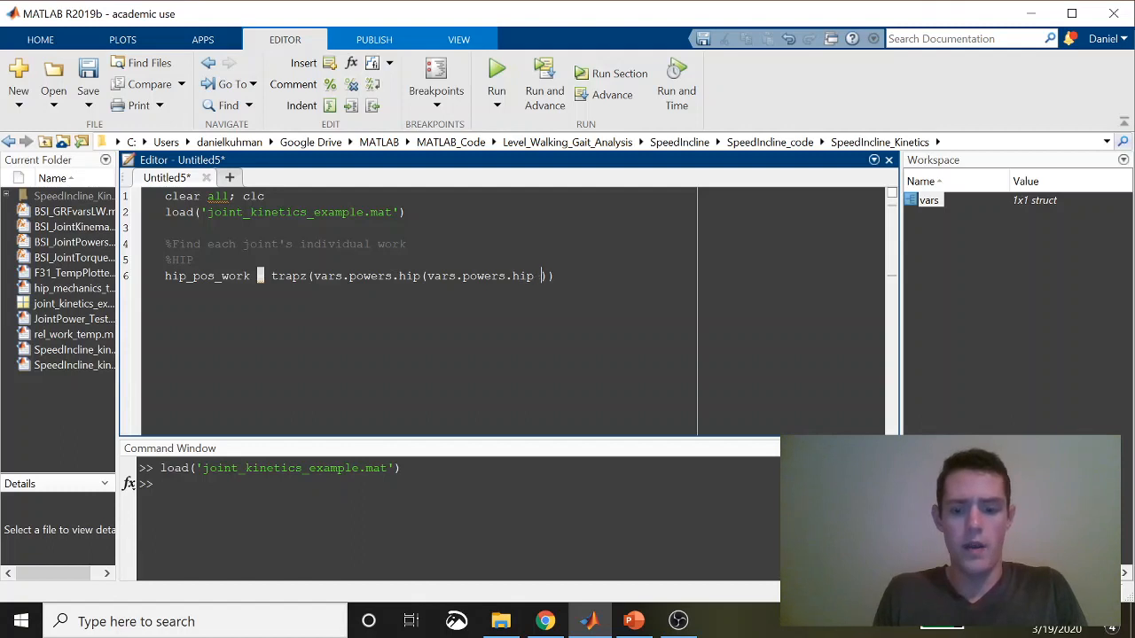
{"action": "type", "text": "> 0"}
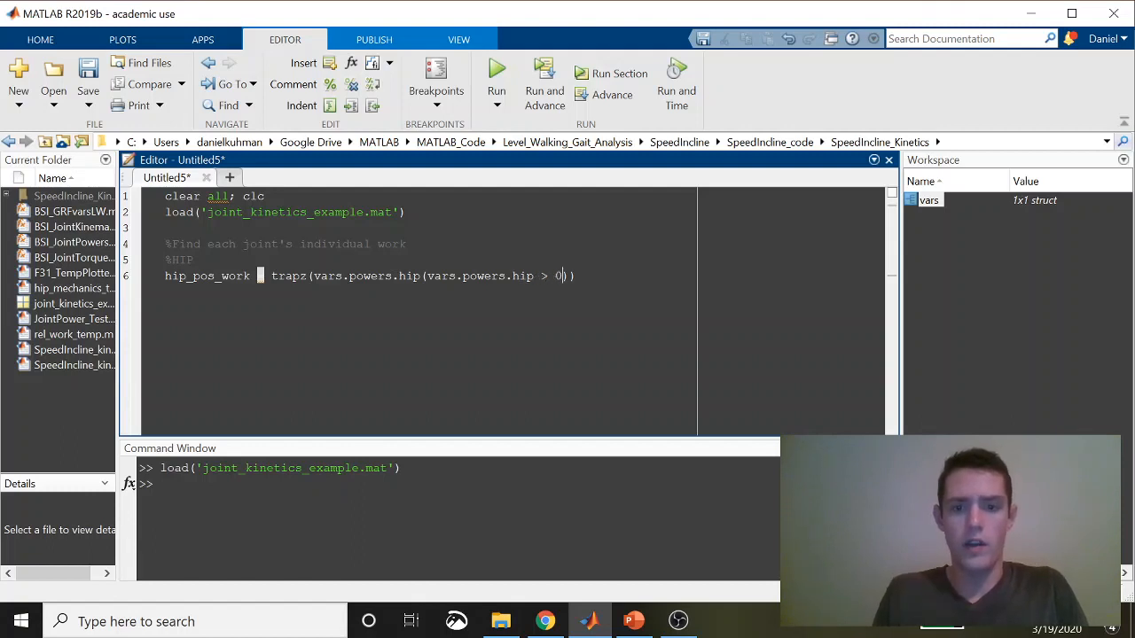
{"action": "type", "text": ")"}
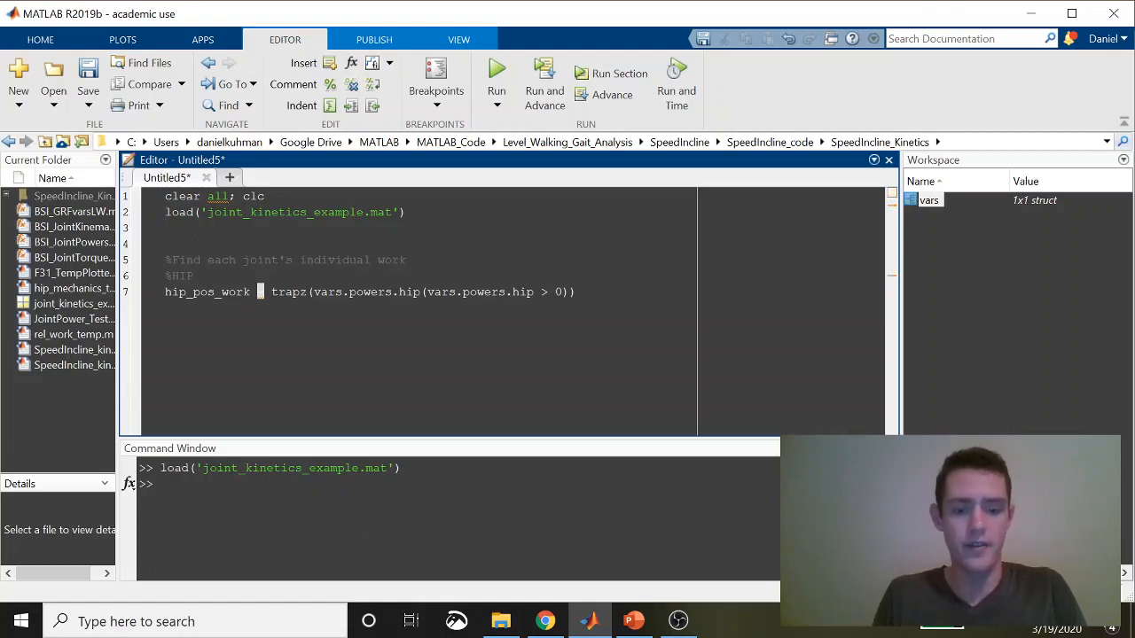
Define frame_rate = 100; and divide hip_pos_work by frame_rate.
{"action": "type", "text": "frame"}
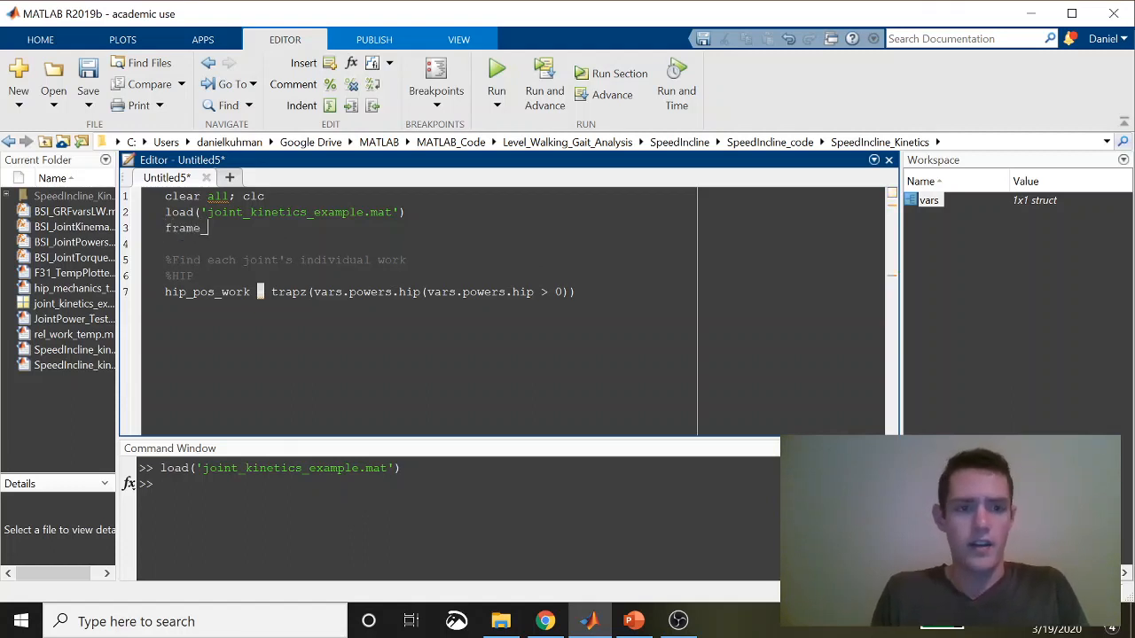
{"action": "type", "text": "rate ="}
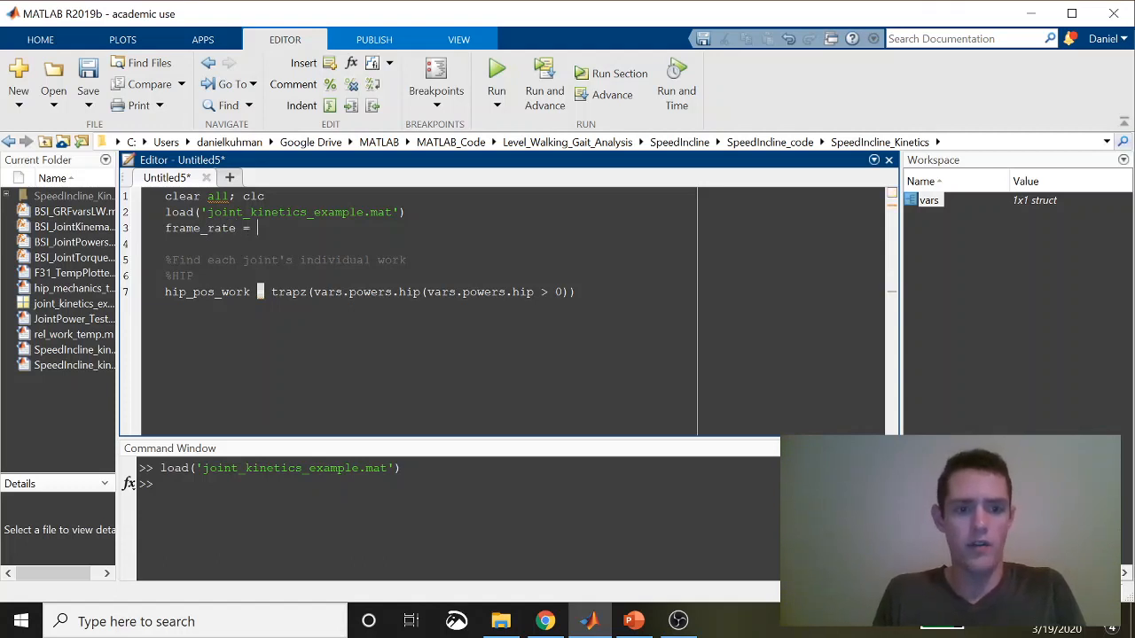
{"action": "type", "text": "100;"}
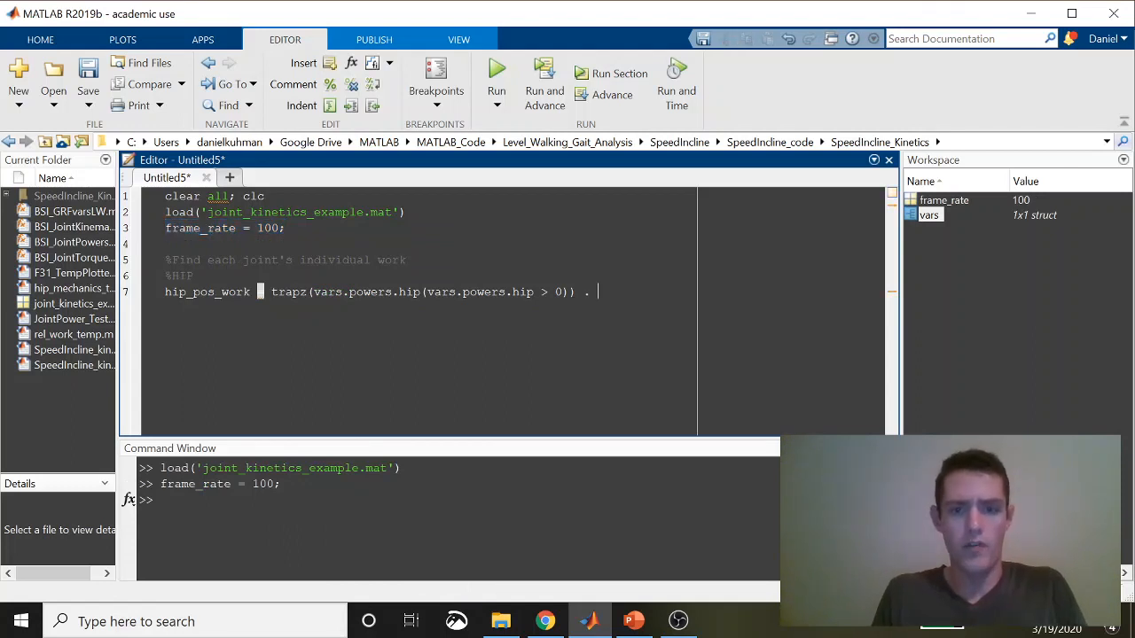
{"action": "type", "text": "/ frame_rate;"}
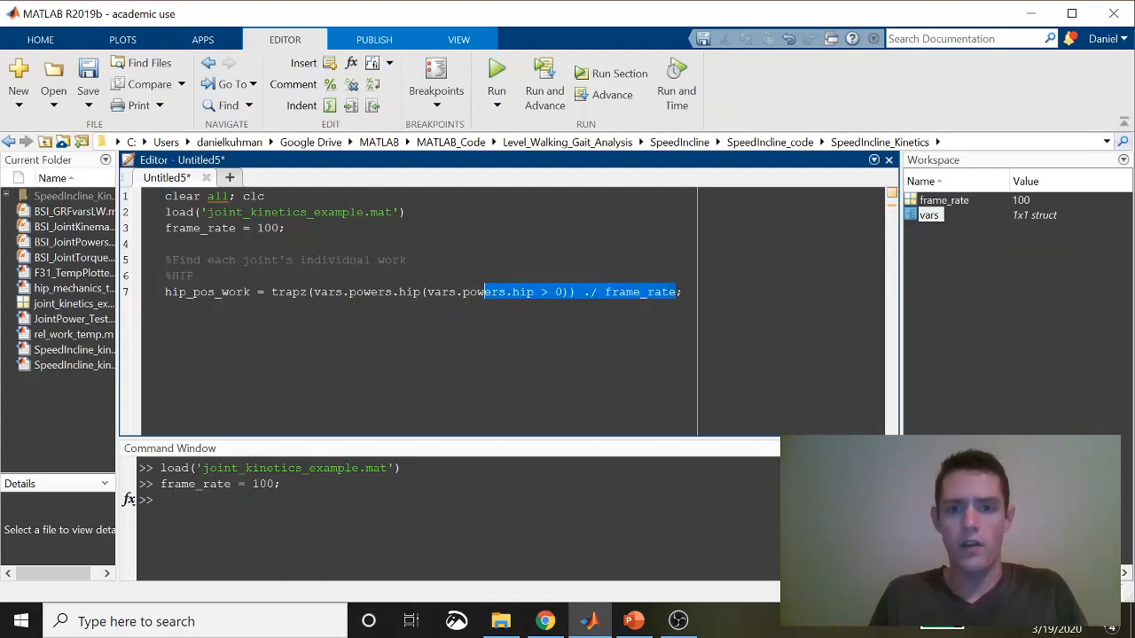
Evaluate hip_pos_work (0.2070) and inspect the positive hip power values expression.
{"action": "right_click", "coordinate": [178, 292]}
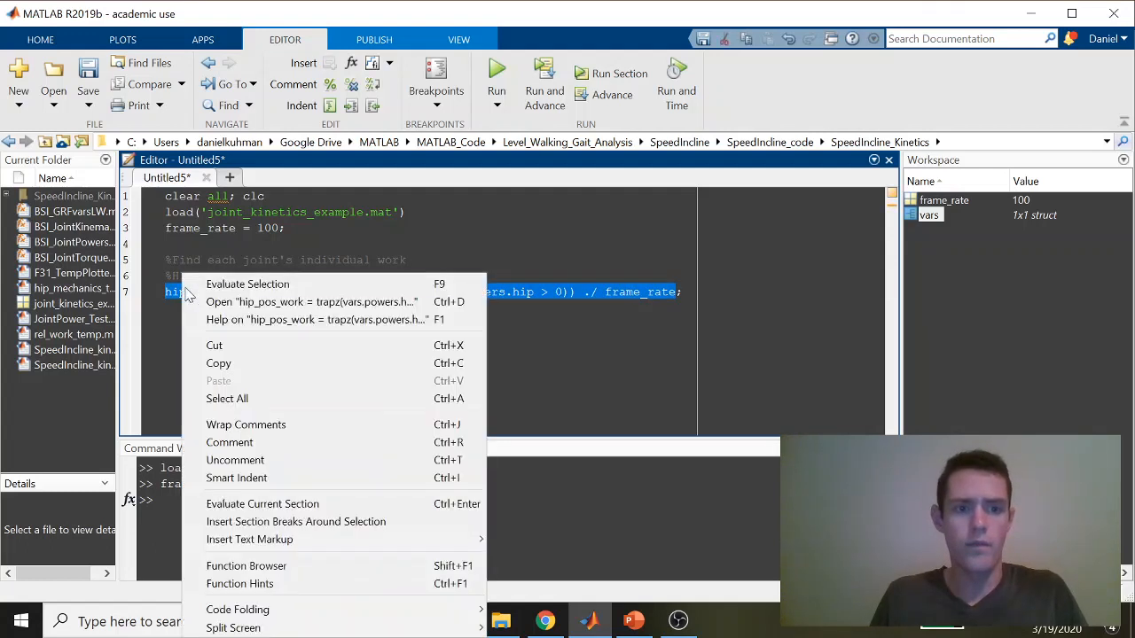
{"action": "left_click", "coordinate": [248, 284]}
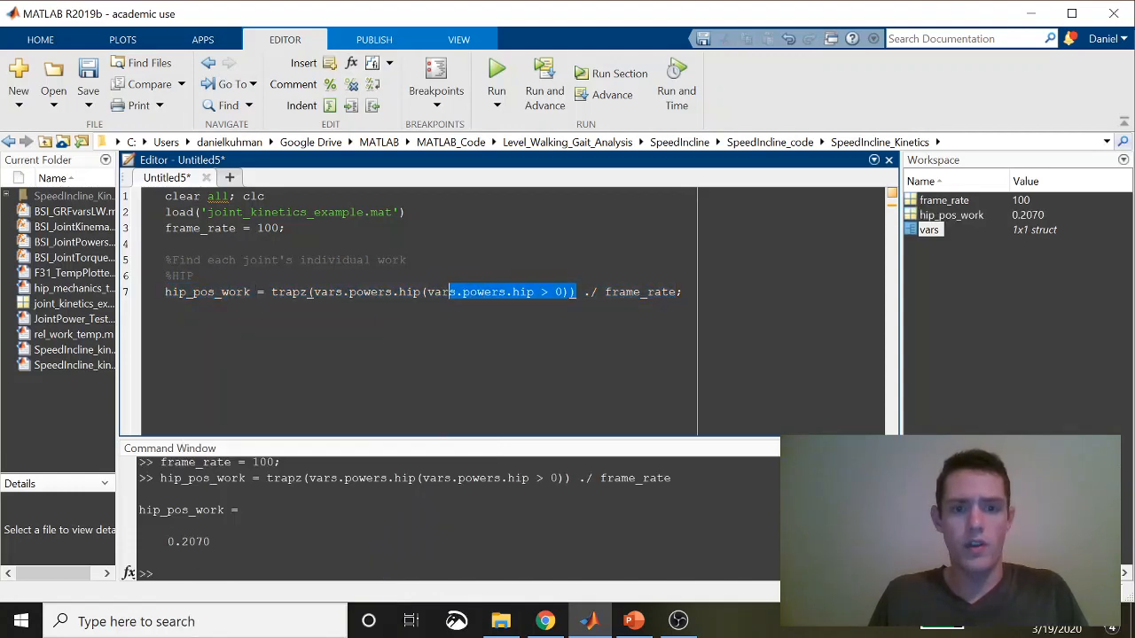
{"action": "right_click", "coordinate": [328, 291]}
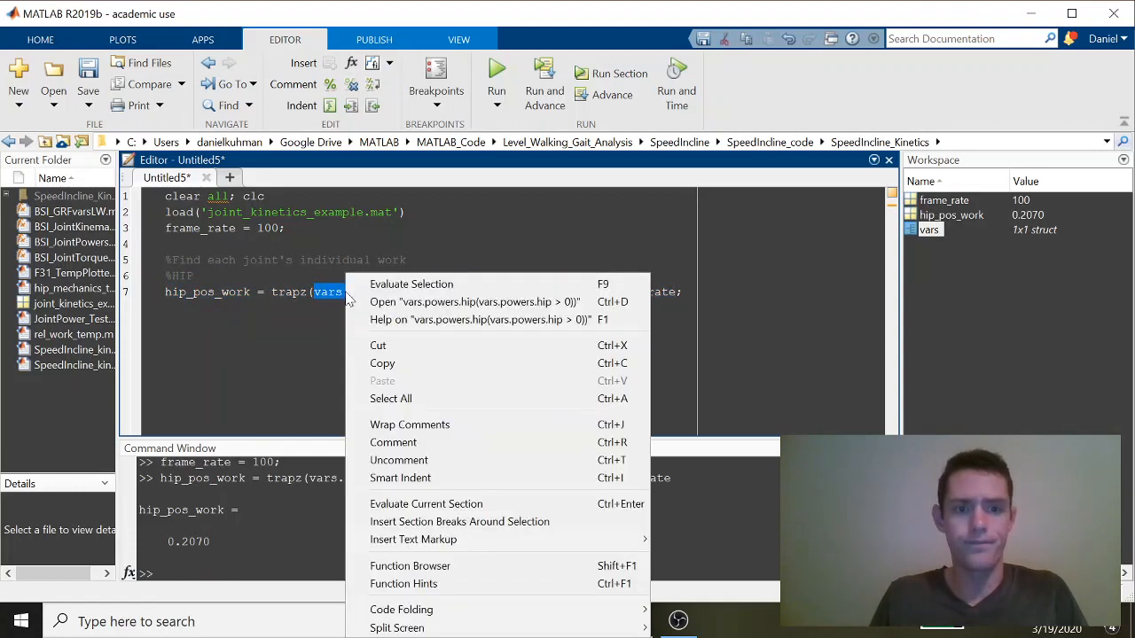
{"action": "left_click", "coordinate": [412, 283]}
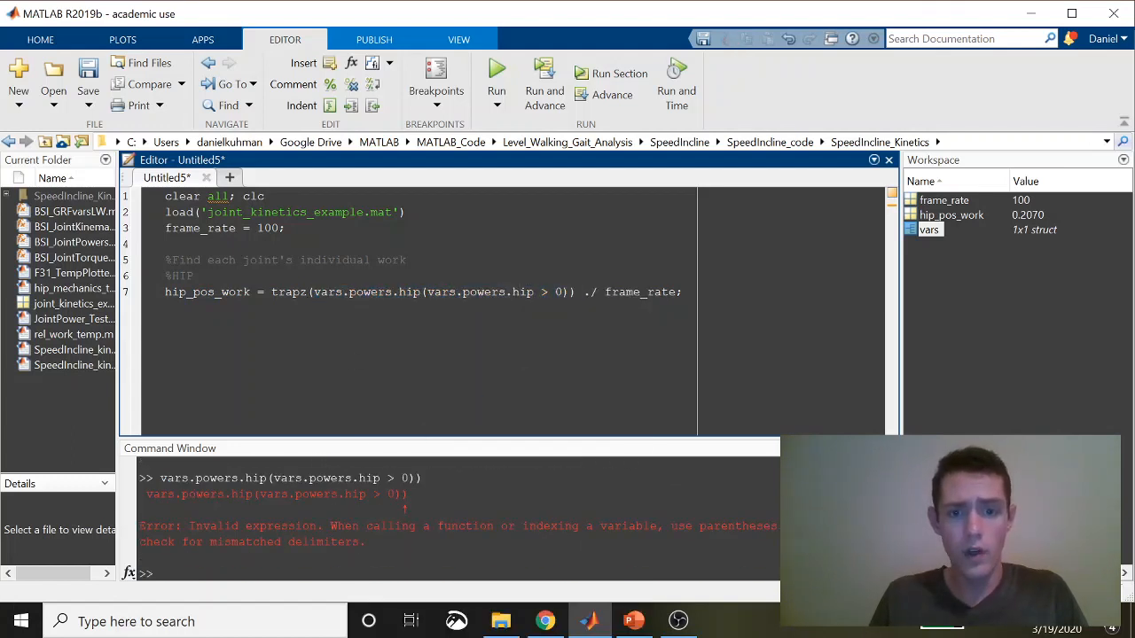
{"action": "left_click_drag", "start_coordinate": [314, 291], "coordinate": [571, 291]}
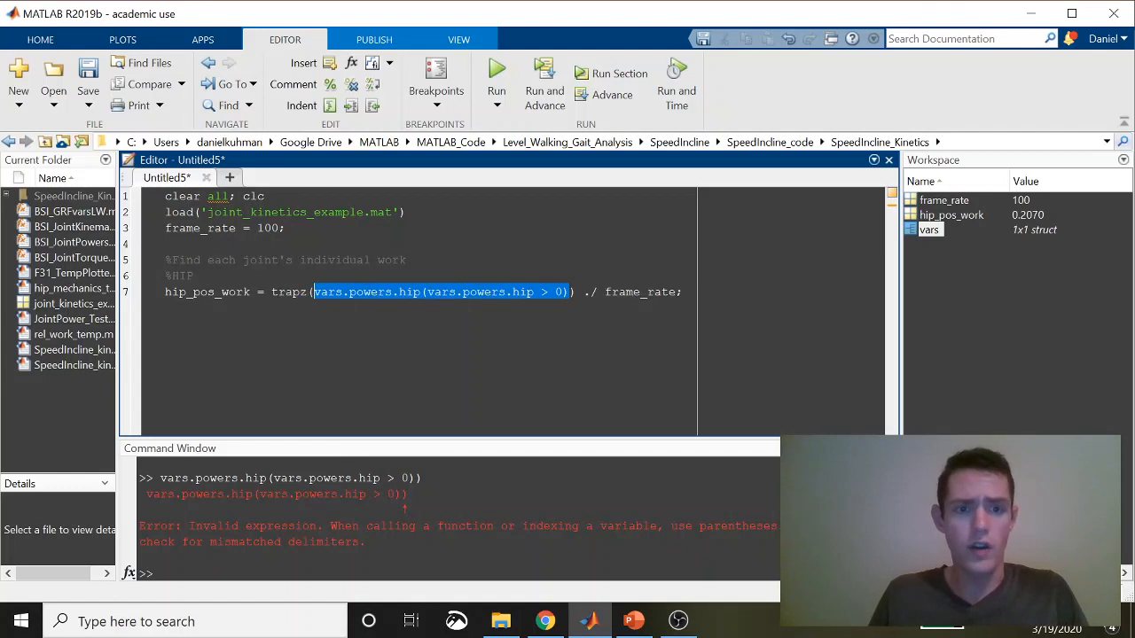
{"action": "key", "text": "Return"}
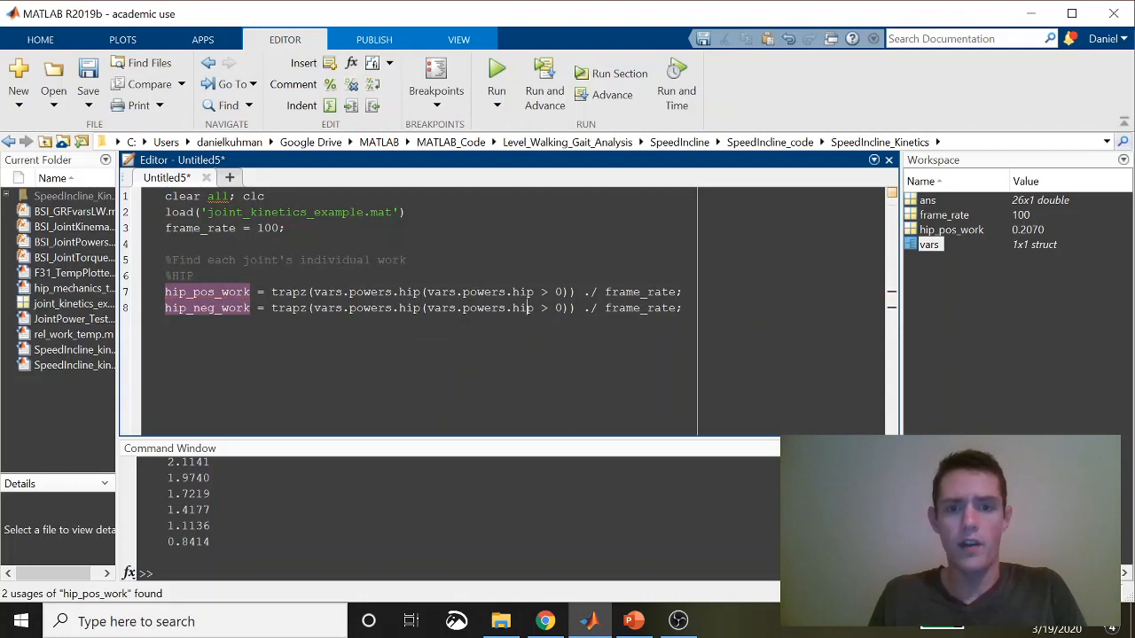
Change > to < so hip_neg_work keeps only hip power below zero.
{"action": "type", "text": "<"}
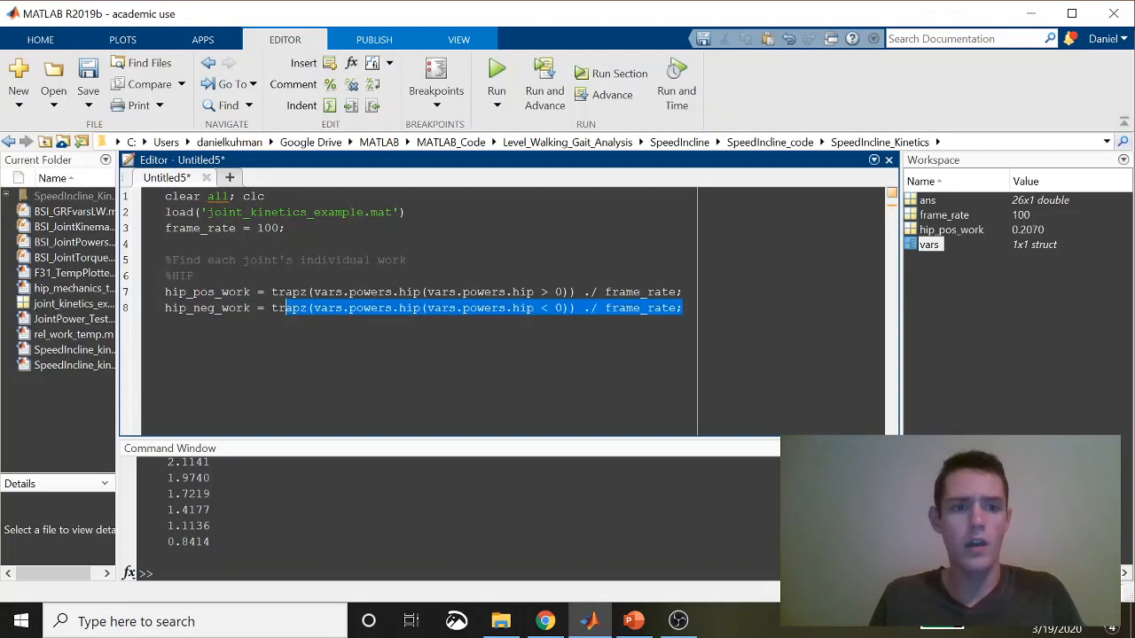
{"action": "left_click", "coordinate": [683, 308]}
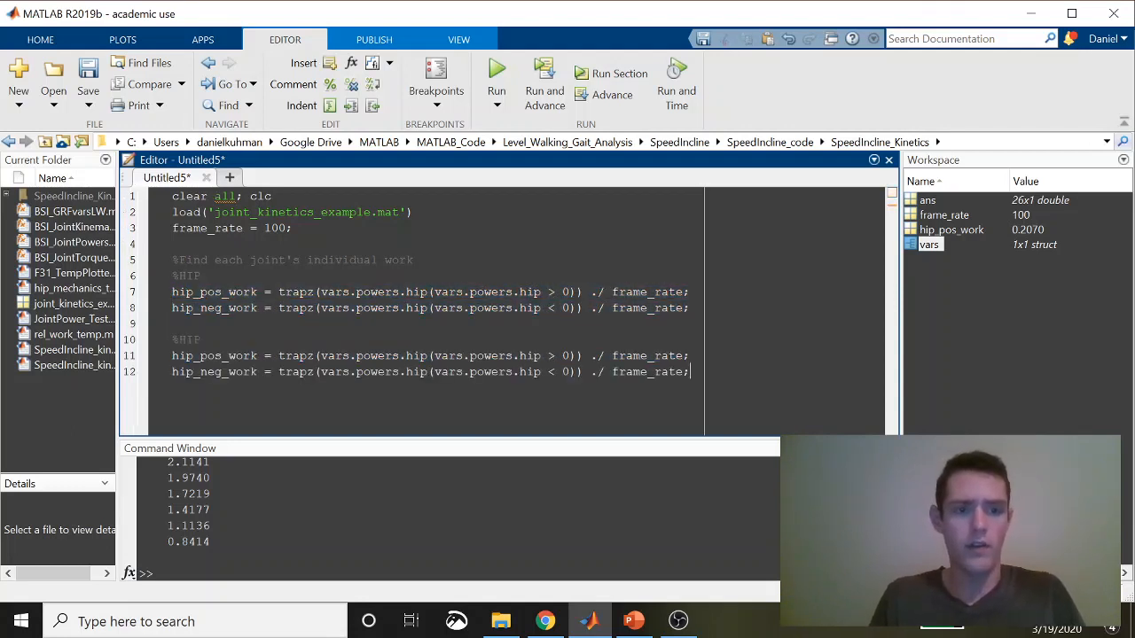
Rename the pasted block to %Knee computing knee_pos_work and knee_neg_work, and select it for copying.
{"action": "type", "text": "Knee"}
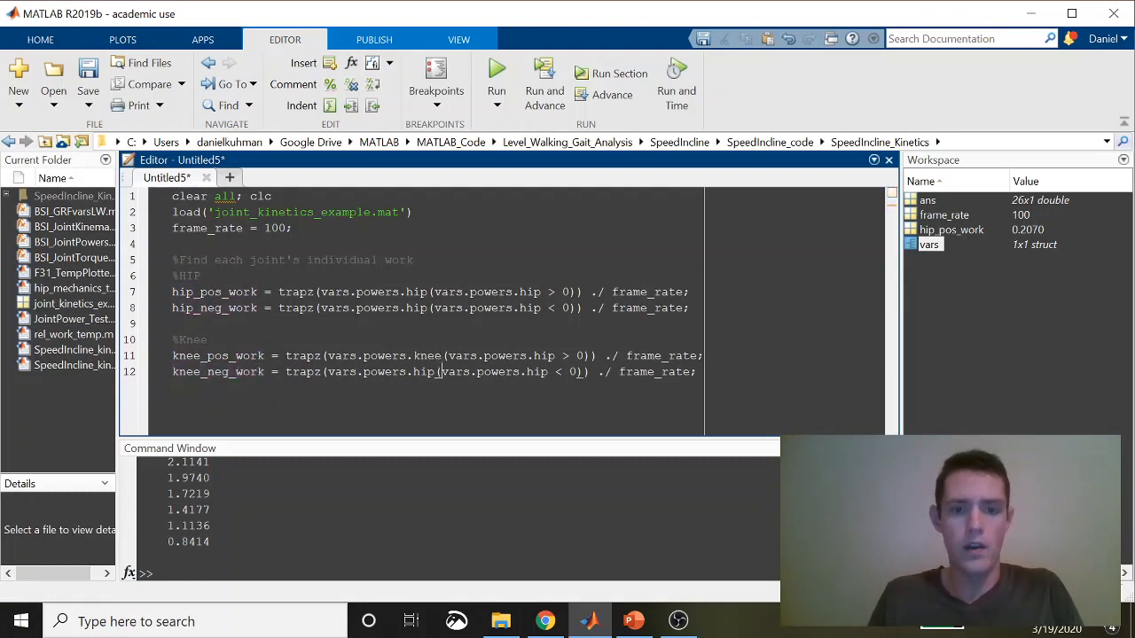
{"action": "type", "text": "knee"}
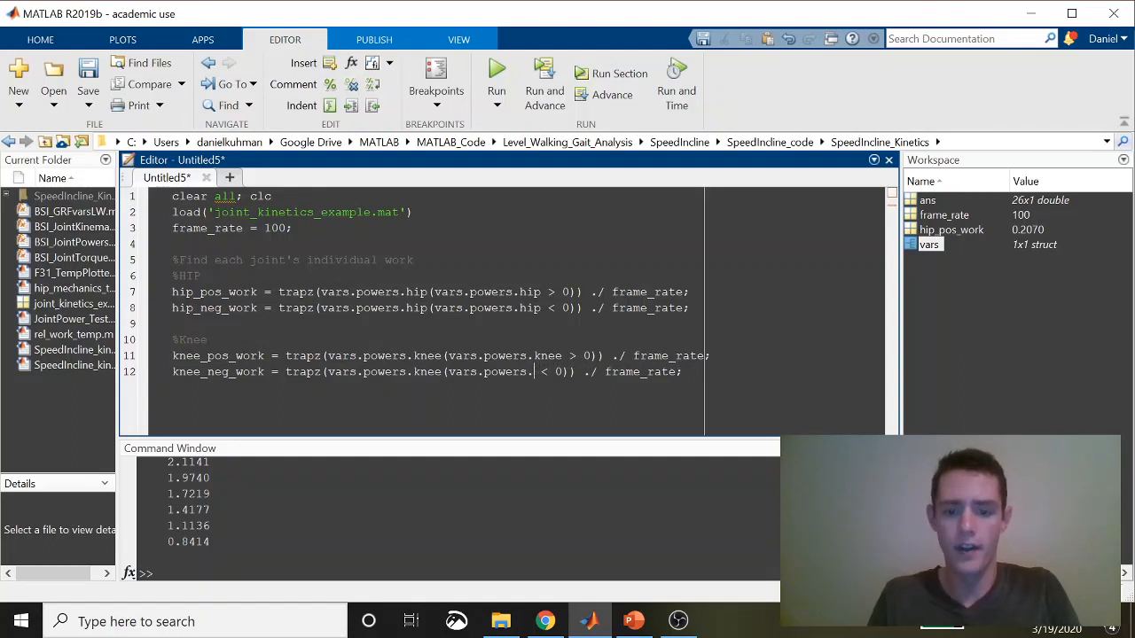
{"action": "type", "text": "knee"}
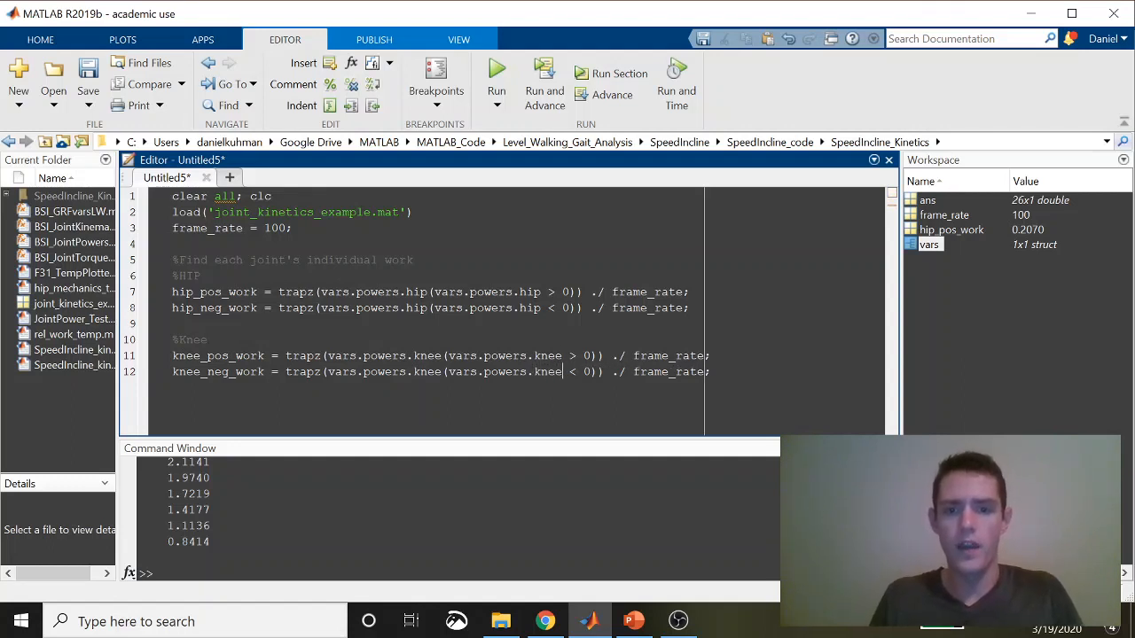
{"action": "left_click_drag", "start_coordinate": [173, 340], "coordinate": [709, 372]}
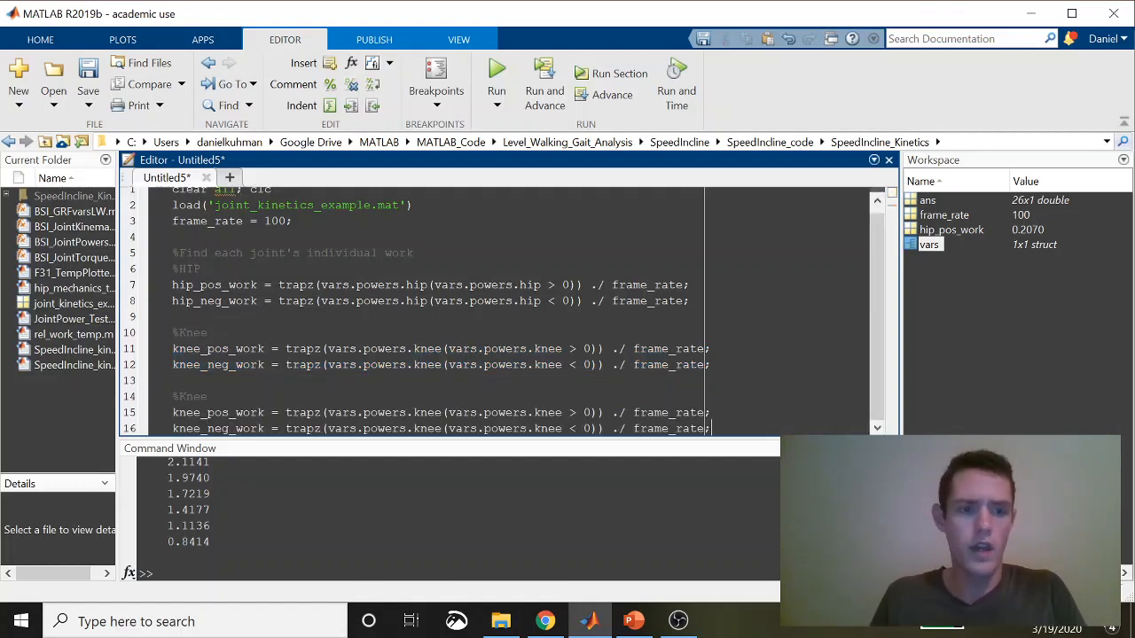
Rename the copied block to %Ankle with ankle_pos_work and ankle_neg_work variables.
{"action": "scroll", "scroll_direction": "down", "scroll_amount": 3}
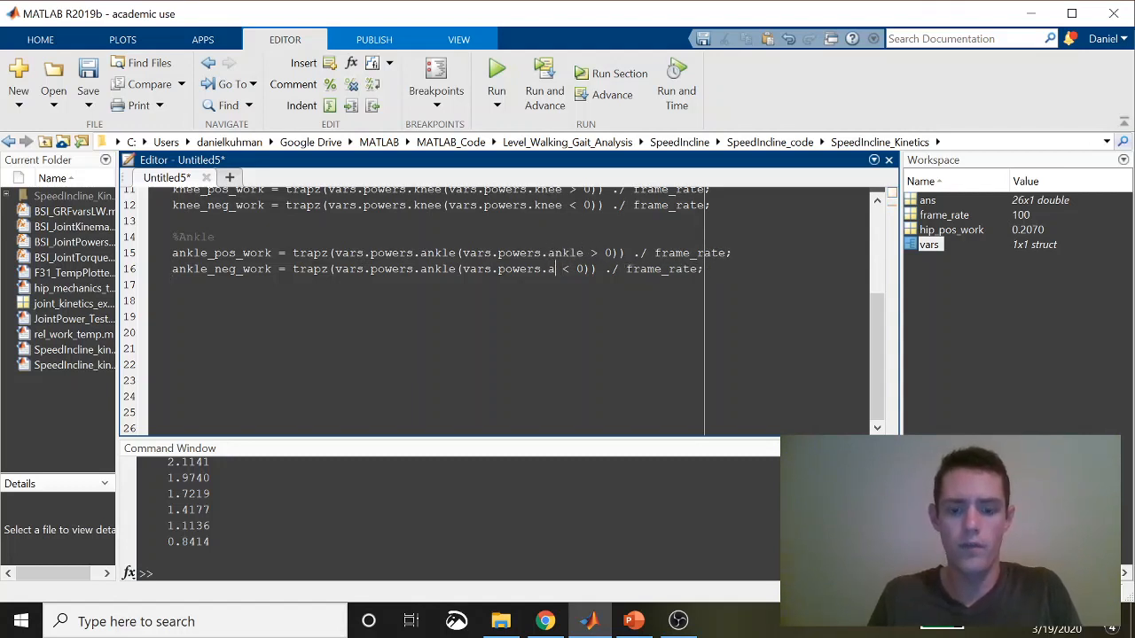
{"action": "type", "text": "nkle"}
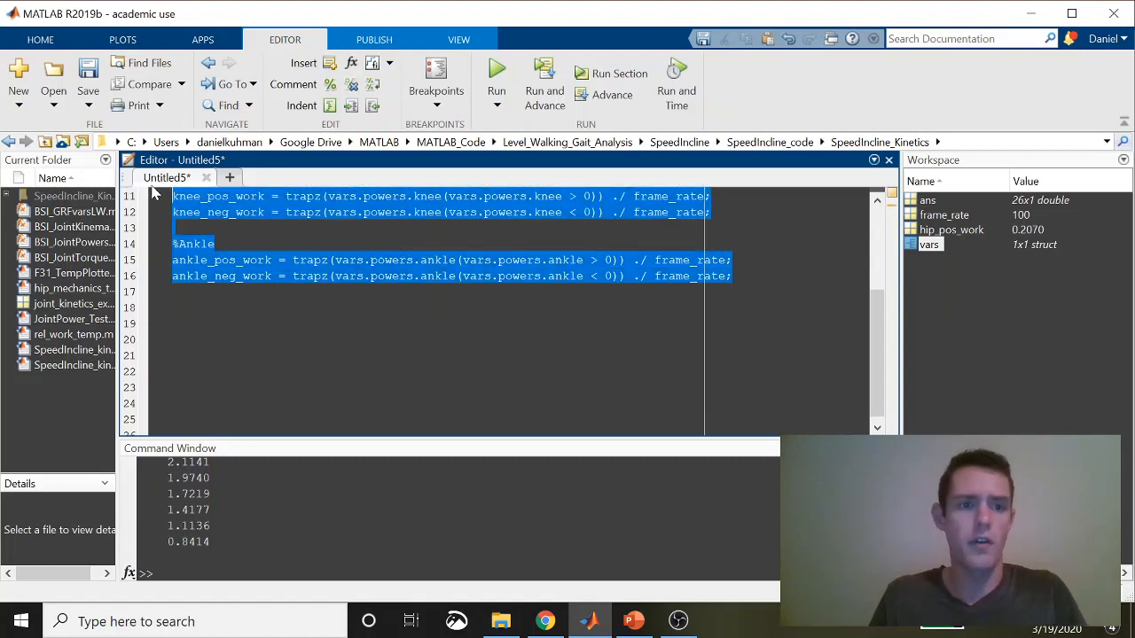
{"action": "scroll", "scroll_direction": "up", "scroll_amount": 3}
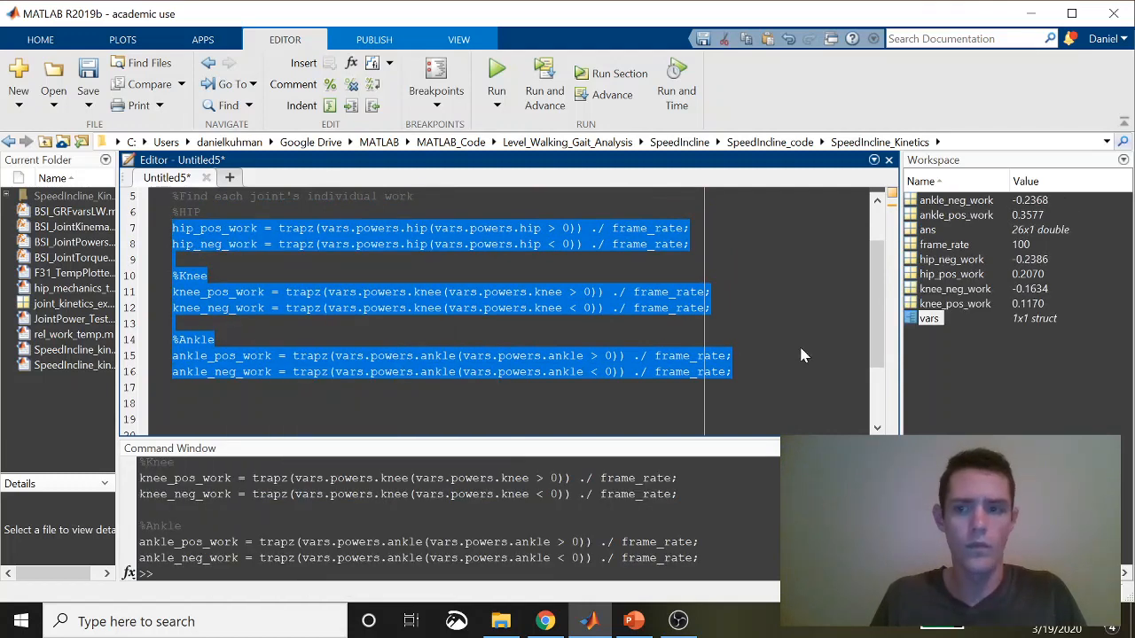
{"action": "mouse_move", "coordinate": [1033, 284]}
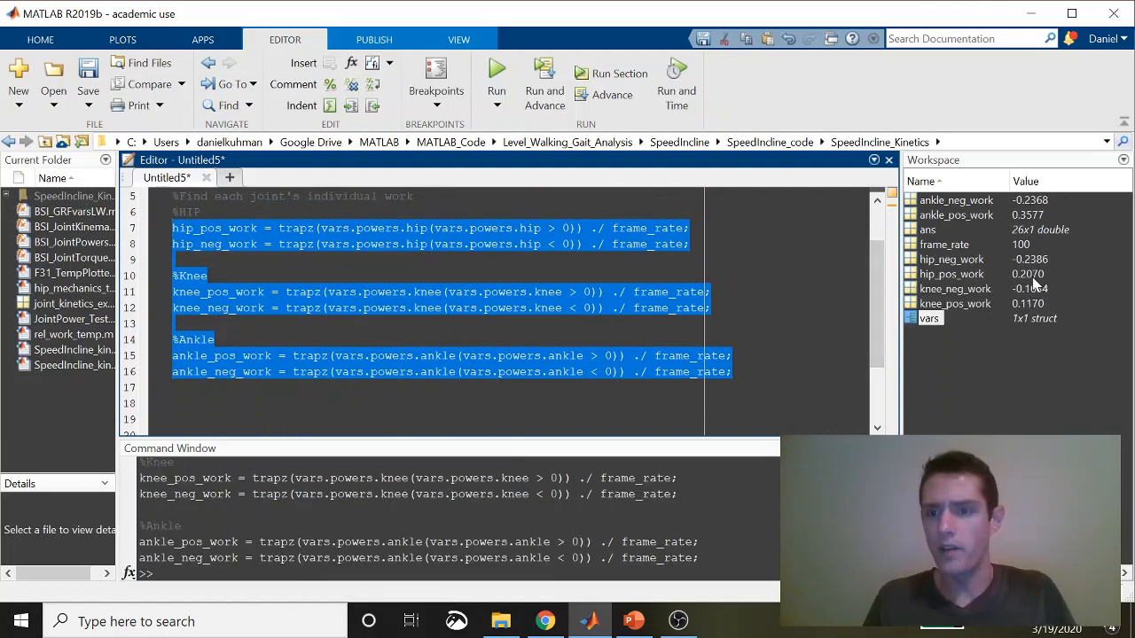
{"action": "mouse_move", "coordinate": [998, 240]}
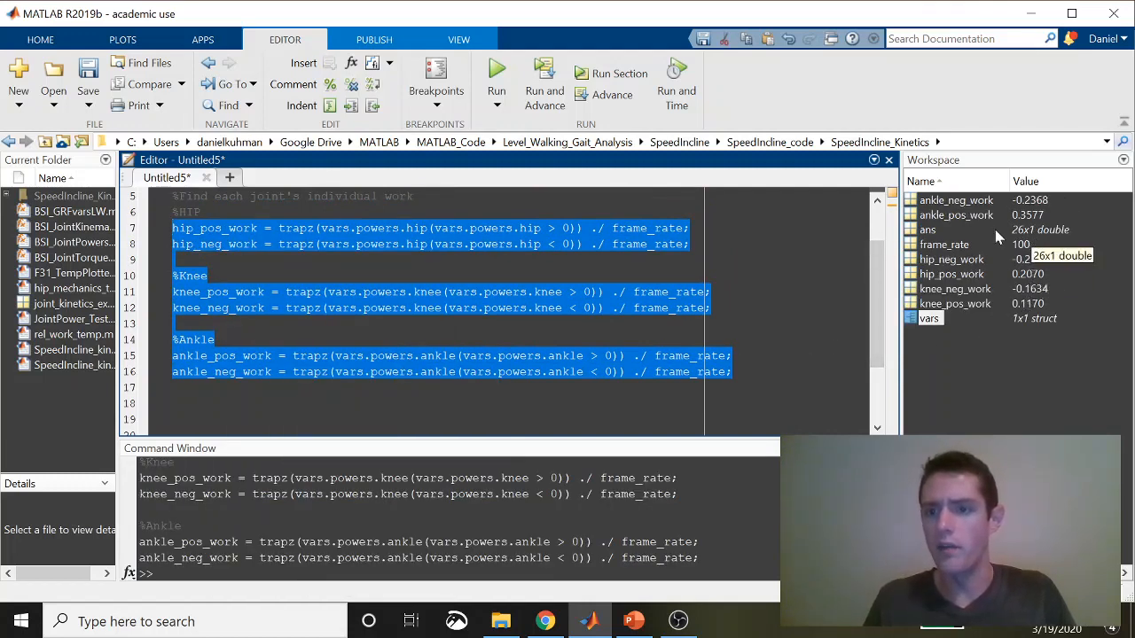
Add a %Total Work section: total_pos_work = hip_pos_work + knee_pos_work + ankle_pos_work, evaluating to 0.6817.
{"action": "left_click", "coordinate": [173, 403]}
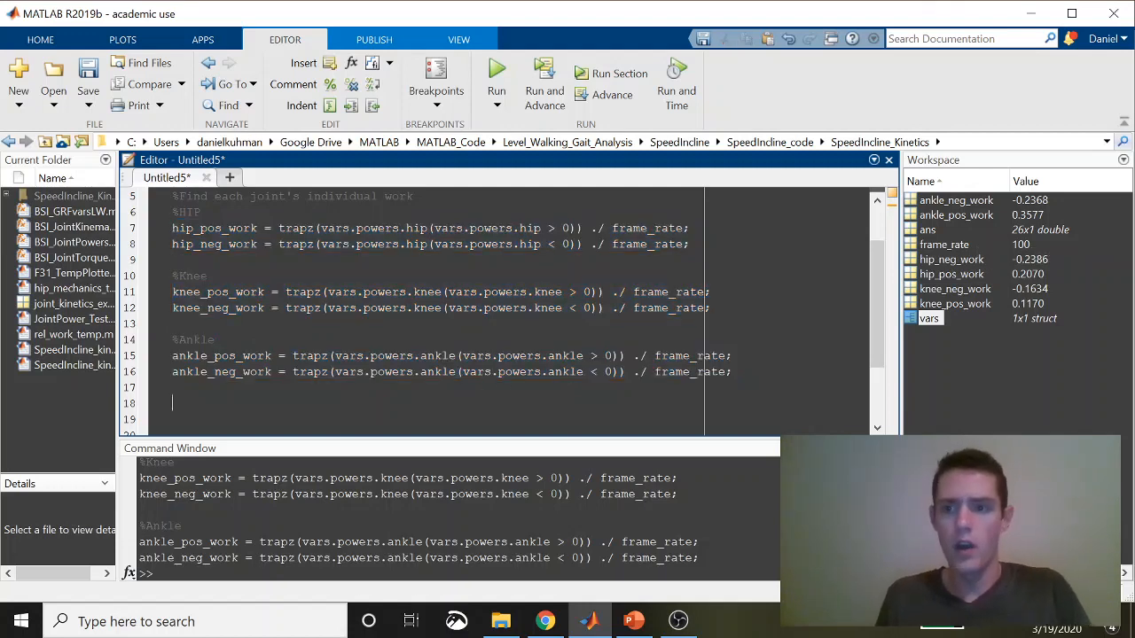
{"action": "type", "text": "%T"}
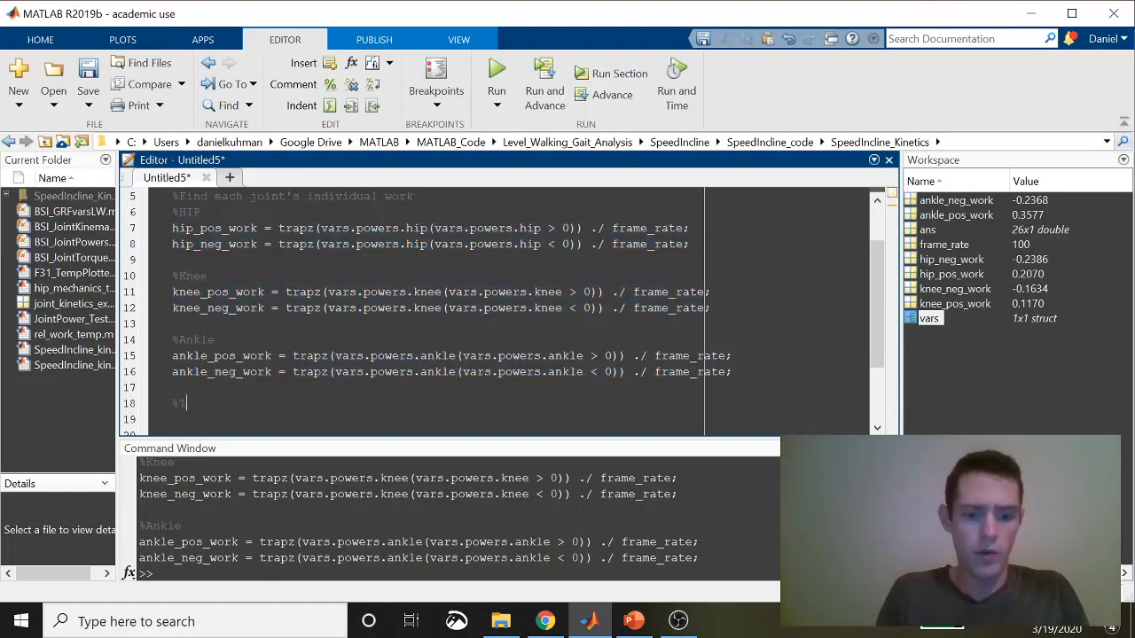
{"action": "type", "text": "otal Work"}
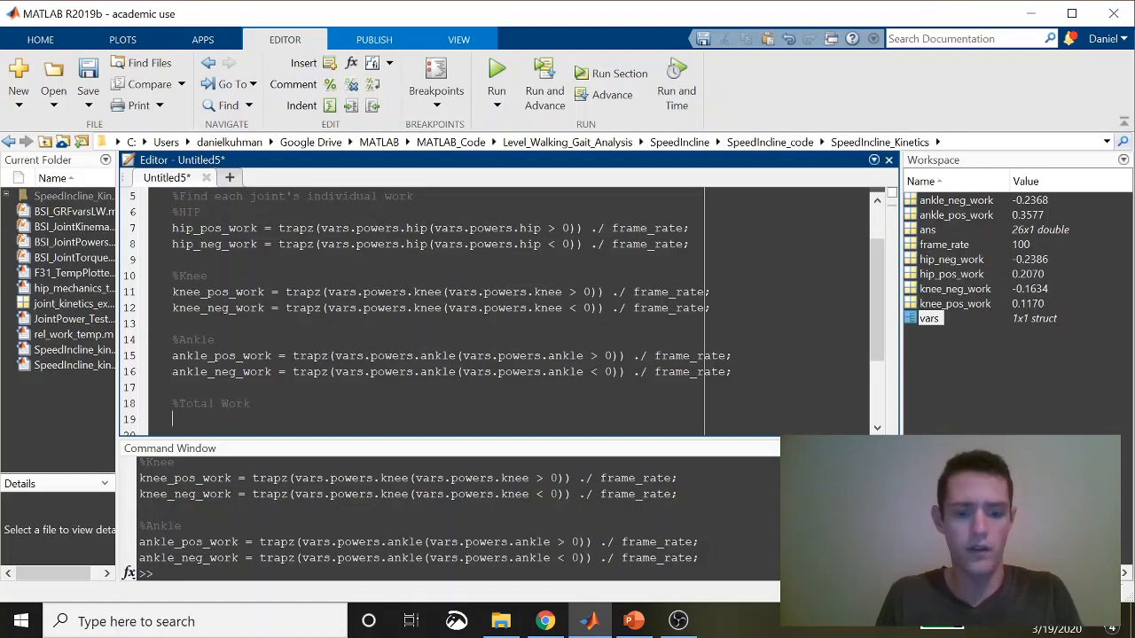
{"action": "type", "text": "total"}
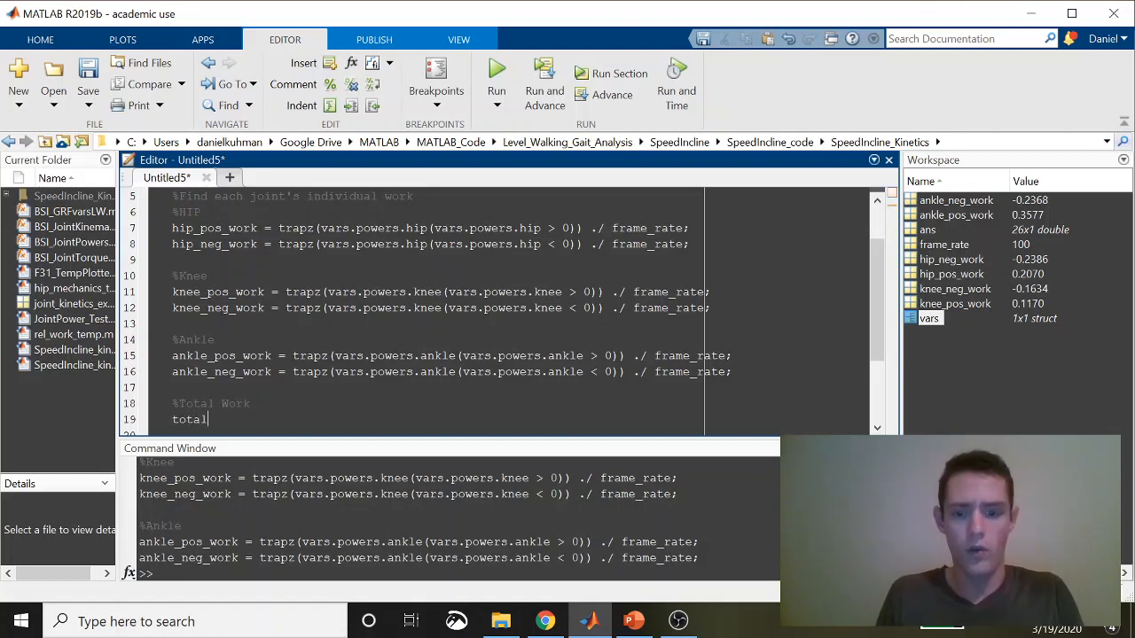
{"action": "type", "text": "_pos_work ="}
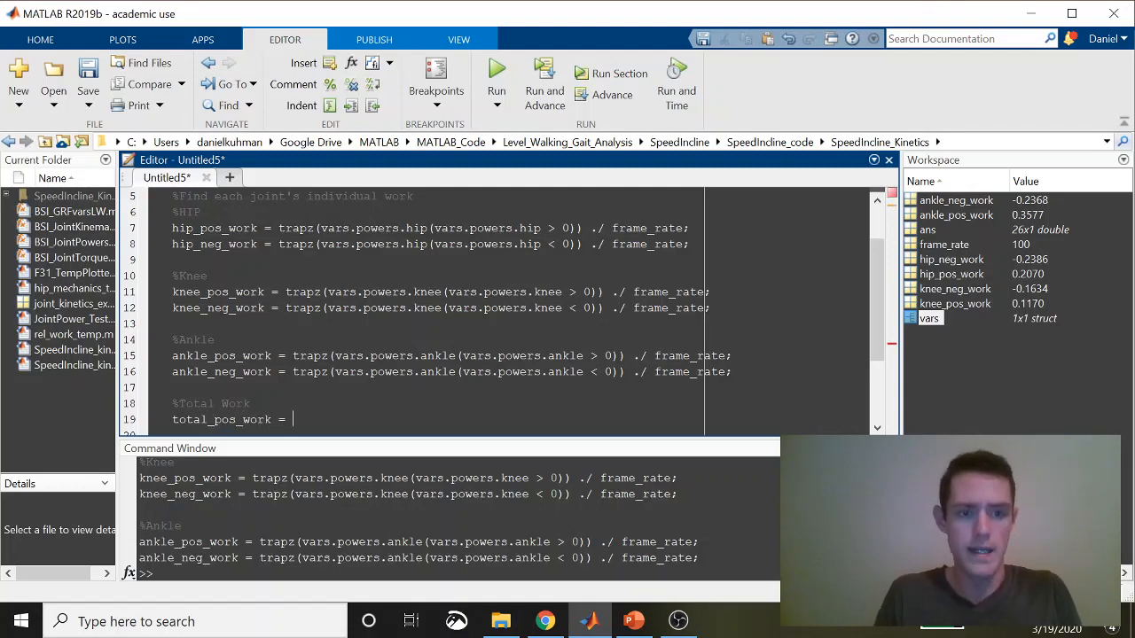
{"action": "type", "text": "hip_pos_work"}
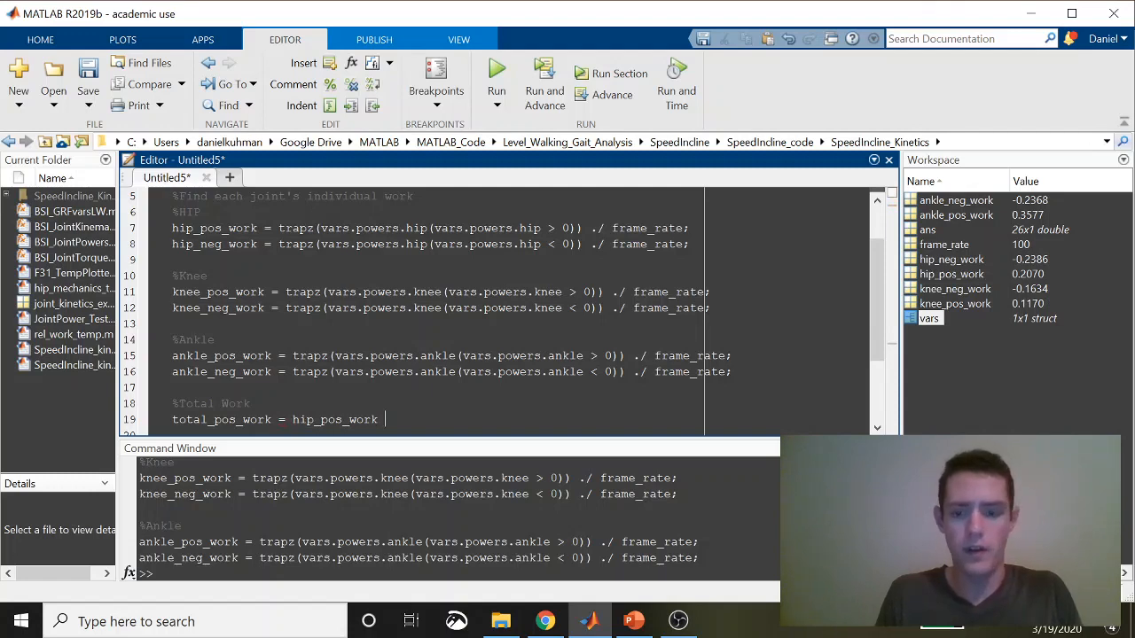
{"action": "type", "text": "+ kne"}
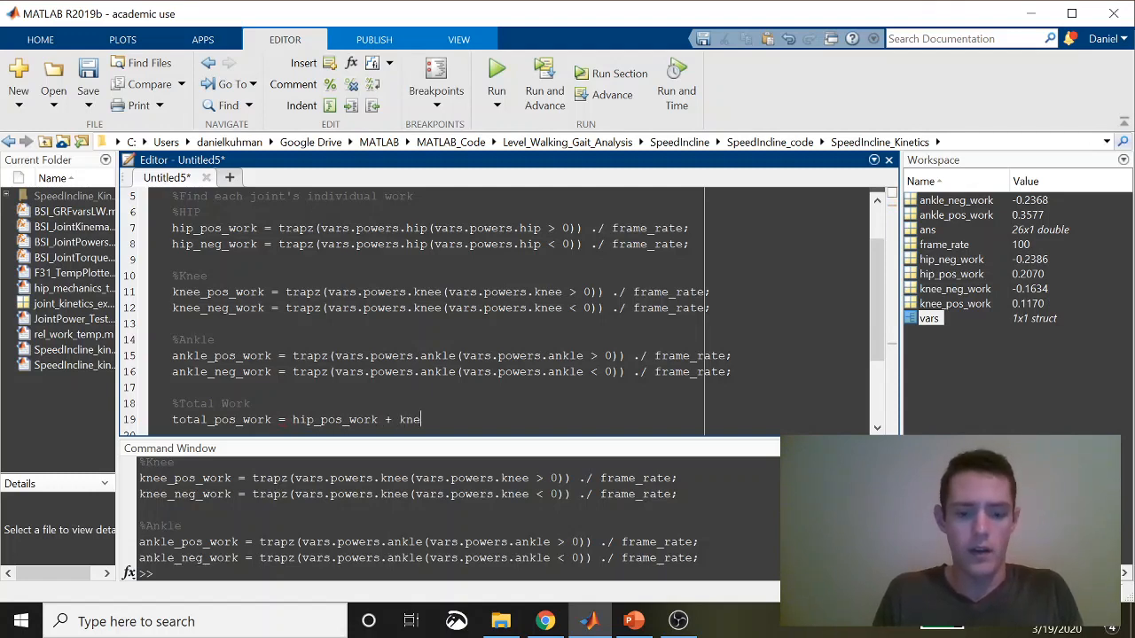
{"action": "type", "text": "e_pos_work"}
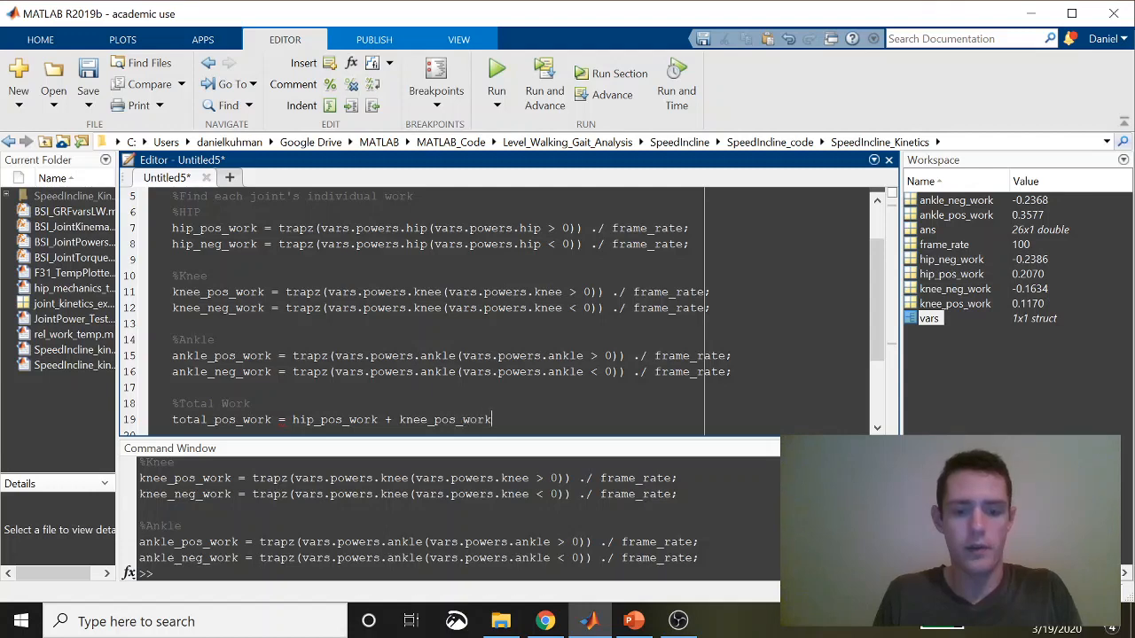
{"action": "type", "text": "+ ankle_p"}
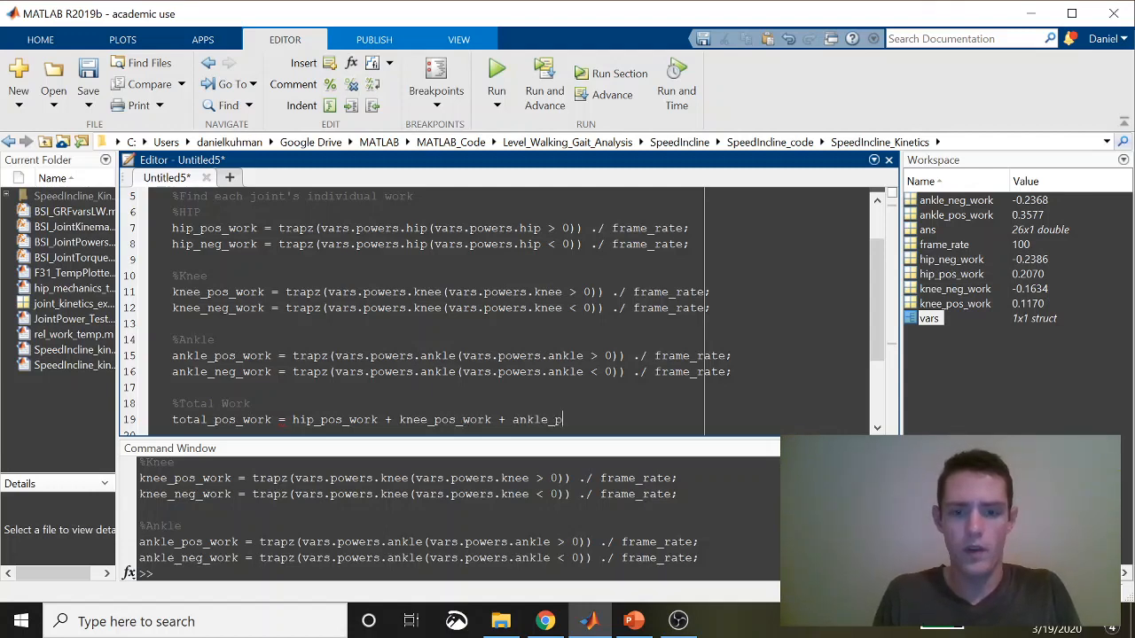
{"action": "type", "text": "os_"}
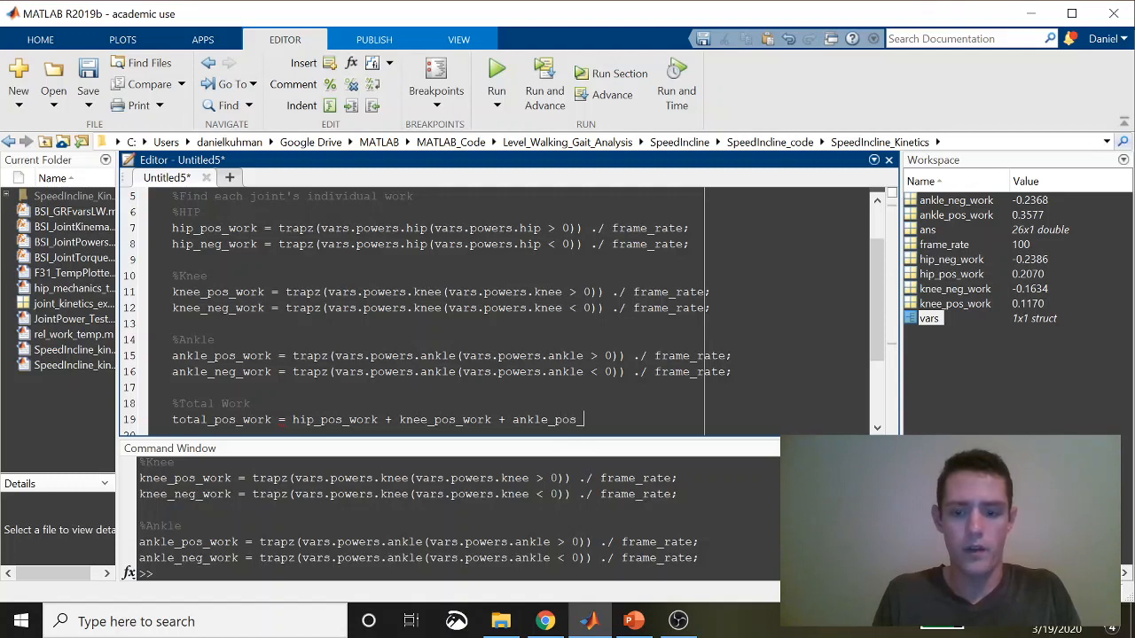
{"action": "type", "text": "work;"}
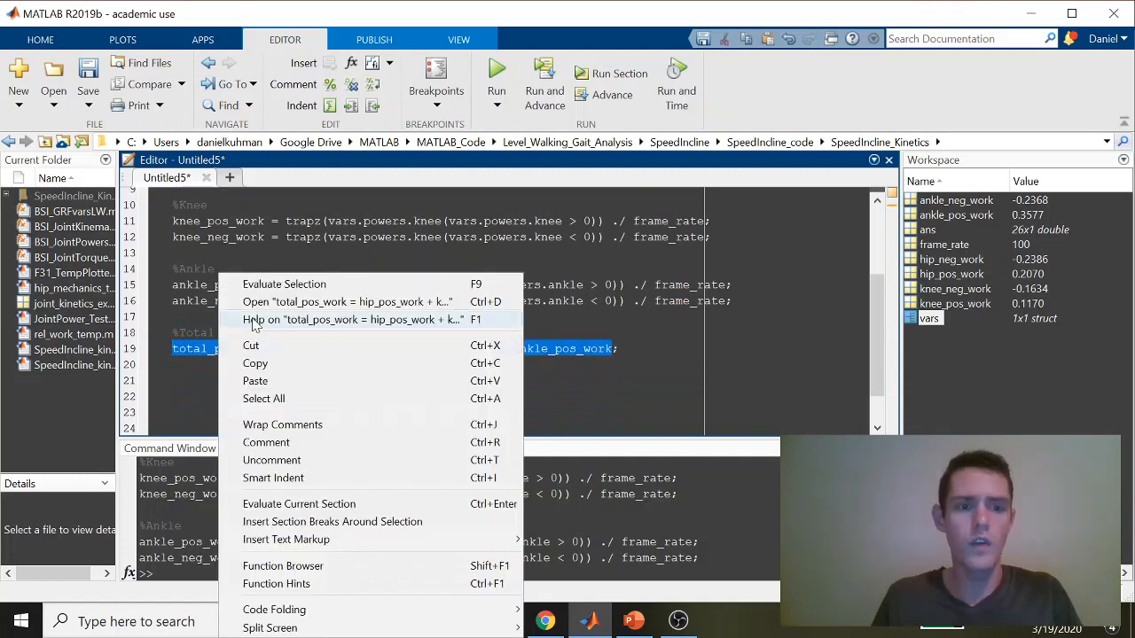
{"action": "left_click", "coordinate": [283, 284]}
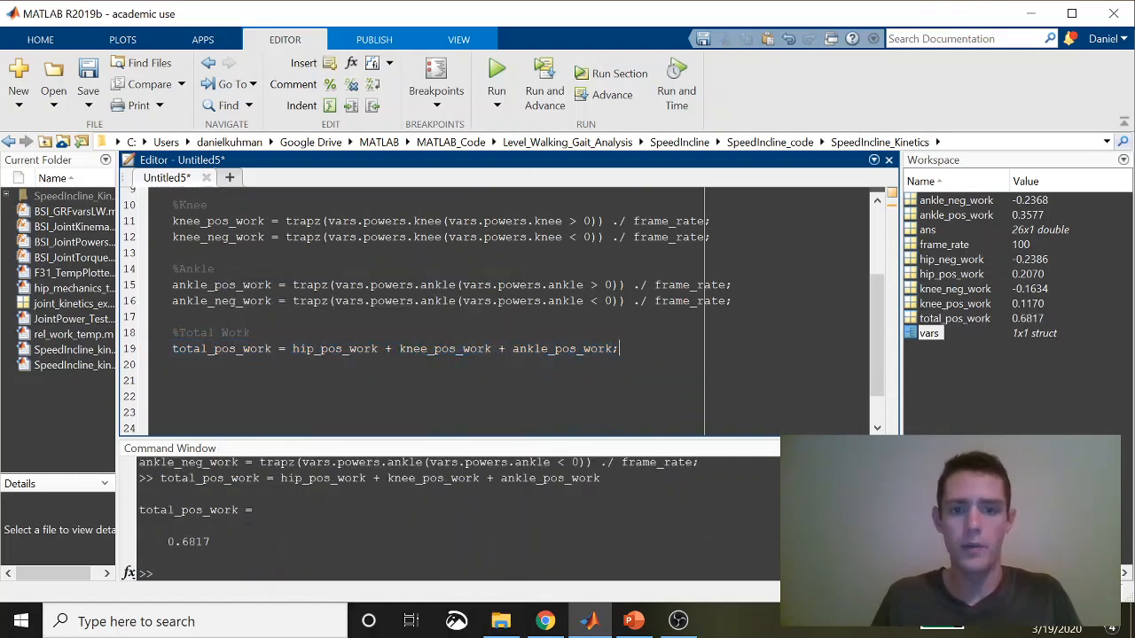
{"action": "triple_click", "coordinate": [395, 348]}
{"action": "type", "text": "total_neg_work = hip_neg_work + knee_neg_work + ankle_neg_work;"}
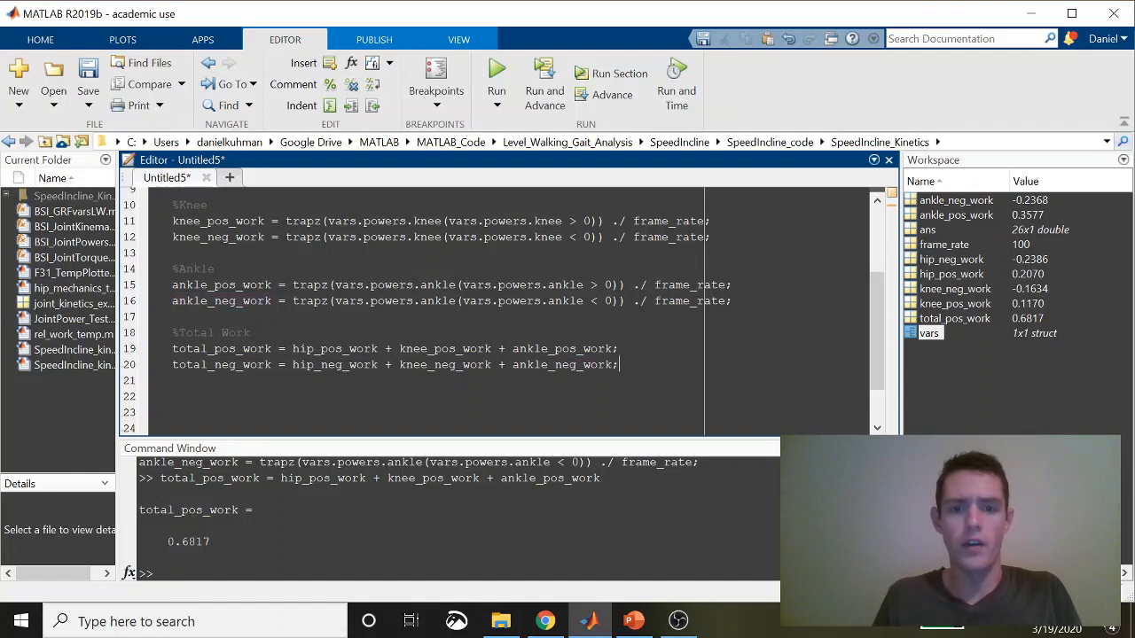
Add a Relative work comment heading below the totals.
{"action": "type", "text": "%F"}
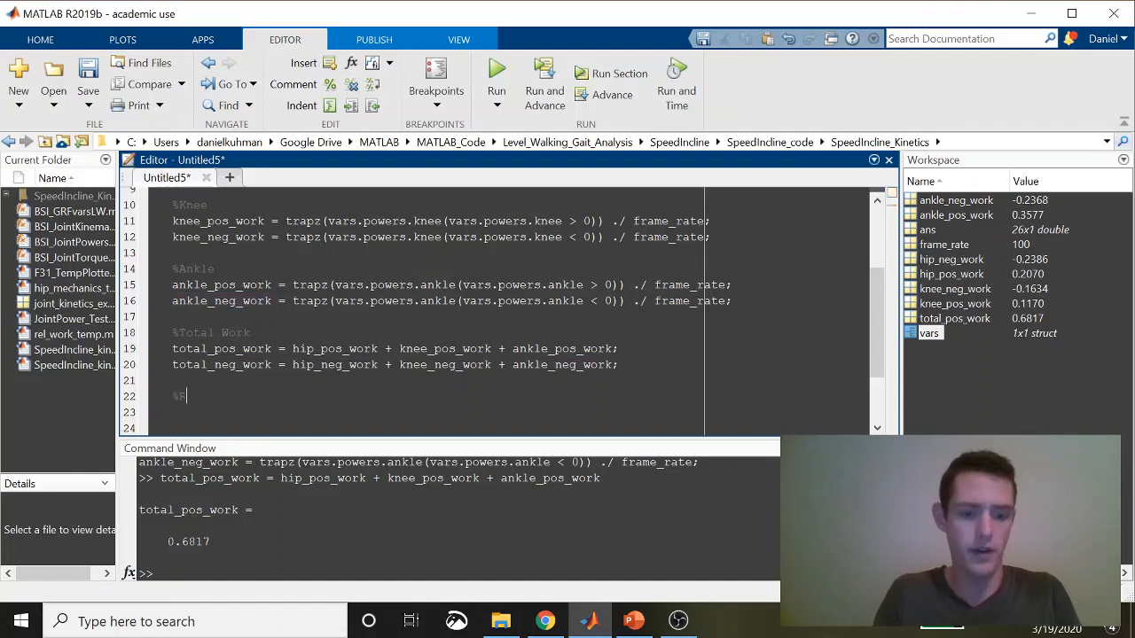
{"action": "type", "text": "Relat"}
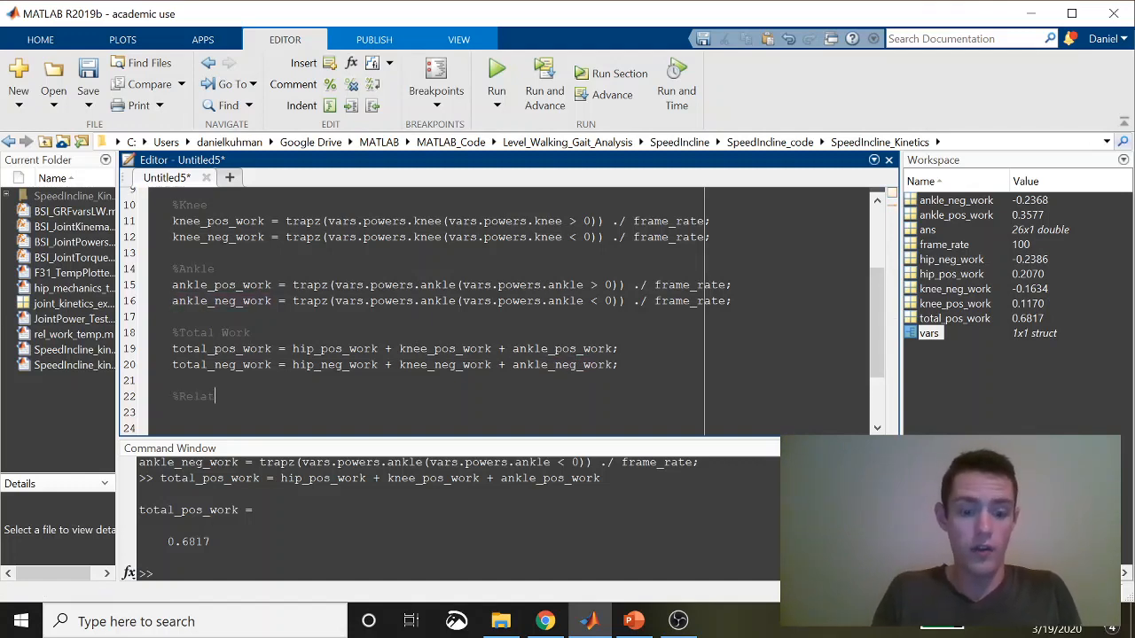
{"action": "type", "text": "ive"}
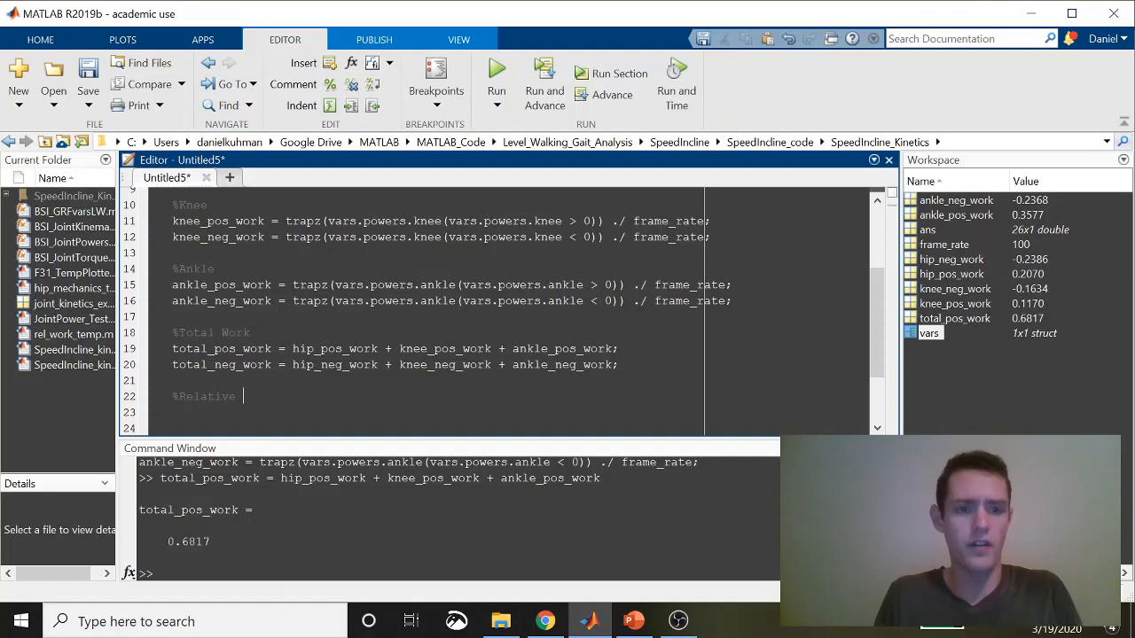
{"action": "type", "text": "work"}
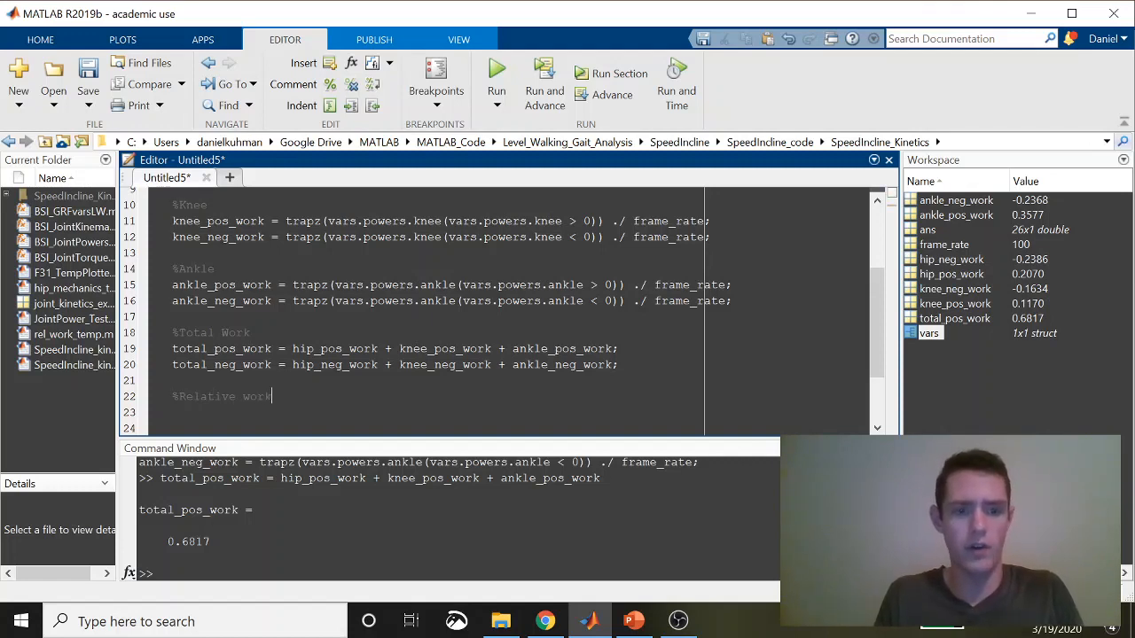
Write hip_rel_pos_work = (hip_pos_work / total_pos_work) * 100;.
{"action": "type", "text": "hip"}
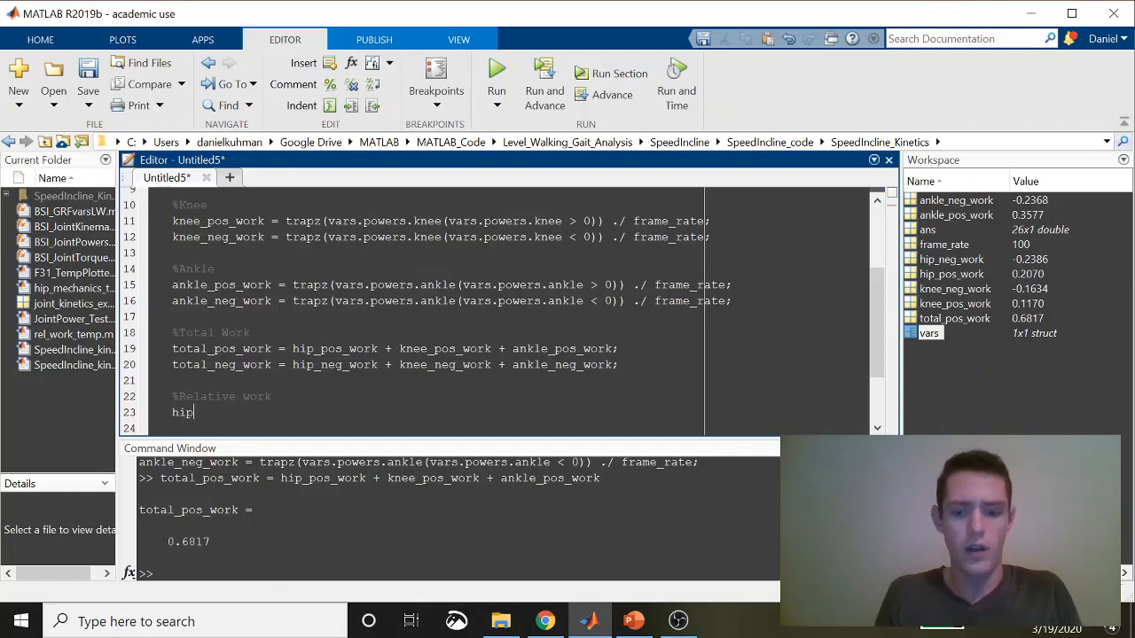
{"action": "type", "text": "_rel_pos_work"}
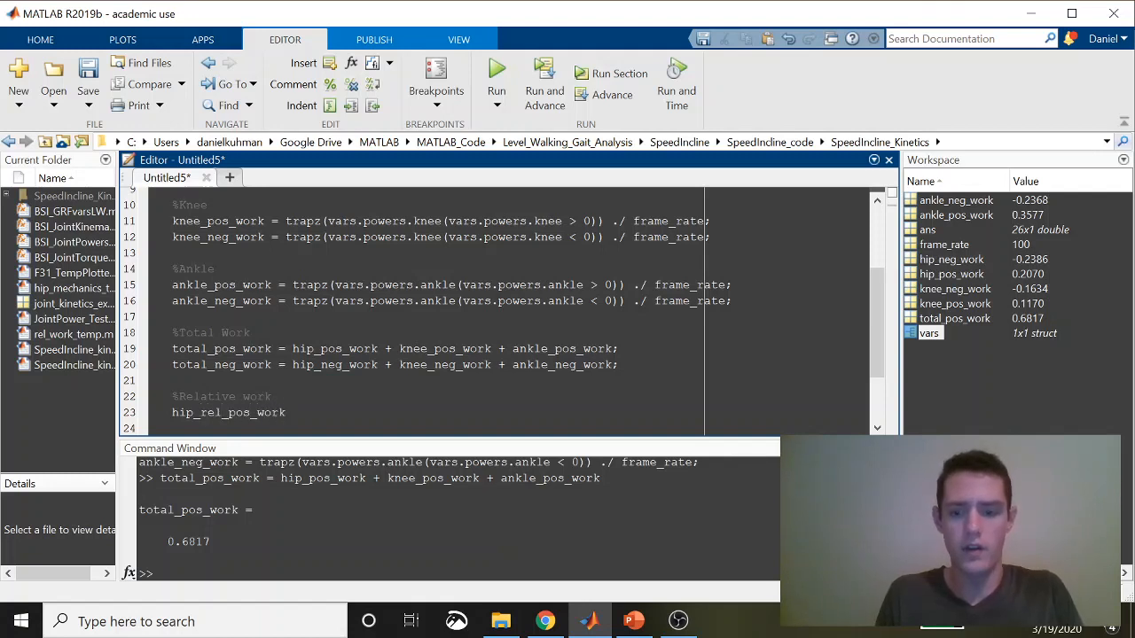
{"action": "type", "text": "= hip_pos_w"}
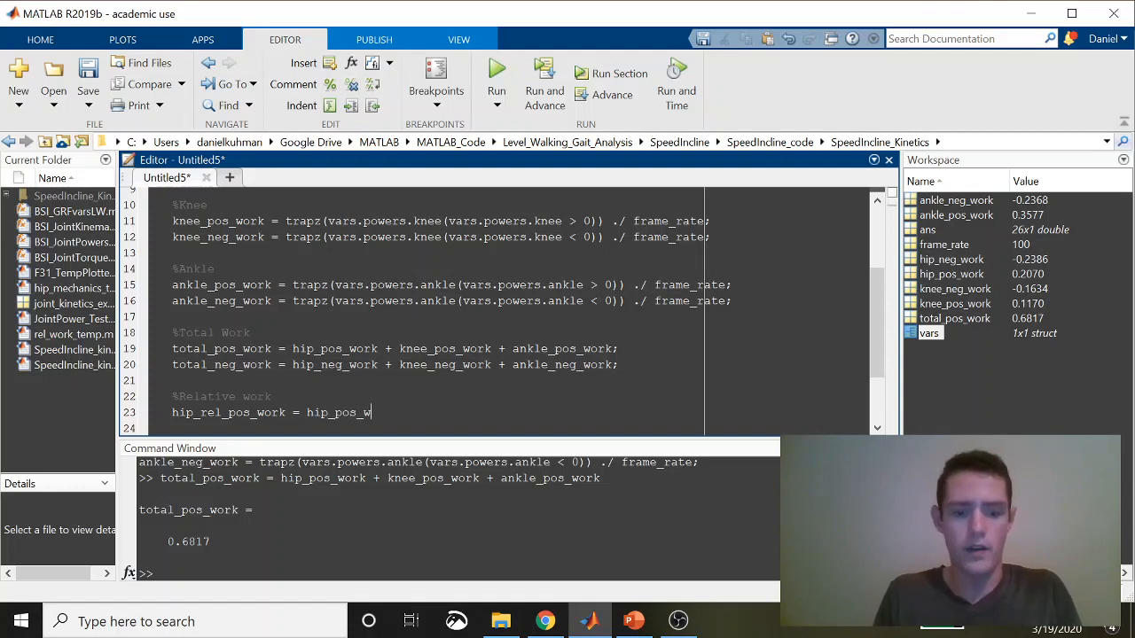
{"action": "type", "text": "ork"}
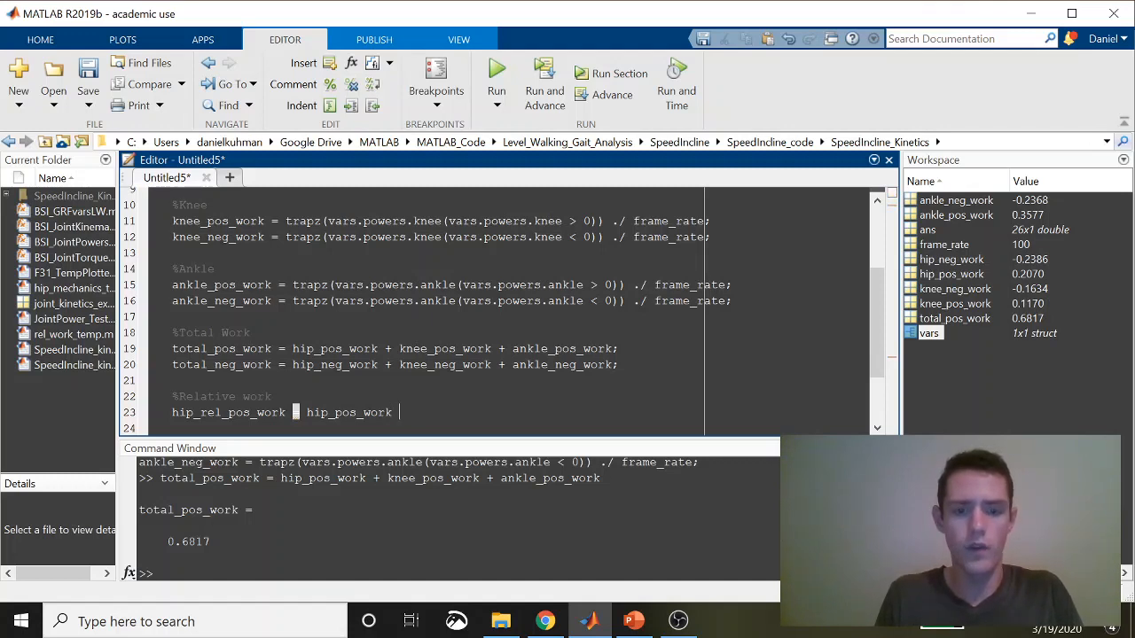
{"action": "type", "text": "/ total_pos_"}
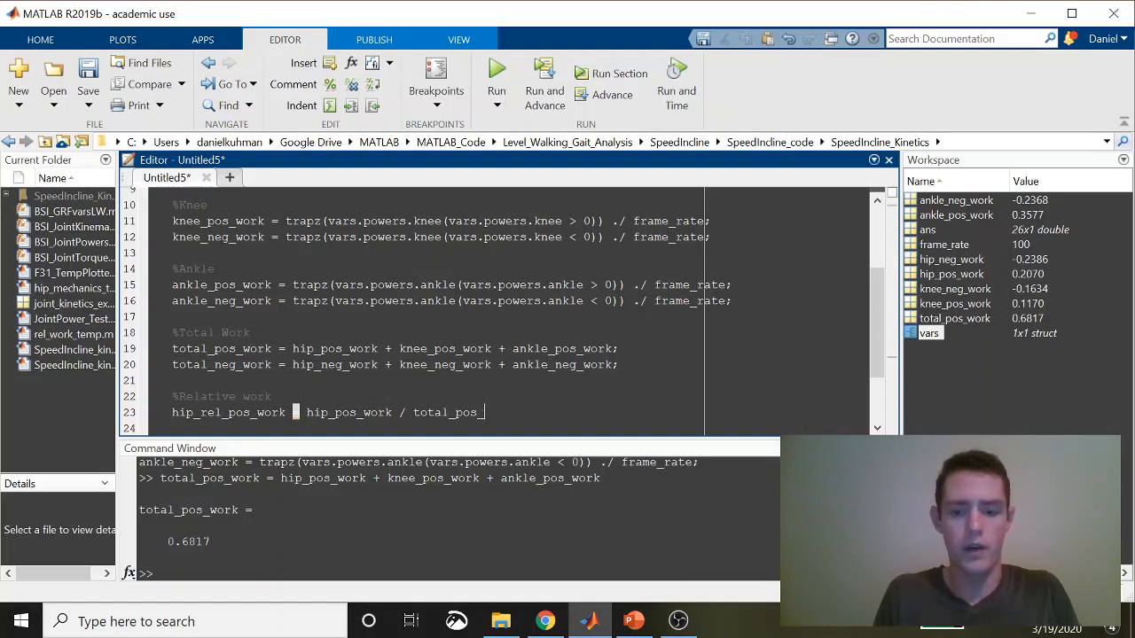
{"action": "type", "text": "work"}
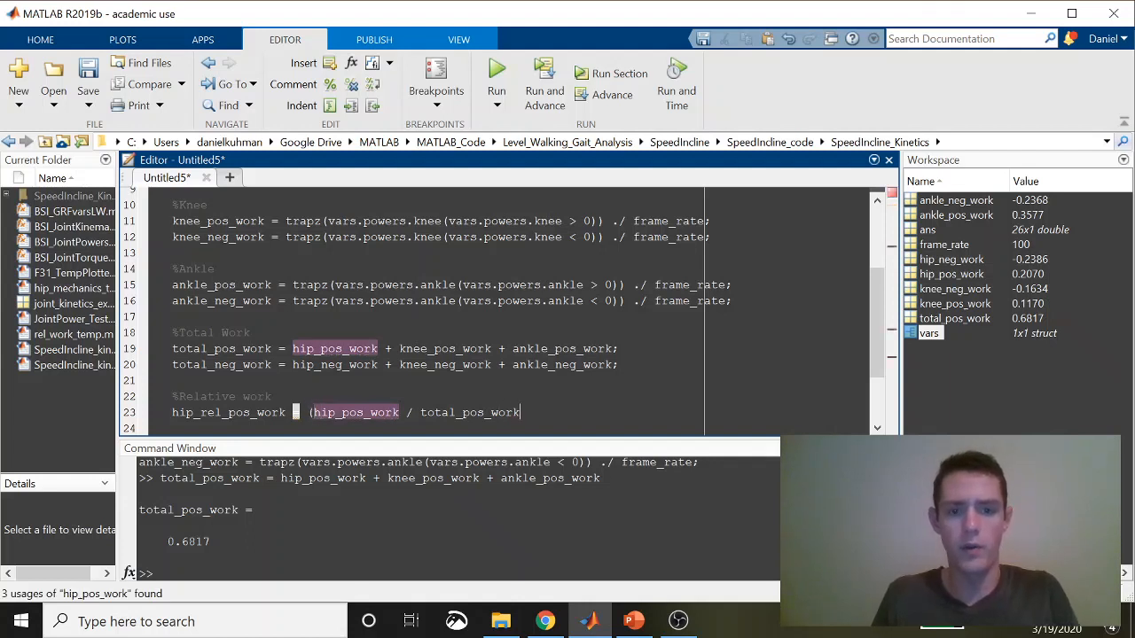
{"action": "type", "text": ")"}
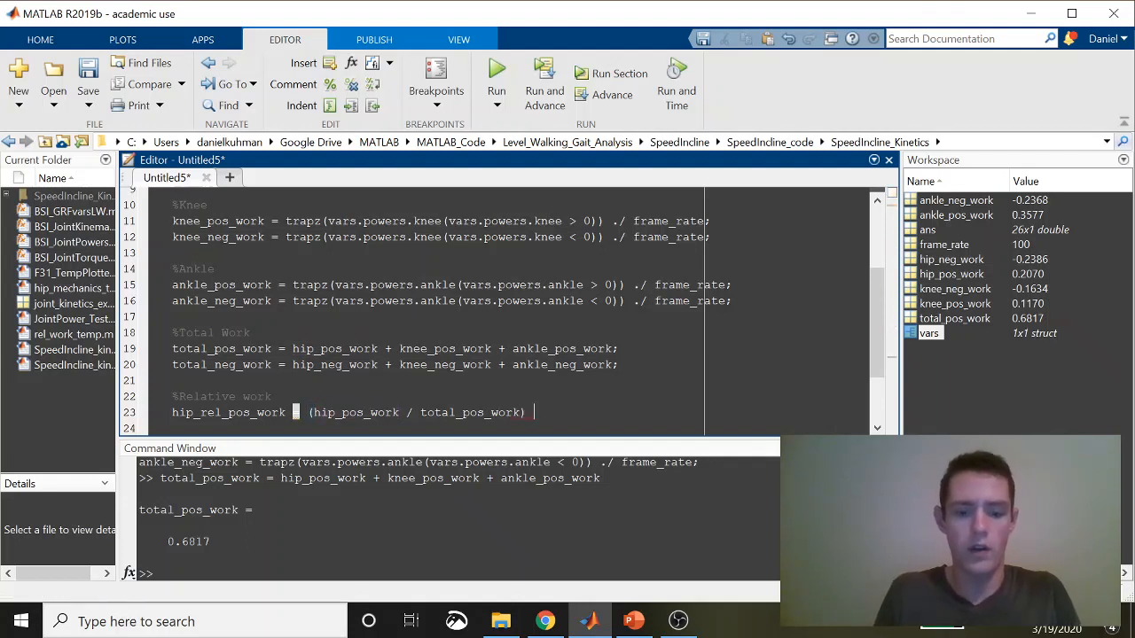
{"action": "type", "text": "*"}
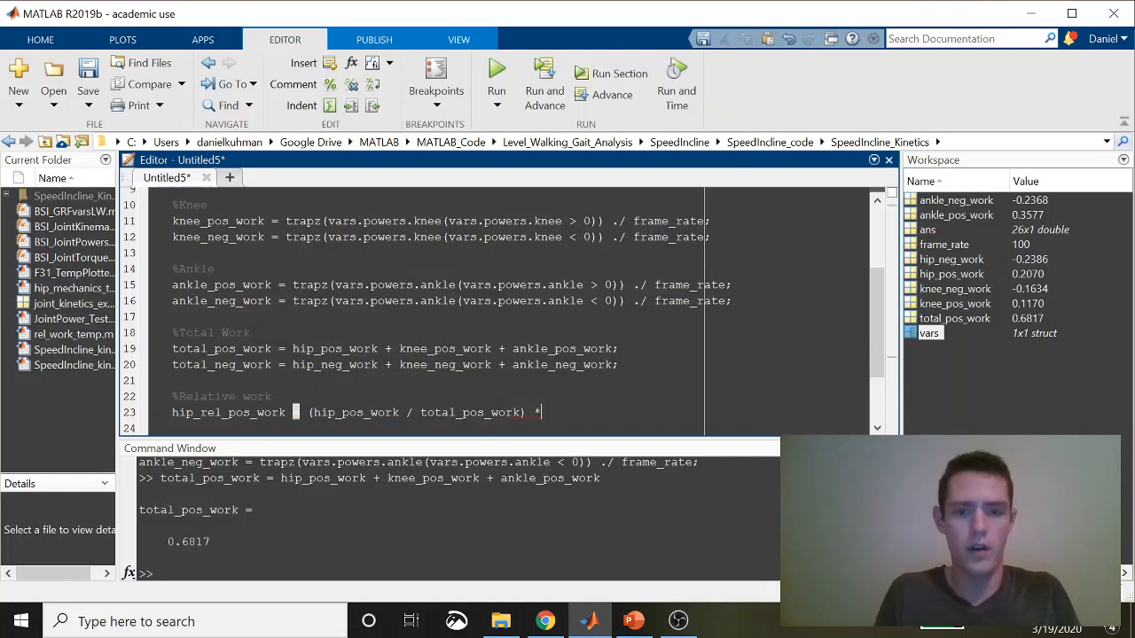
{"action": "type", "text": "100;"}
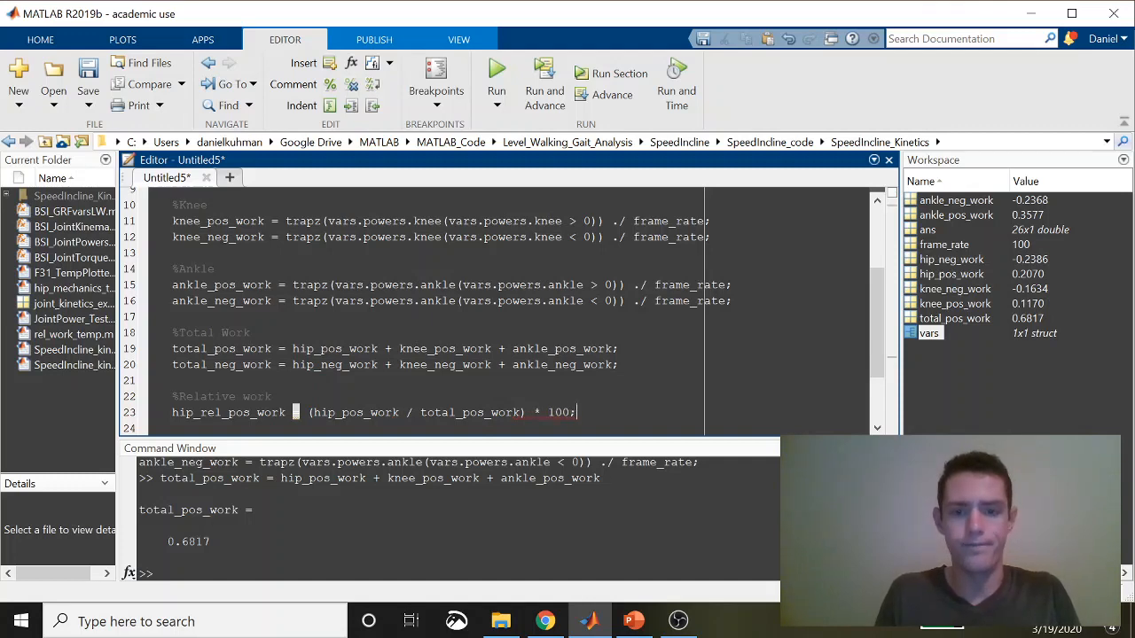
{"action": "scroll", "scroll_direction": "down", "scroll_amount": 3}
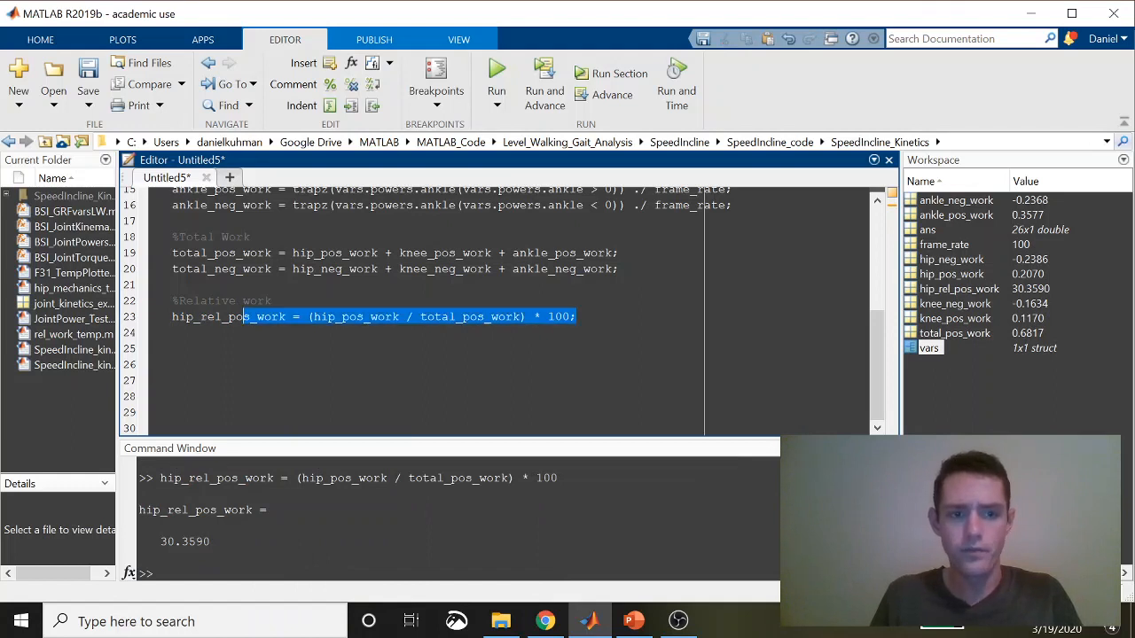
{"action": "left_click", "coordinate": [173, 316]}
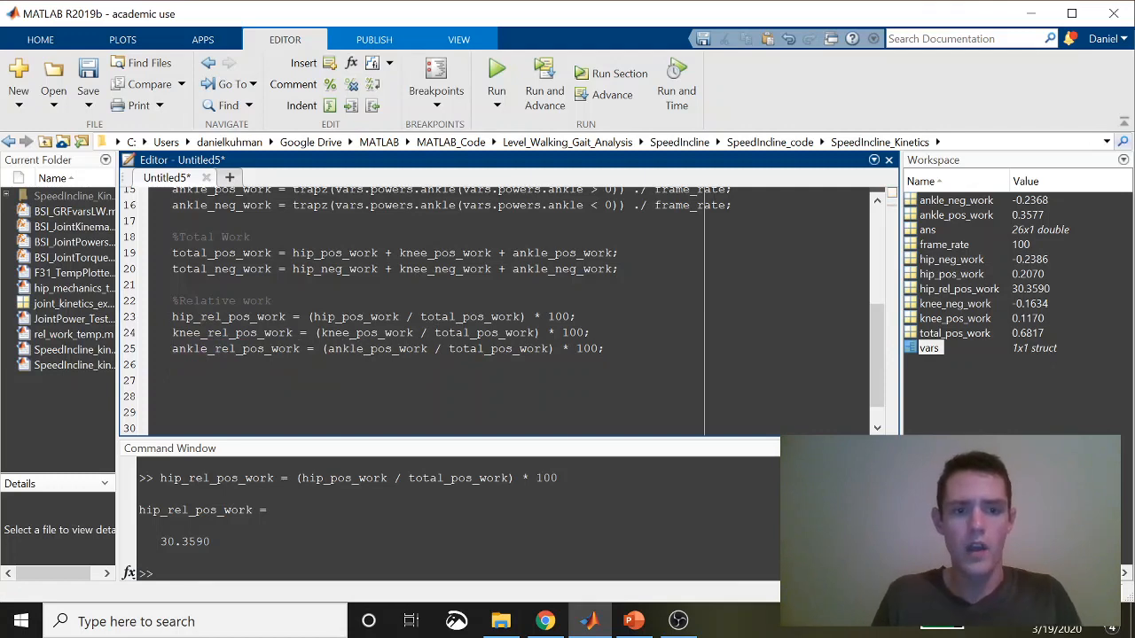
Evaluate the knee and ankle relative work lines, giving 17.1666 and 52.4744 percent.
{"action": "left_click_drag", "start_coordinate": [172, 332], "coordinate": [604, 349]}
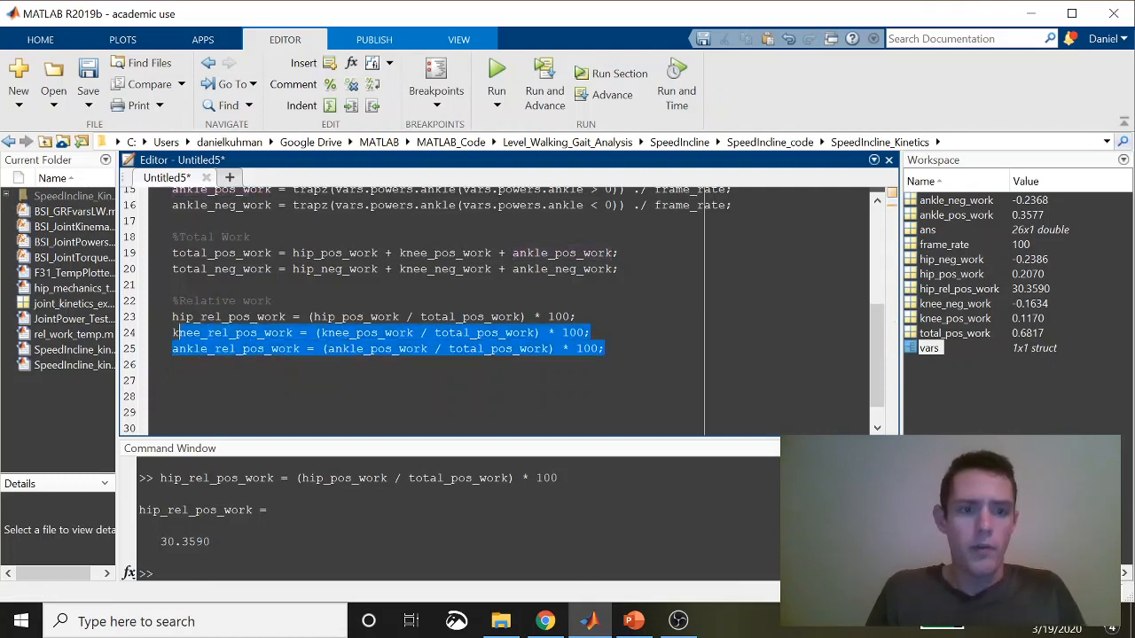
{"action": "right_click", "coordinate": [355, 333]}
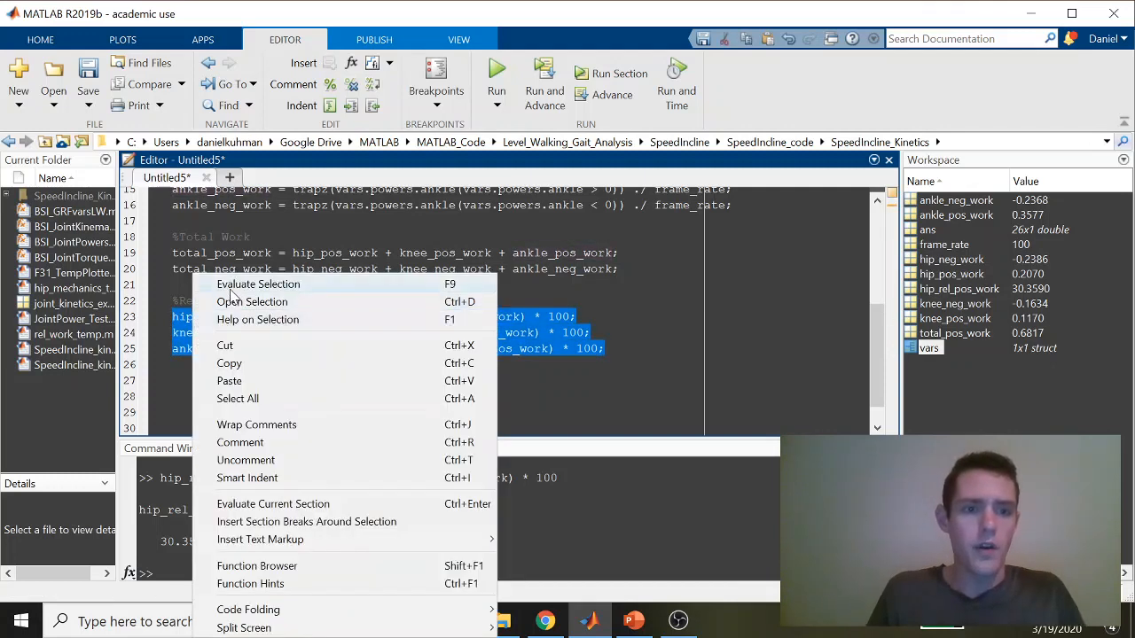
{"action": "left_click", "coordinate": [258, 284]}
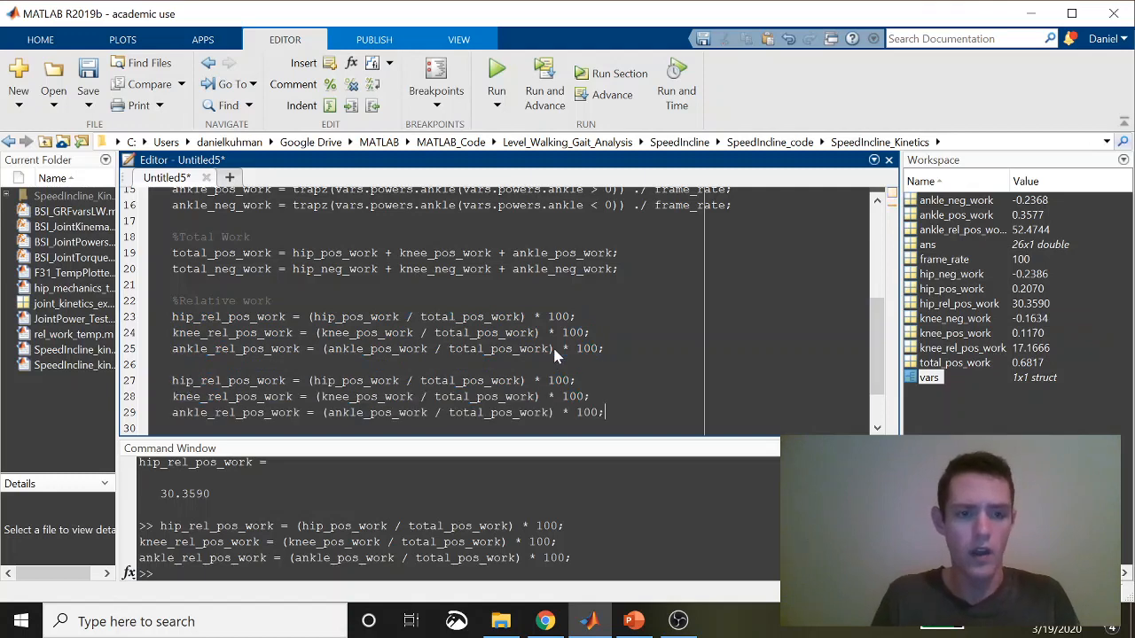
{"action": "scroll", "scroll_direction": "down", "scroll_amount": 3}
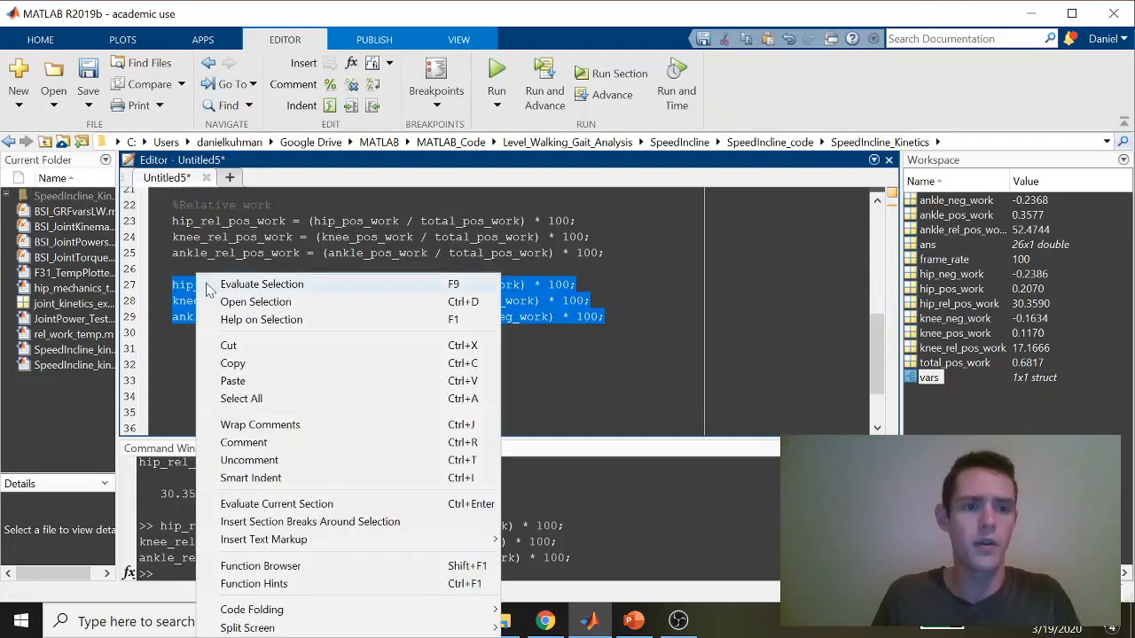
Evaluate total_neg_work (-0.6387), then recompute hip, knee and ankle relative negative work (37.35, 25.58, 37.07).
{"action": "left_click", "coordinate": [261, 284]}
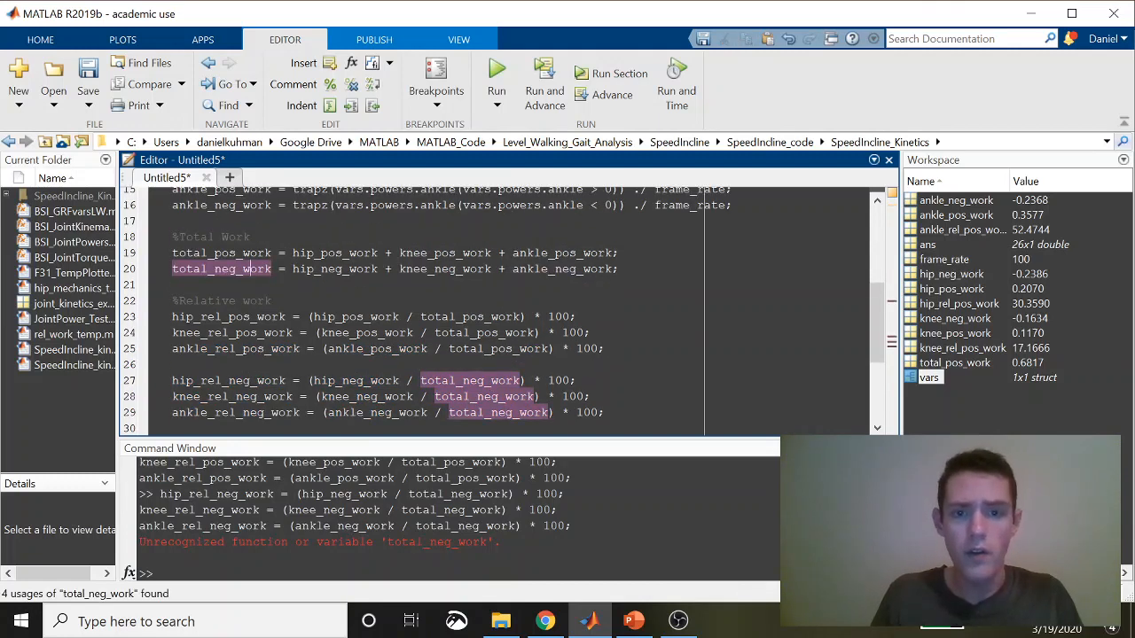
{"action": "right_click", "coordinate": [248, 269]}
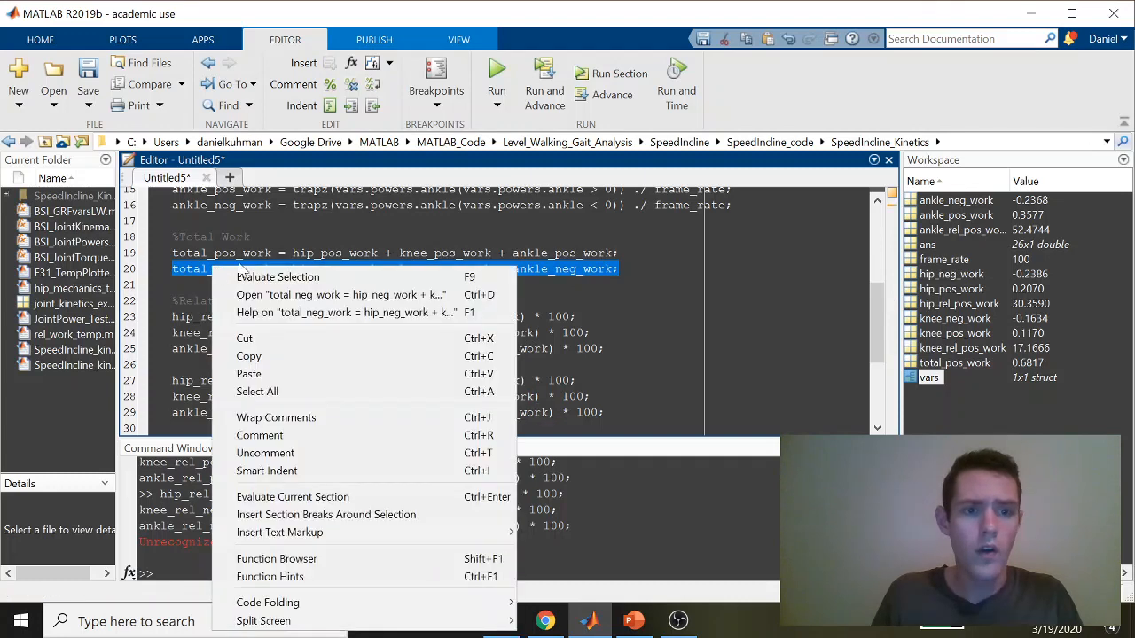
{"action": "left_click", "coordinate": [278, 277]}
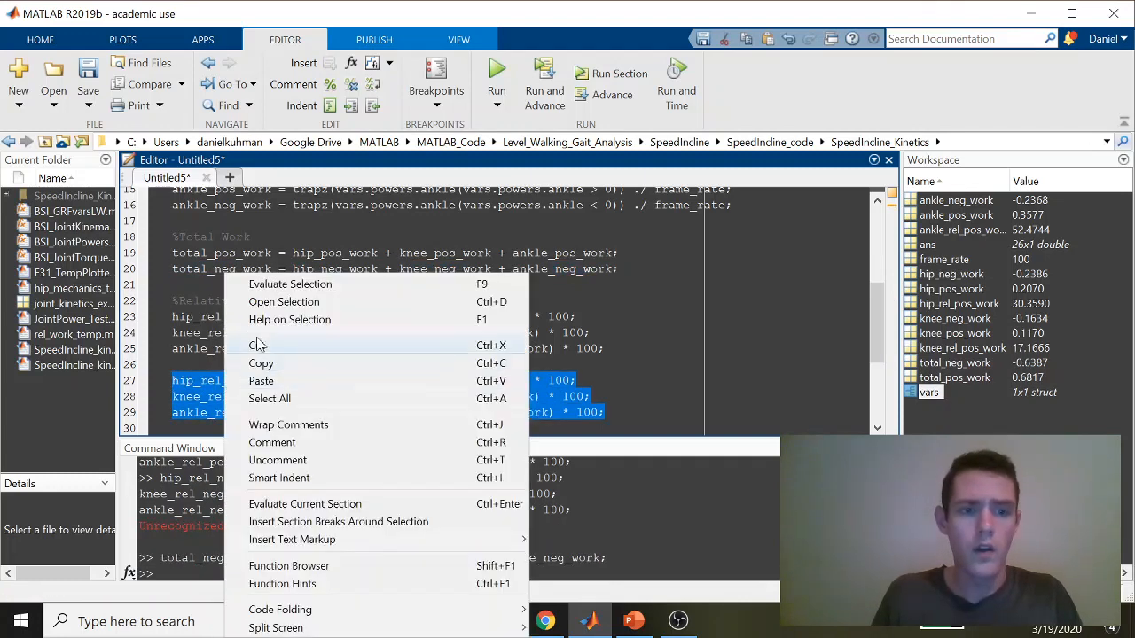
{"action": "left_click", "coordinate": [290, 284]}
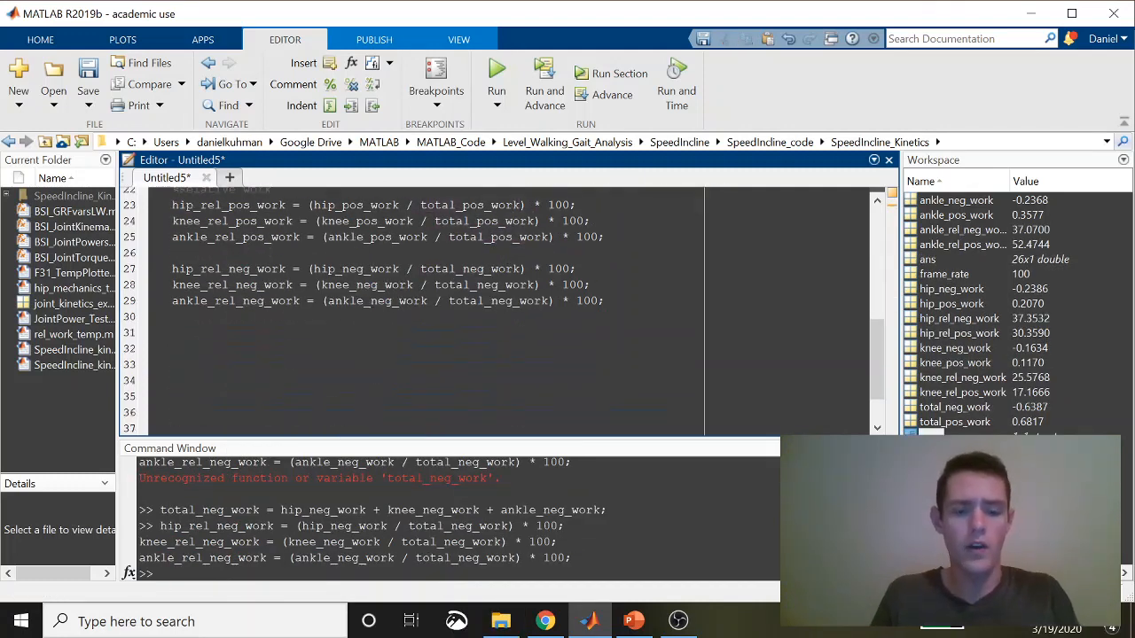
Add a %Test coverage comment and a sum_pos line adding the relative positive work variables.
{"action": "type", "text": "%Test"}
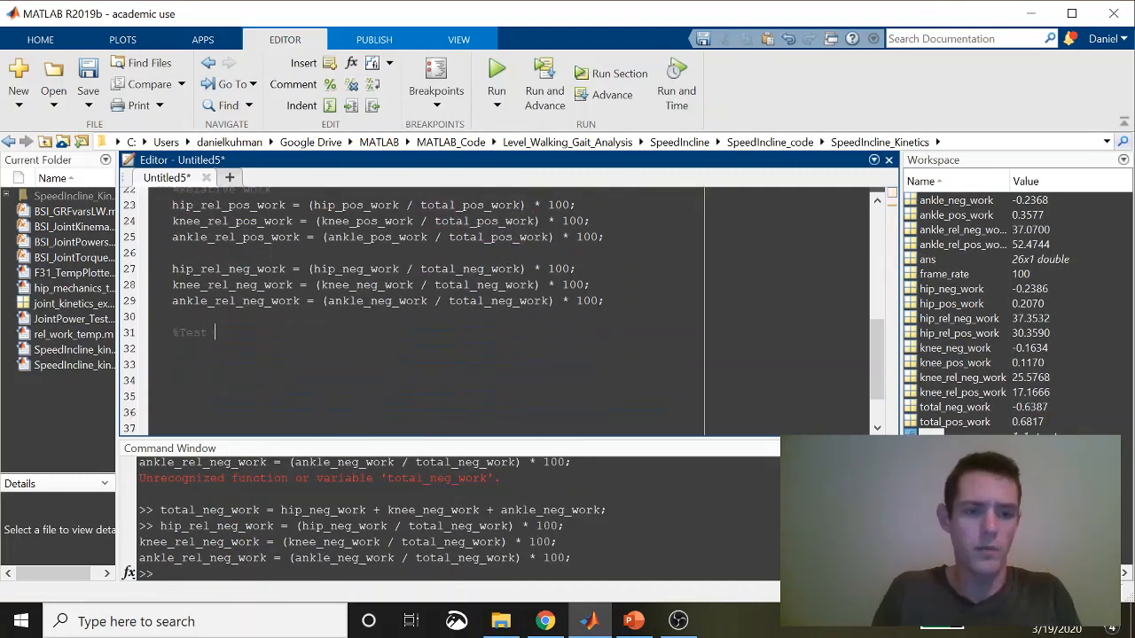
{"action": "type", "text": "coverage"}
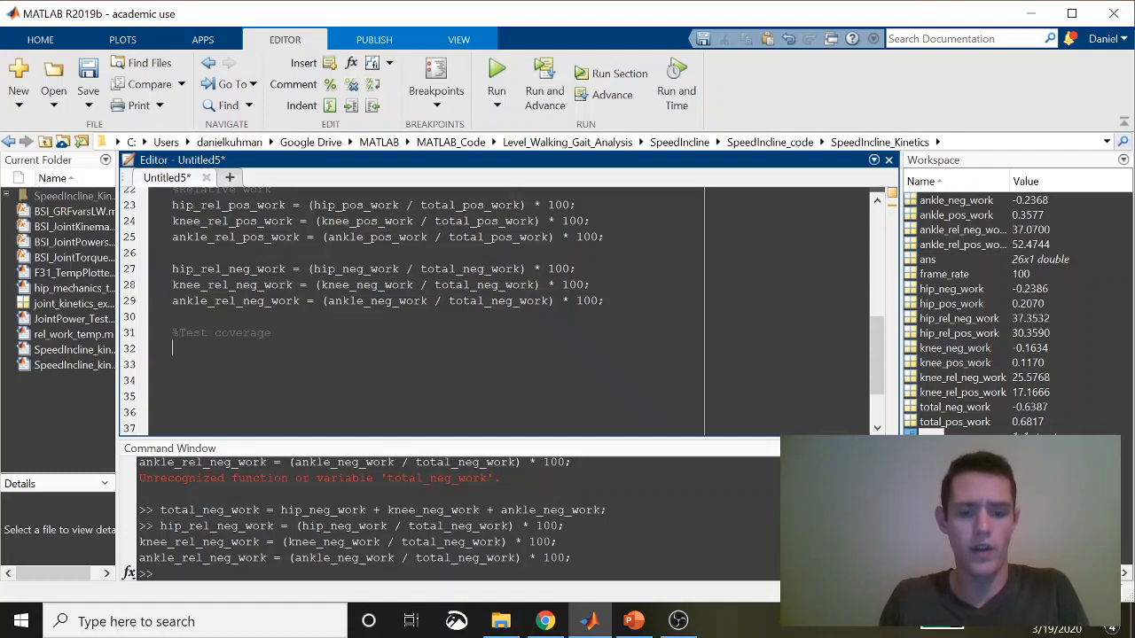
{"action": "type", "text": "sum_"}
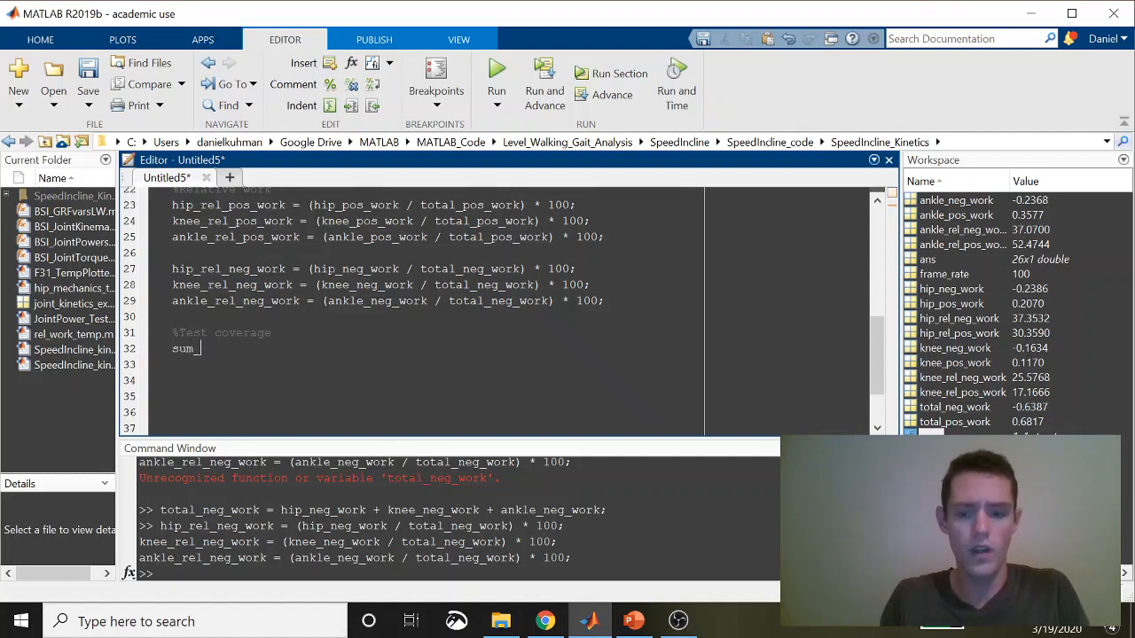
{"action": "type", "text": "pos ="}
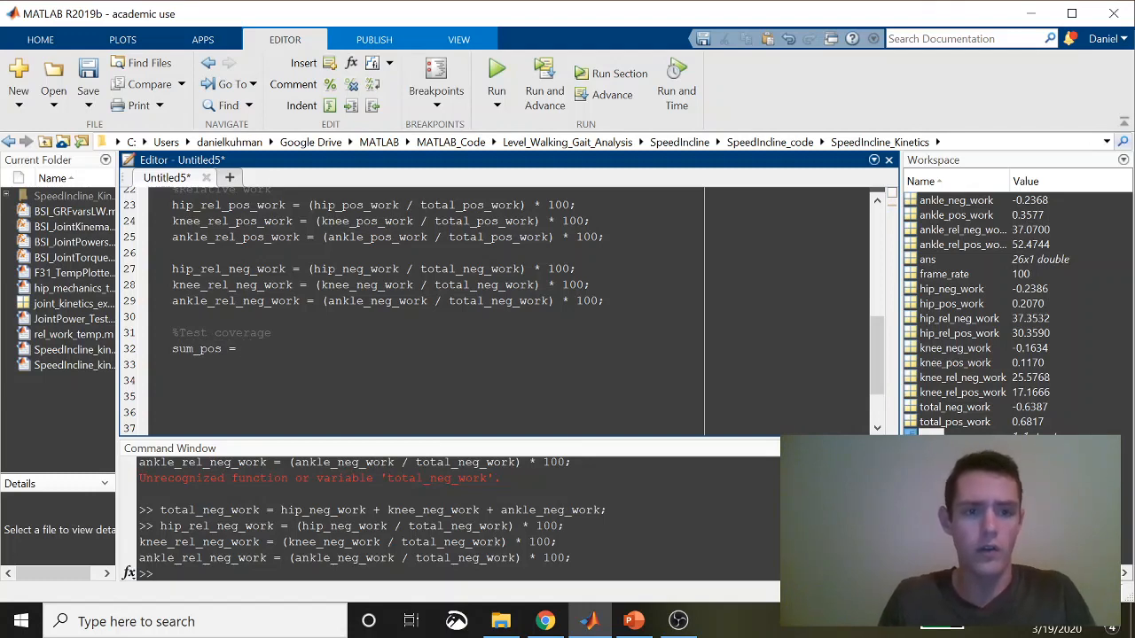
{"action": "double_click", "coordinate": [229, 204]}
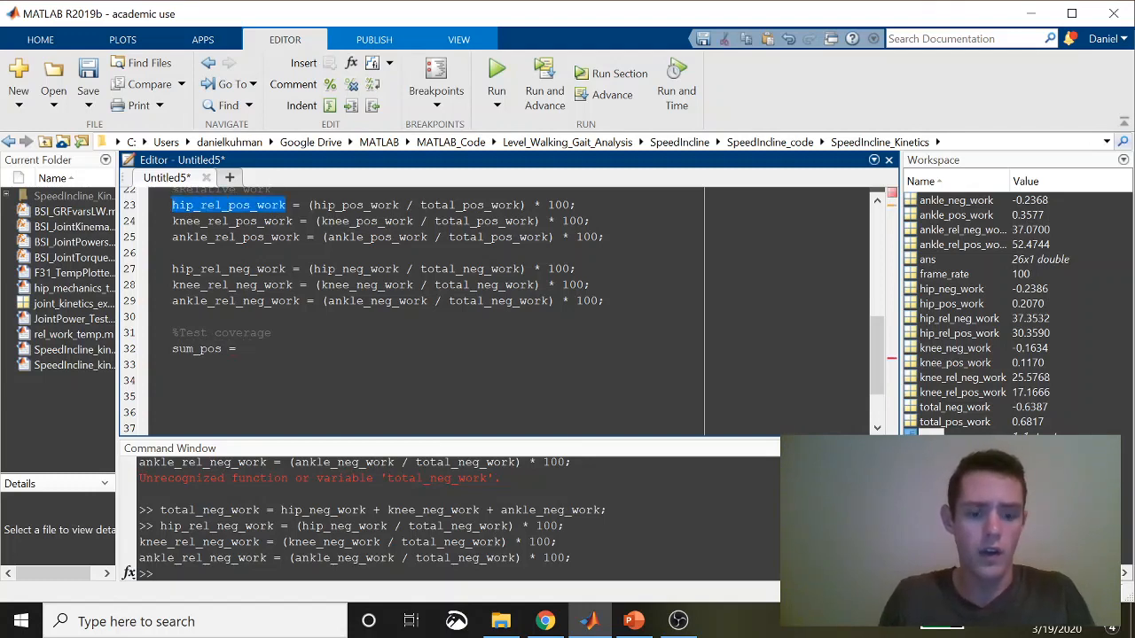
{"action": "left_click", "coordinate": [240, 349]}
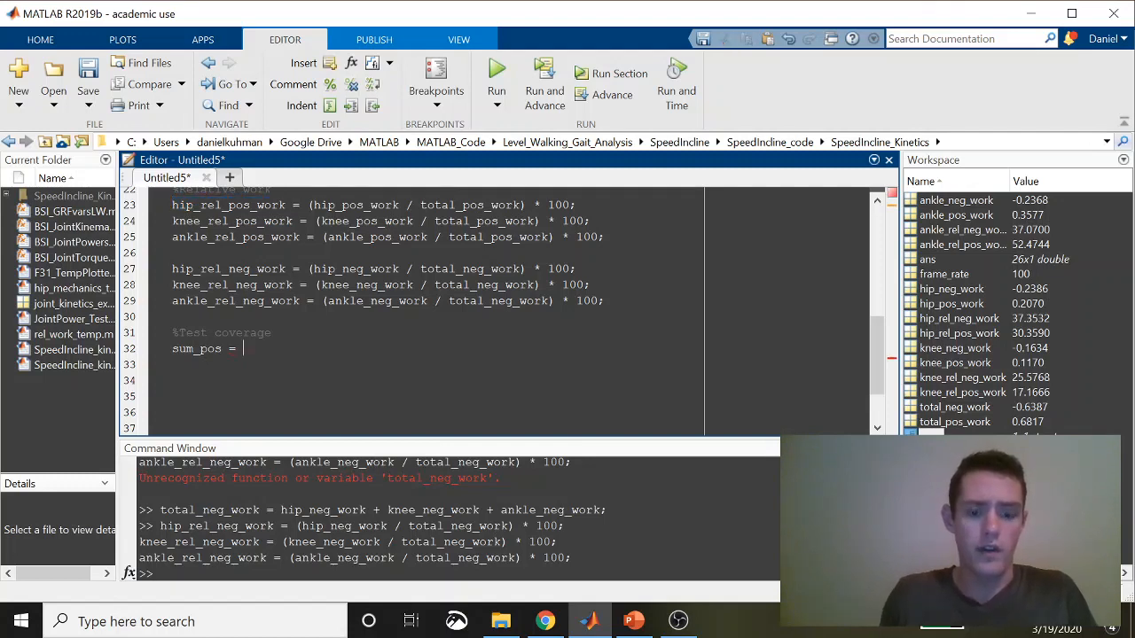
{"action": "type", "text": "hip_rel_pos_work + hip_rel_pos_work"}
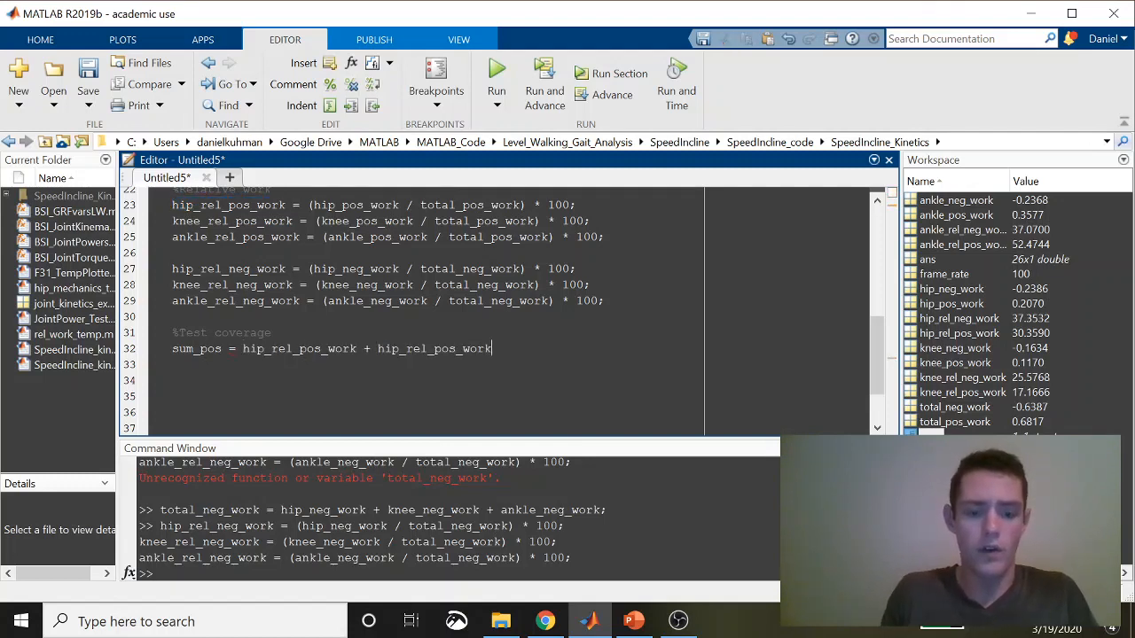
{"action": "type", "text": "+ hip_rel_pos_work"}
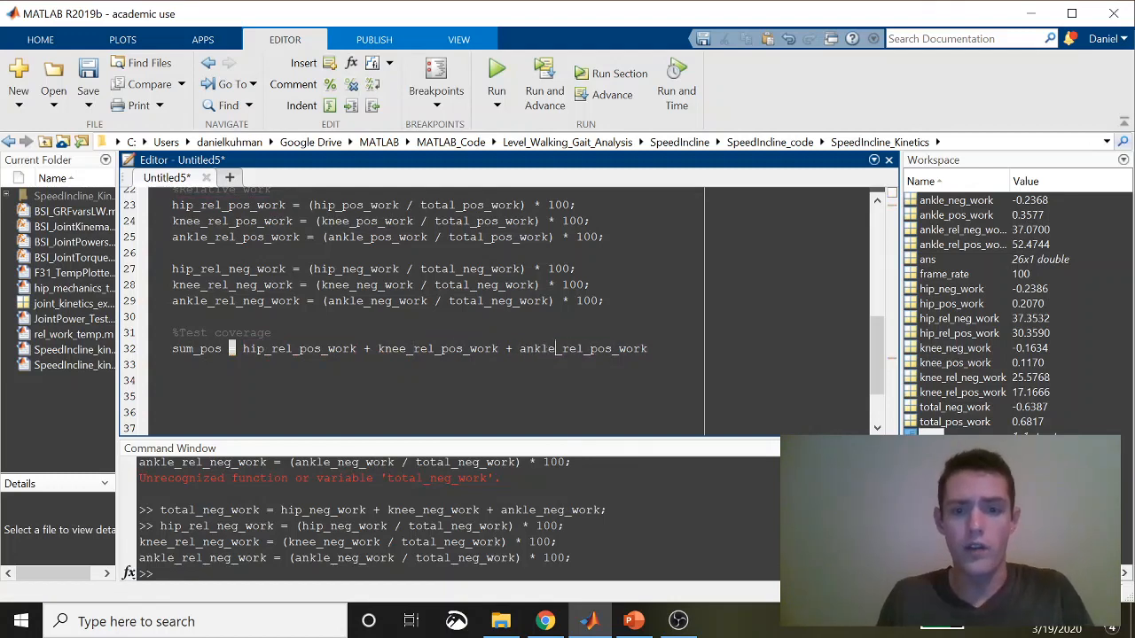
Evaluate the sum line to confirm it totals 100, then start a %PLOT section.
{"action": "double_click", "coordinate": [583, 349]}
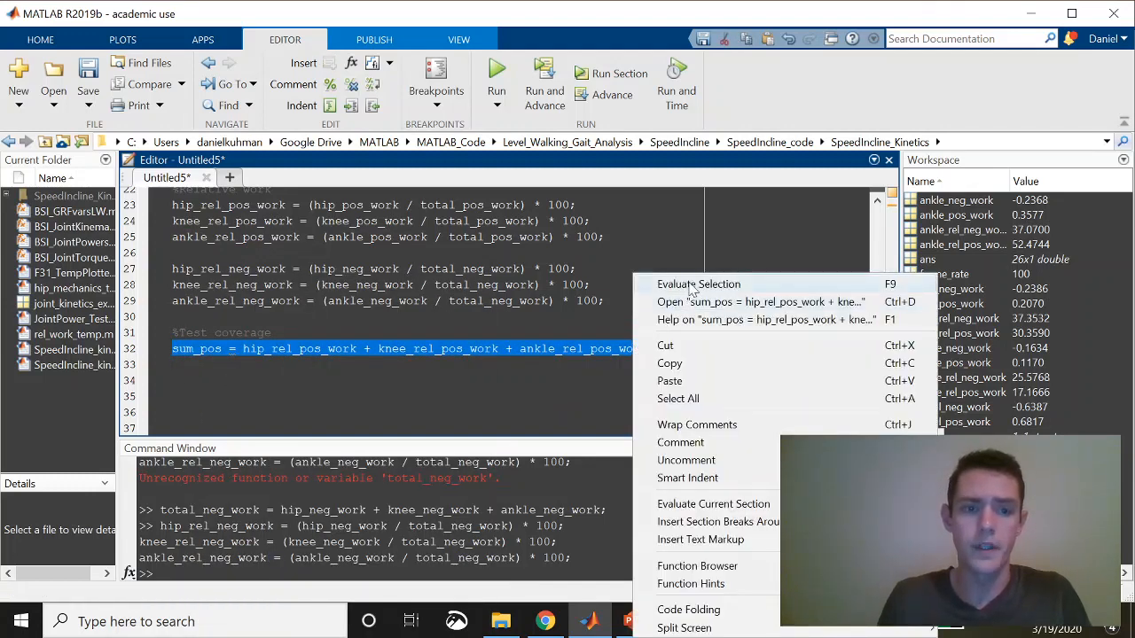
{"action": "left_click", "coordinate": [698, 284]}
{"action": "type", "text": "sum_neg = hip_rel_neg_work + knee_rel_neg_work + ankle_rel_neg_work"}
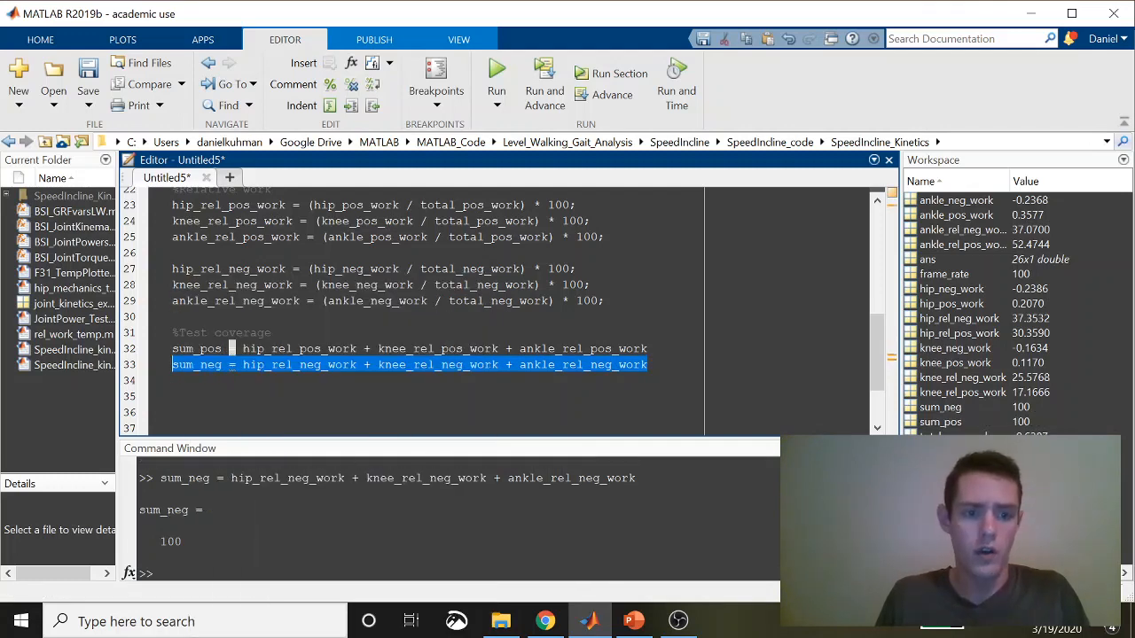
{"action": "double_click", "coordinate": [582, 365]}
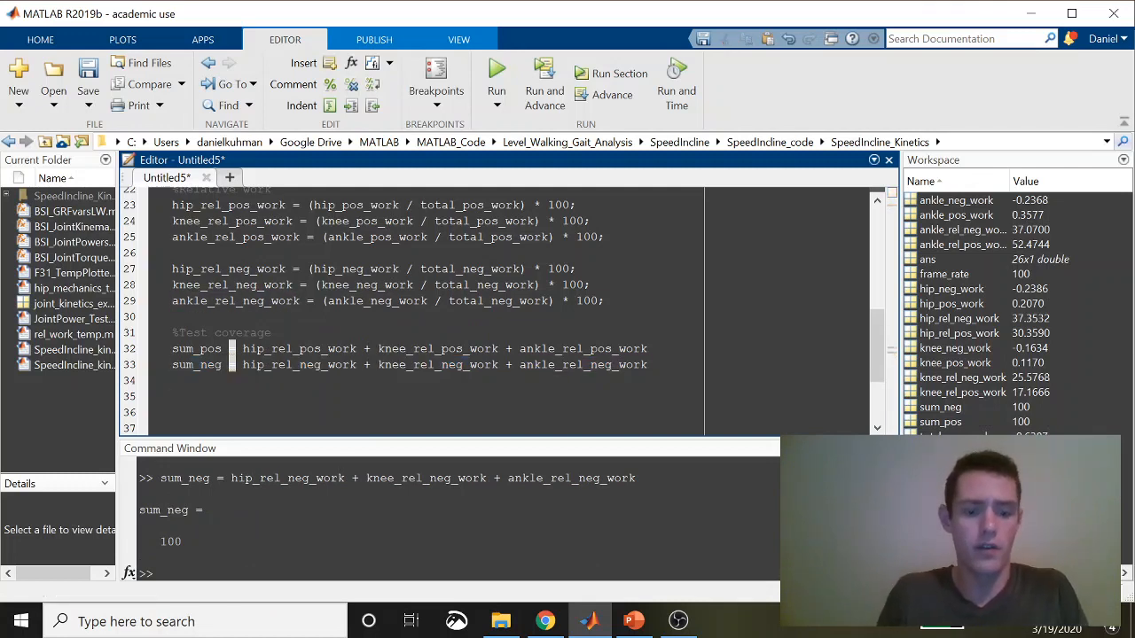
{"action": "type", "text": "%PLOT"}
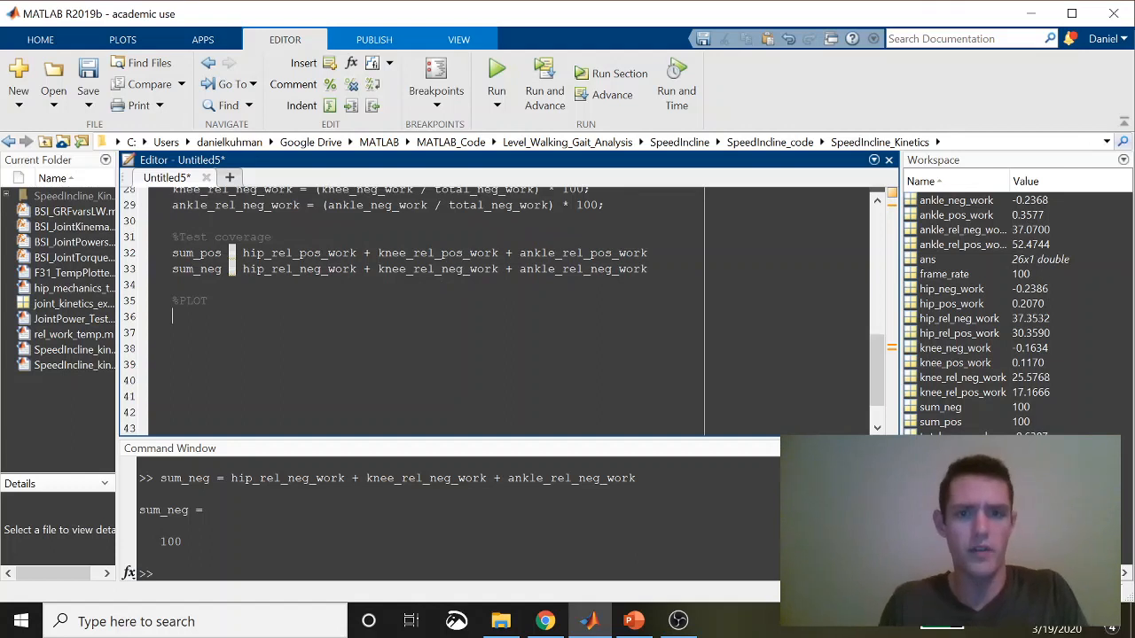
Add a figure call and an all_pos array of hip, knee and ankle relative positive work.
{"action": "type", "text": "figur"}
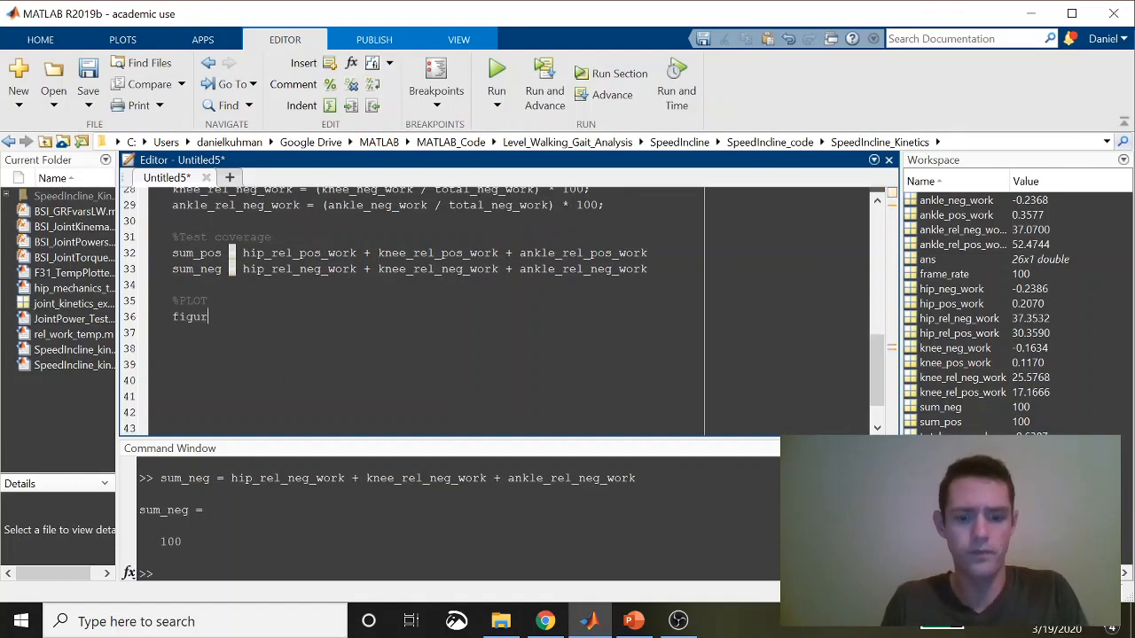
{"action": "type", "text": "e"}
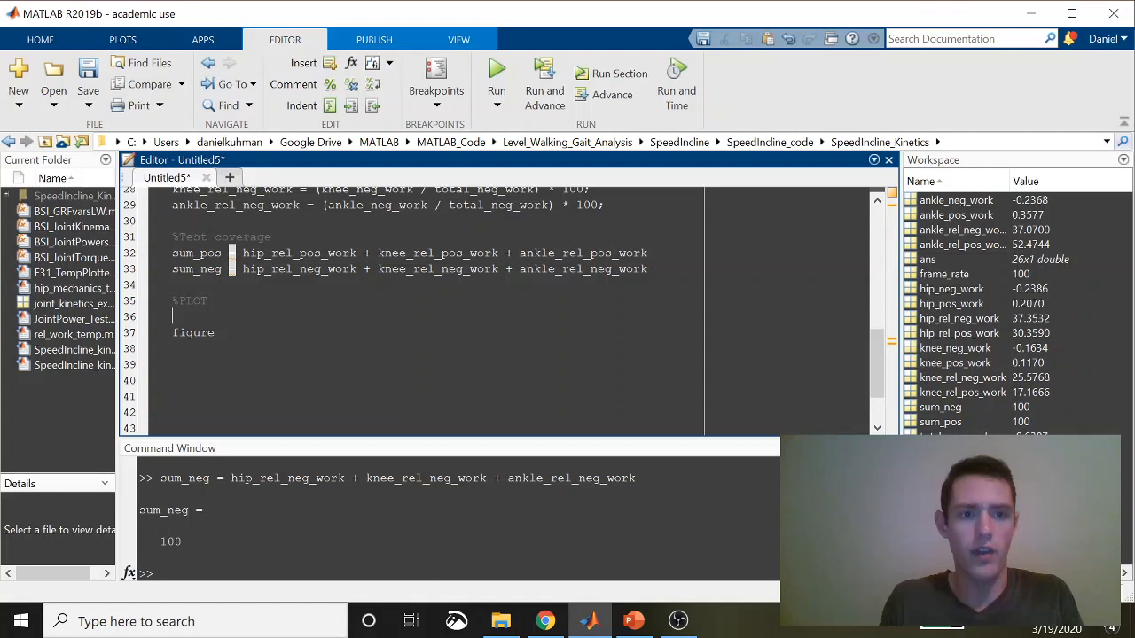
{"action": "type", "text": "all_"}
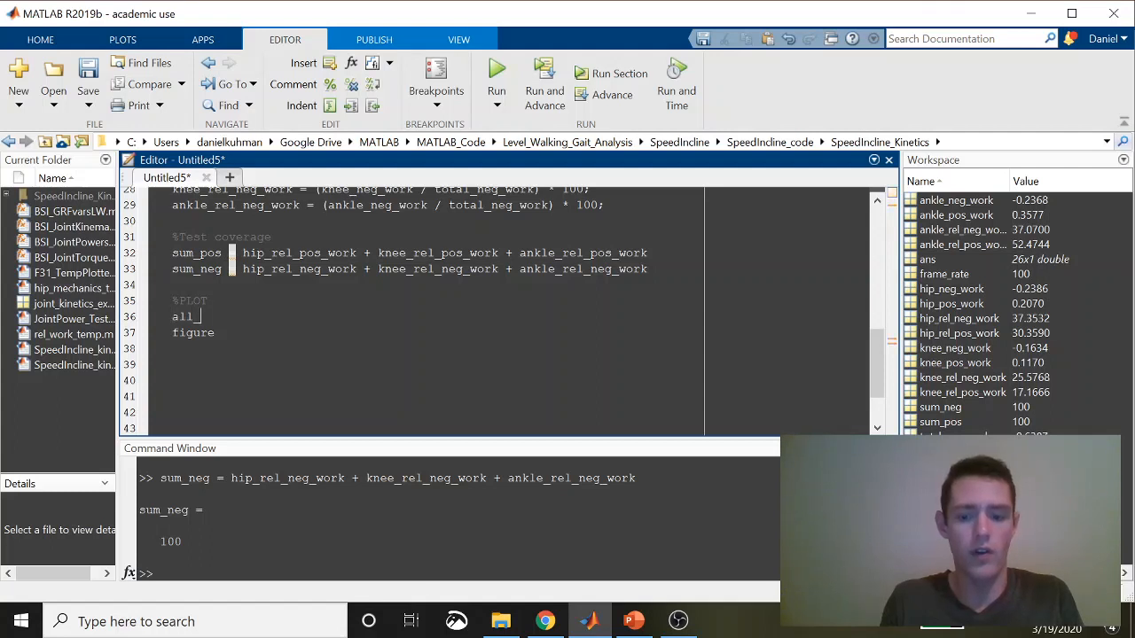
{"action": "type", "text": "pos = [h"}
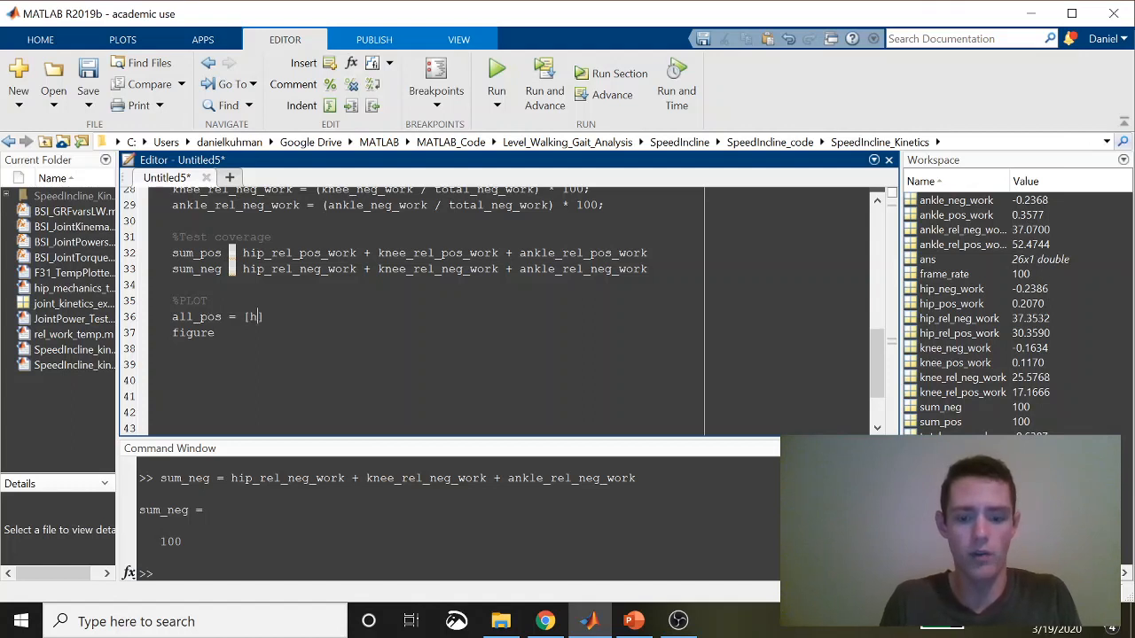
{"action": "type", "text": "ip_rel"}
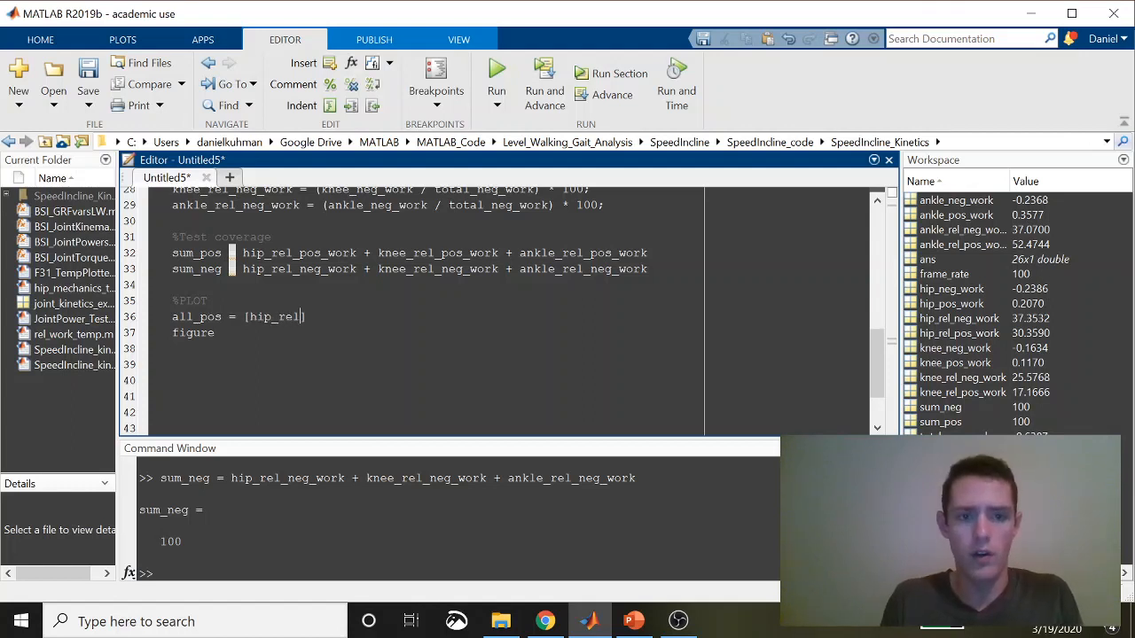
{"action": "type", "text": "_pos_work"}
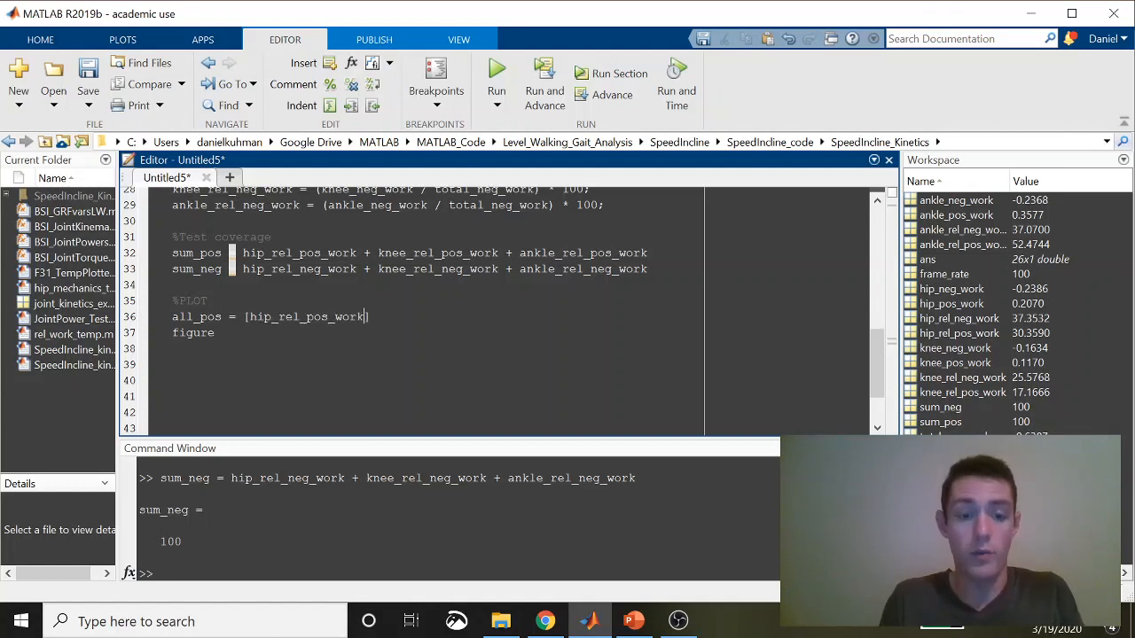
{"action": "type", "text": ","}
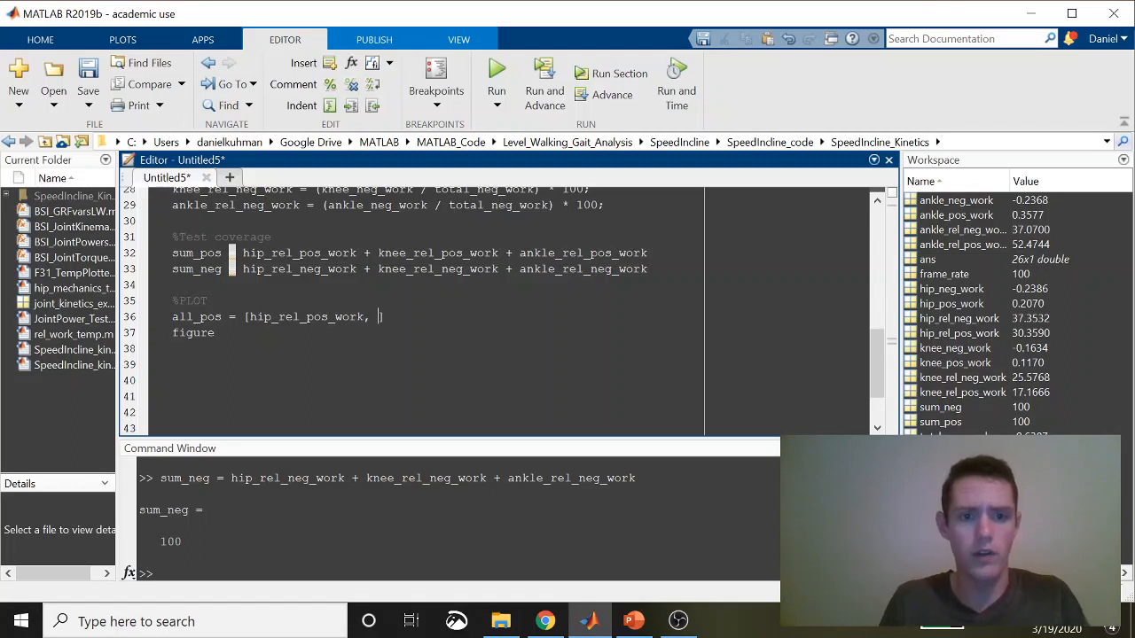
{"action": "double_click", "coordinate": [306, 317]}
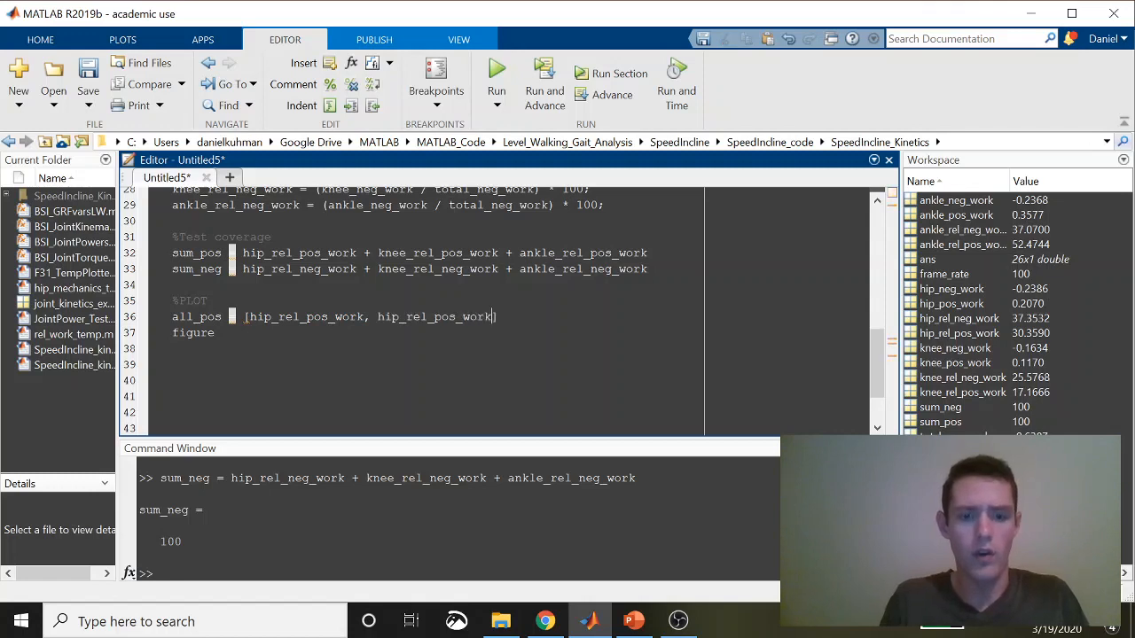
{"action": "type", "text": ", hip_rel_pos_work"}
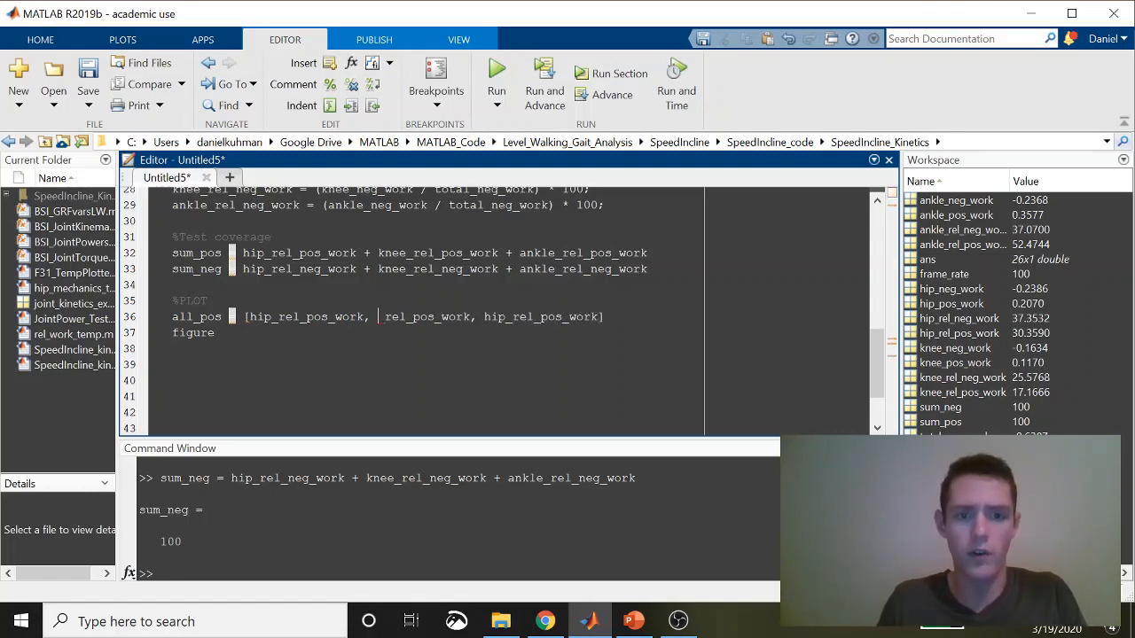
{"action": "type", "text": "knee_"}
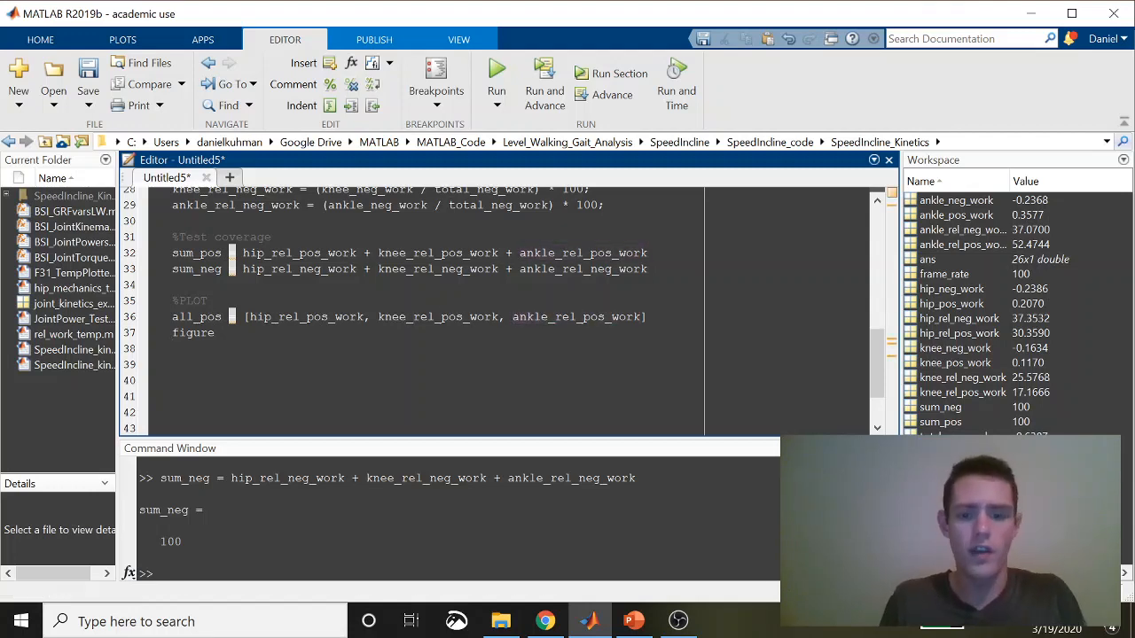
Draw pie(all_pos) and title it 'Positive Work'.
{"action": "type", "text": "pie()"}
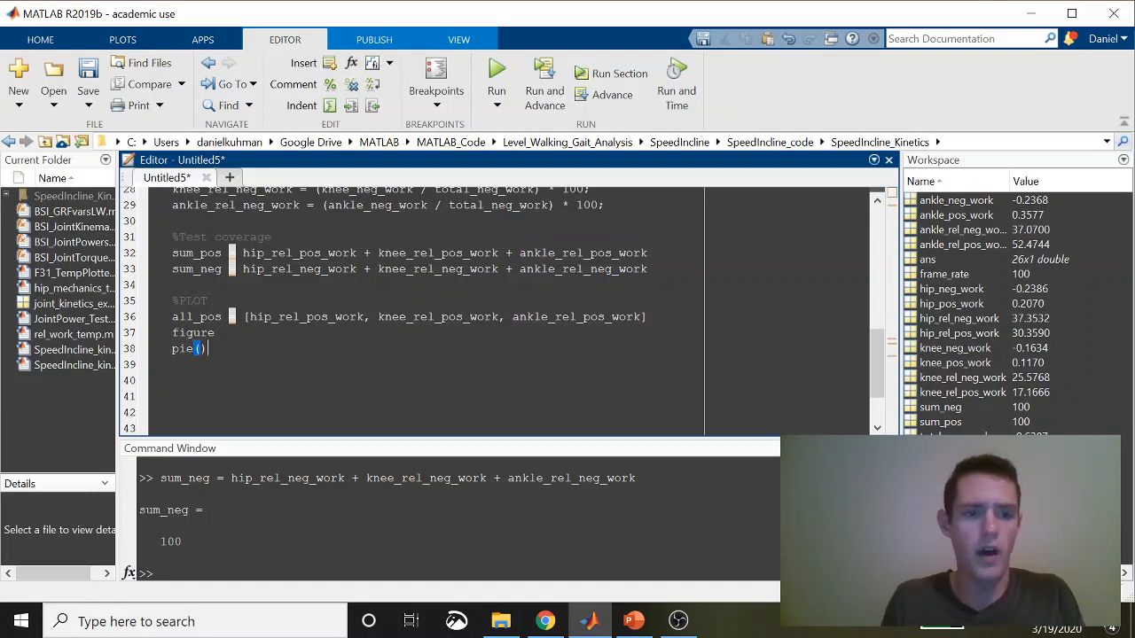
{"action": "type", "text": "all_pos"}
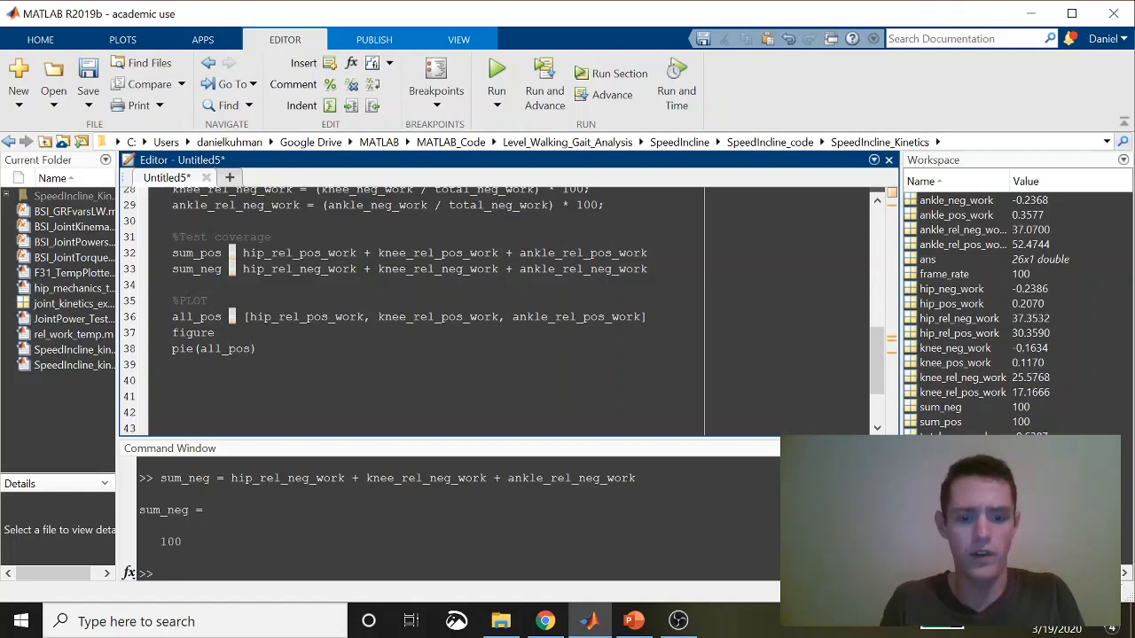
{"action": "type", "text": "title()"}
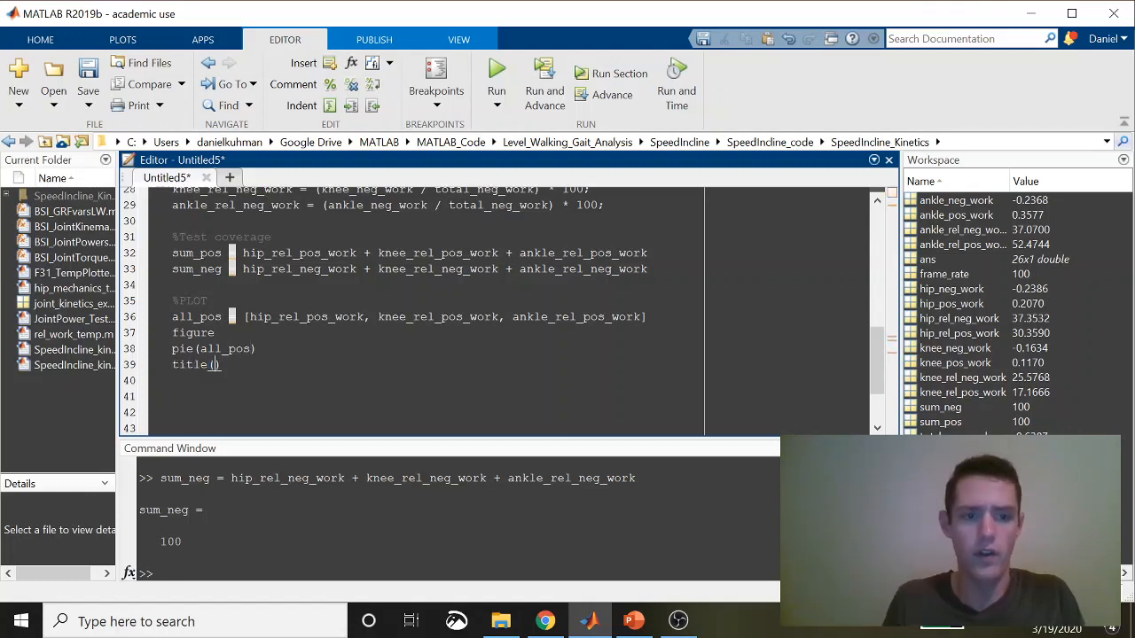
{"action": "type", "text": "'Pos"}
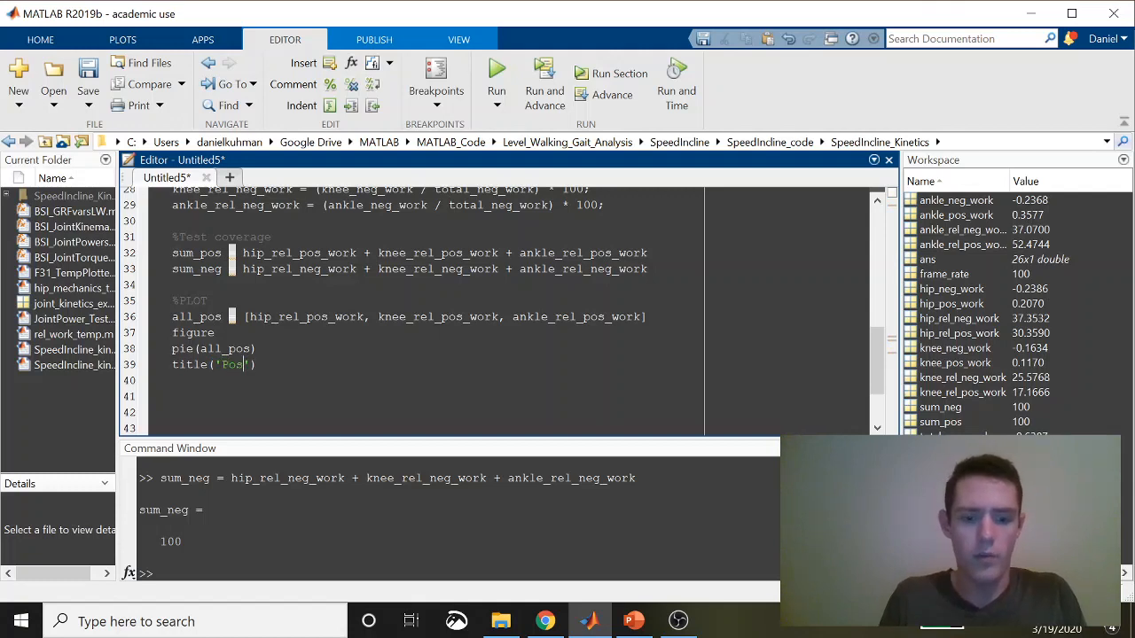
{"action": "type", "text": "itive Work"}
{"action": "left_click", "coordinate": [409, 317]}
{"action": "type", "text": ";"}
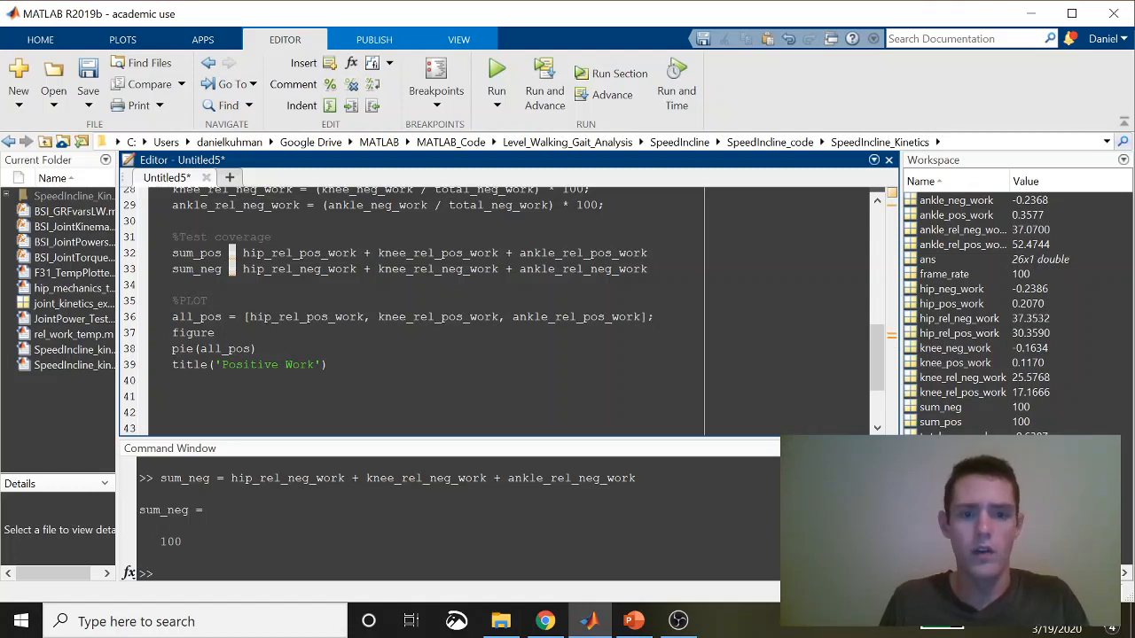
Add legend('Hip', 'Knee', 'Ankle') and select the positive work plotting lines.
{"action": "type", "text": "legend("}
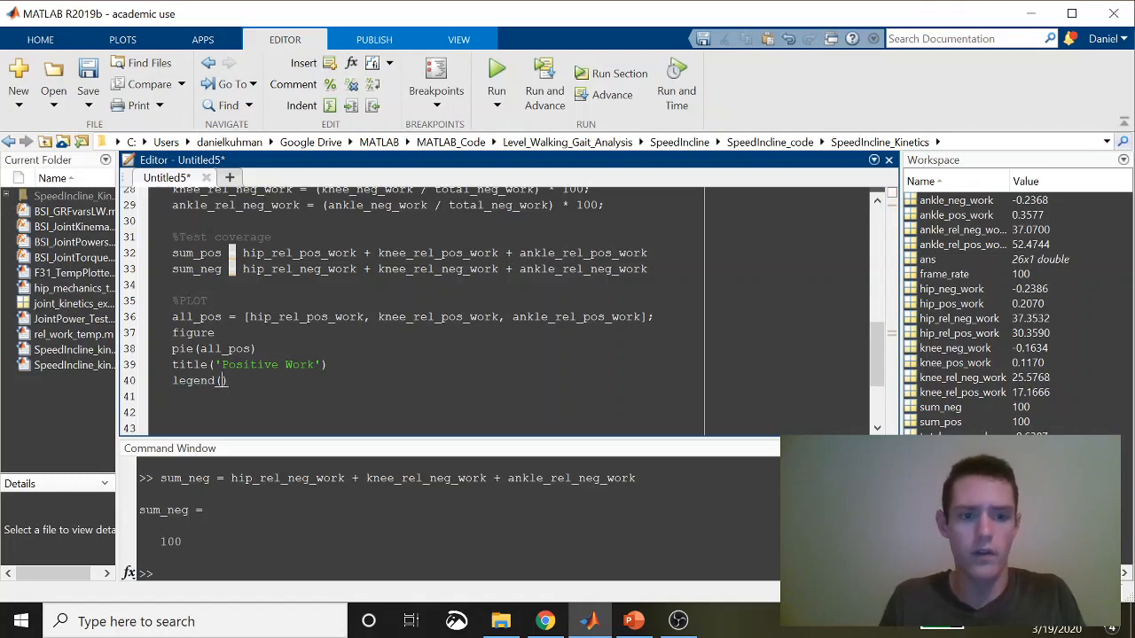
{"action": "type", "text": "''H"}
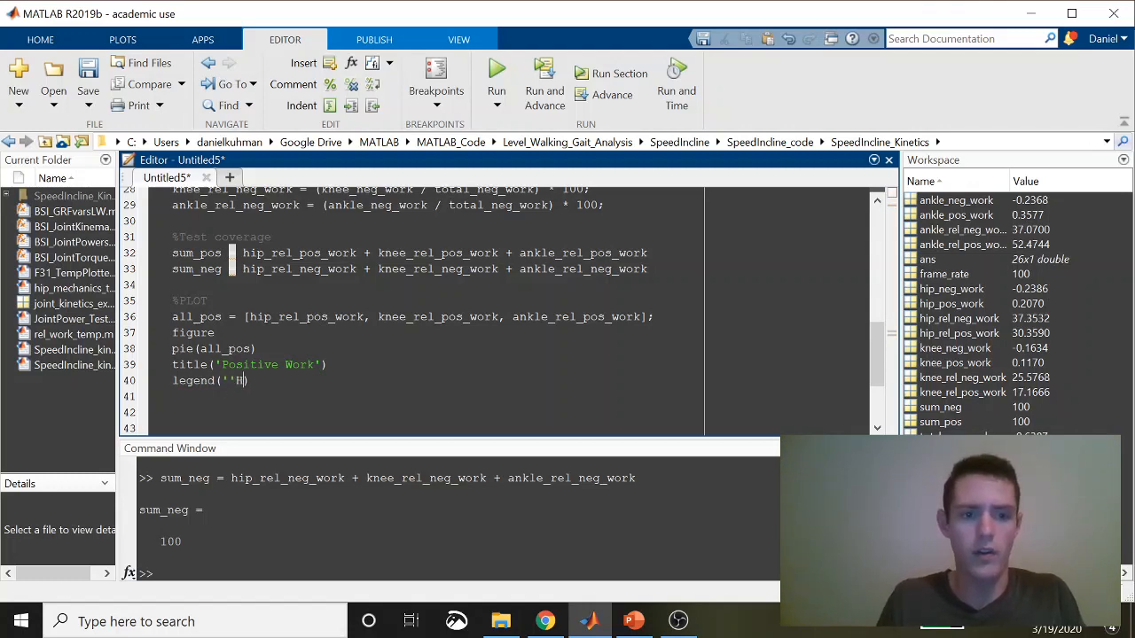
{"action": "key", "text": "Backspace"}
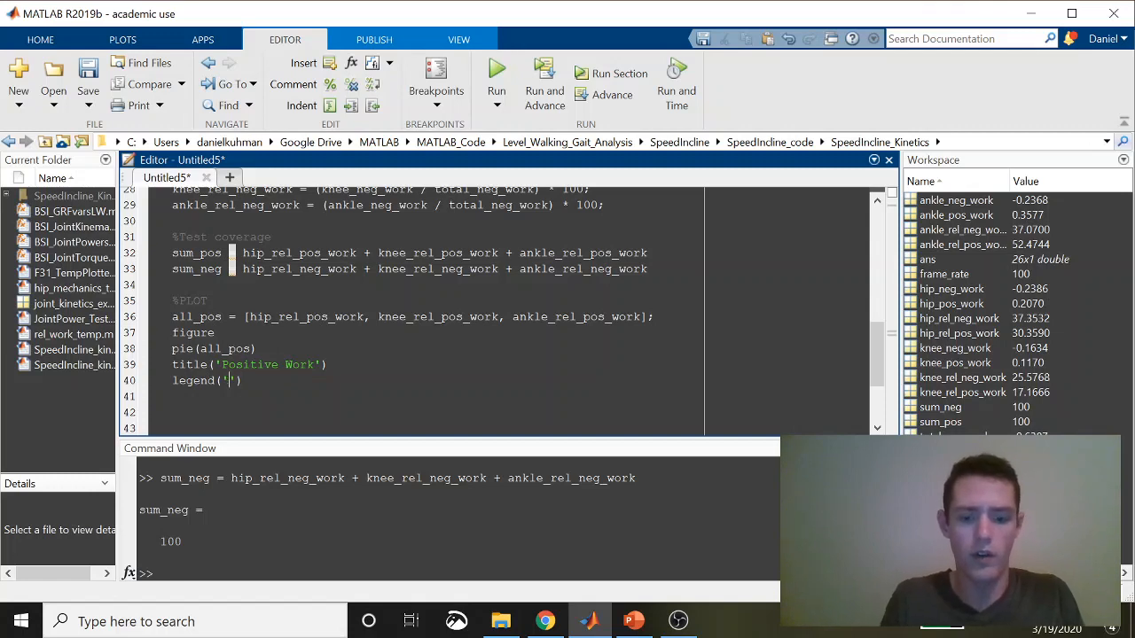
{"action": "type", "text": "Hip"}
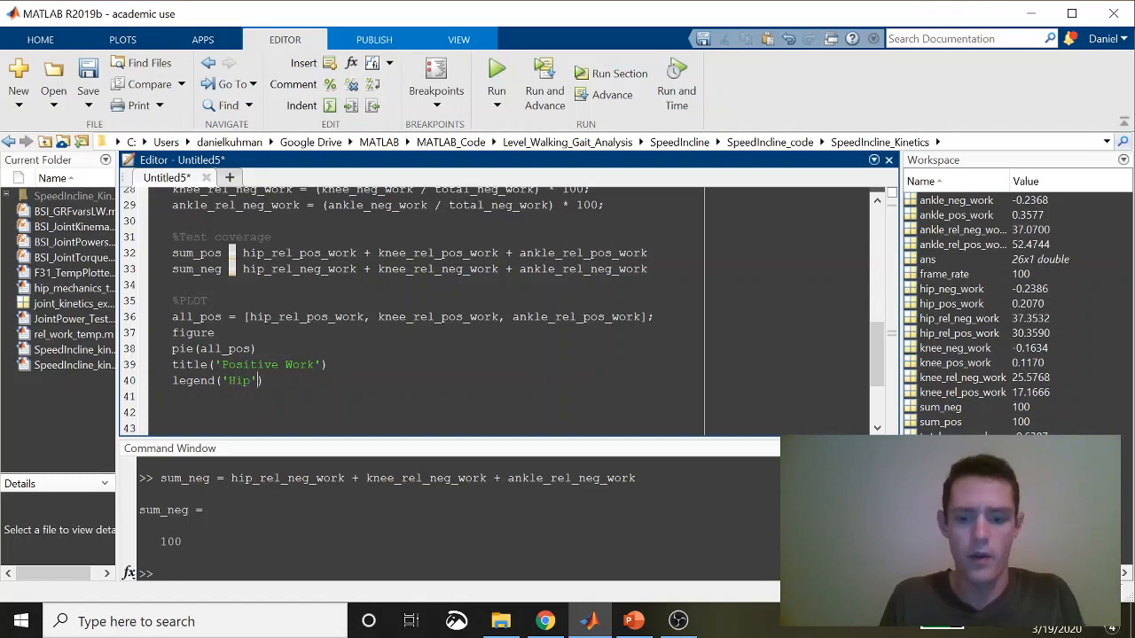
{"action": "type", "text": "',"}
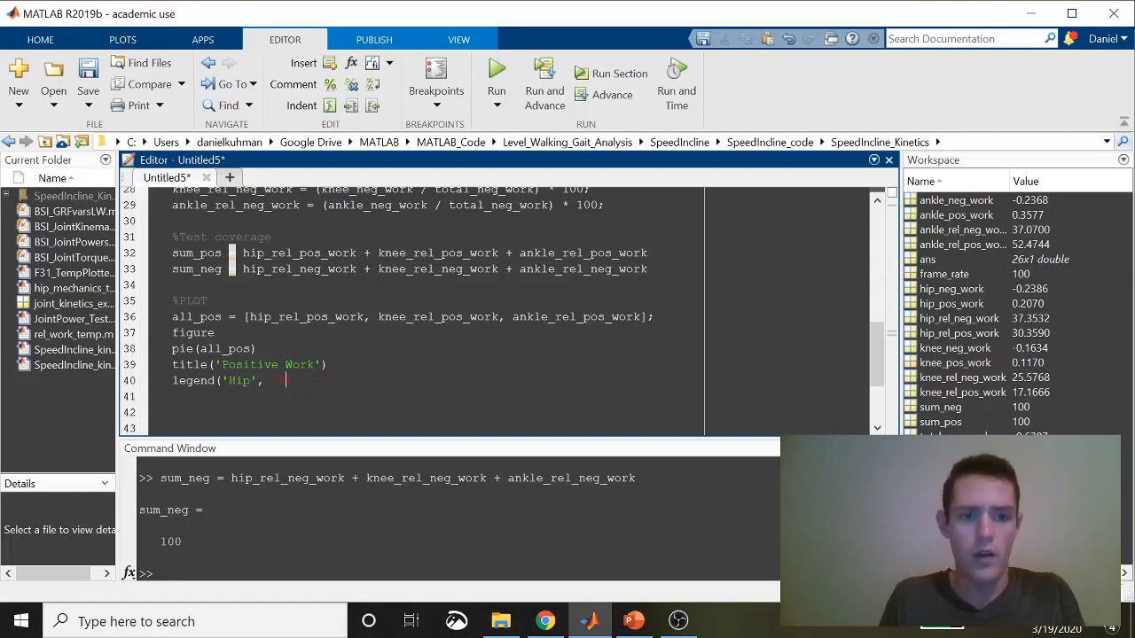
{"action": "type", "text": "'Knee',"}
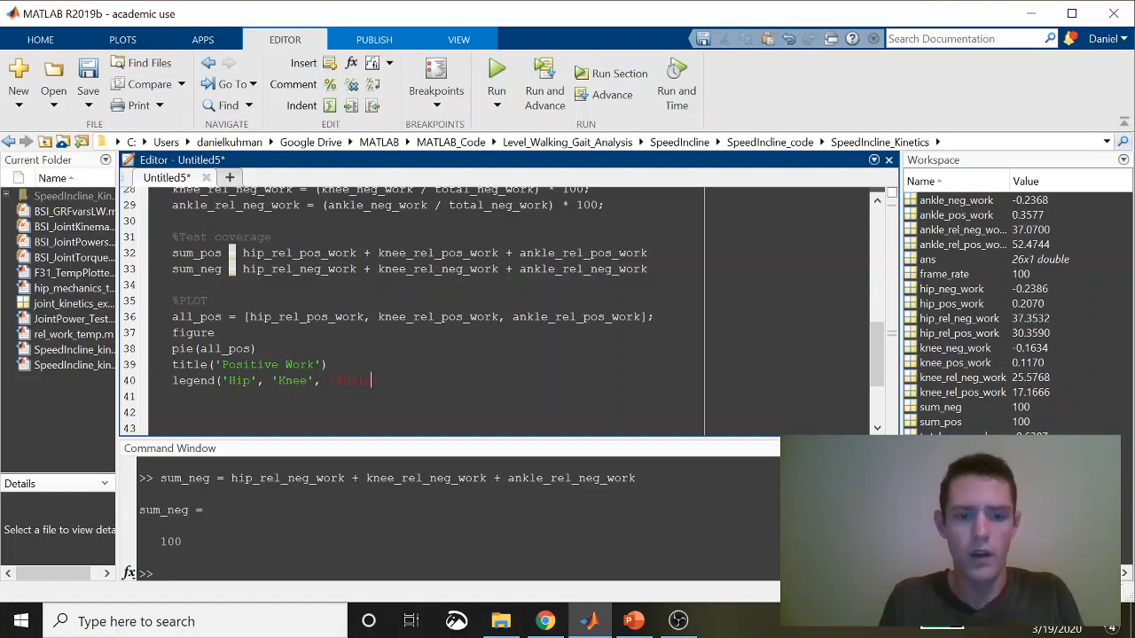
{"action": "type", "text": "Ankle')"}
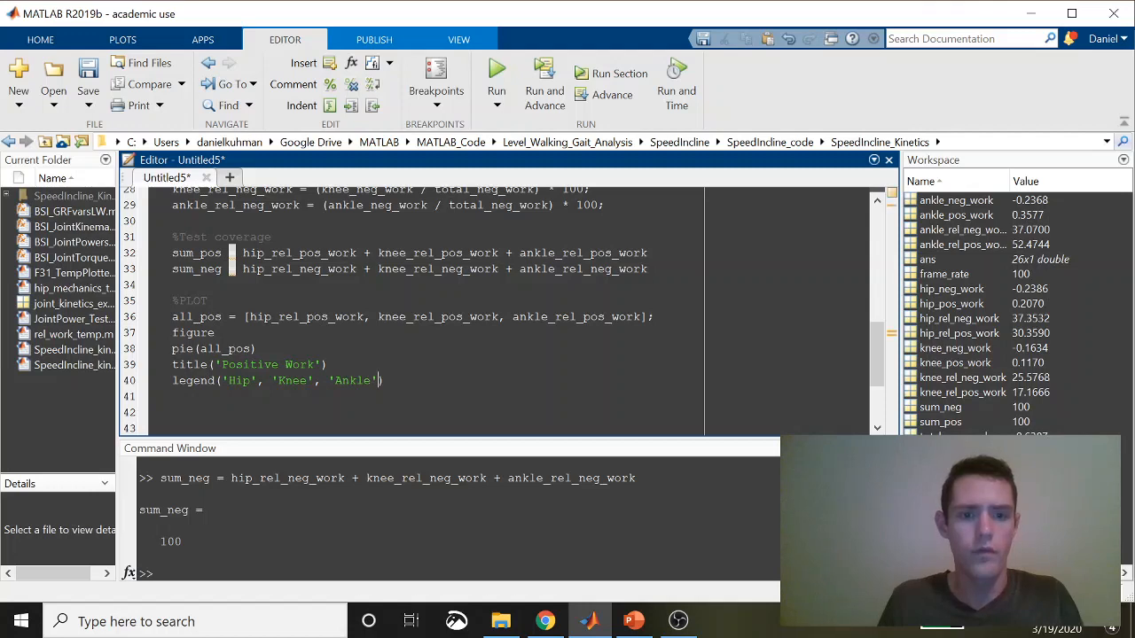
{"action": "left_click_drag", "start_coordinate": [172, 317], "coordinate": [384, 380]}
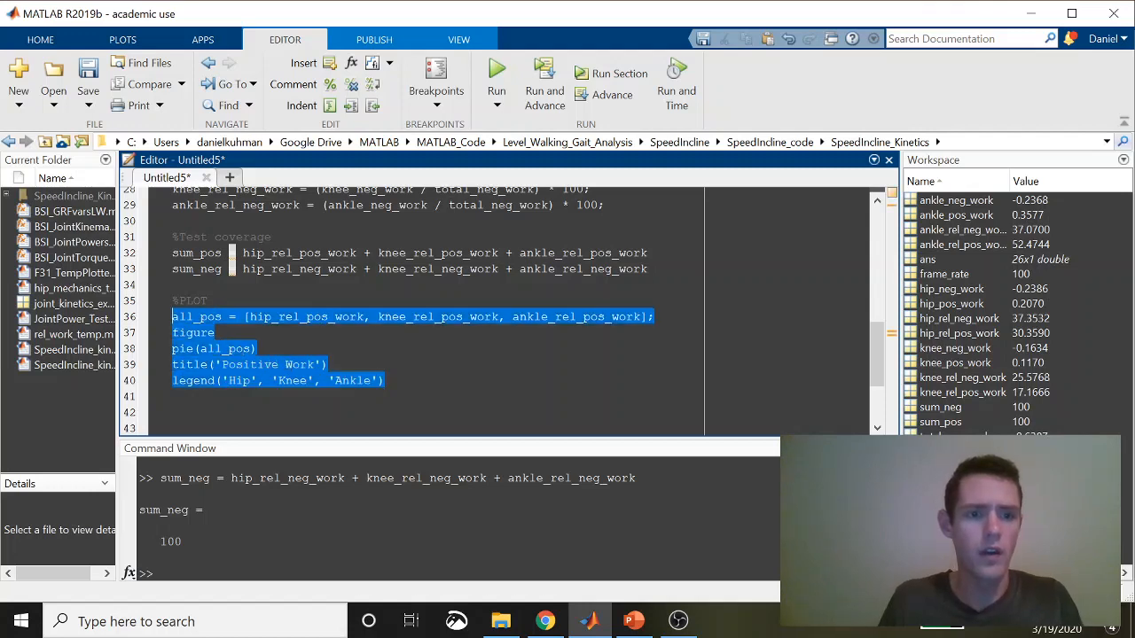
Run the selected lines to show the Positive Work pie: hip 30%, knee 17%, ankle 52%.
{"action": "left_click", "coordinate": [496, 73]}
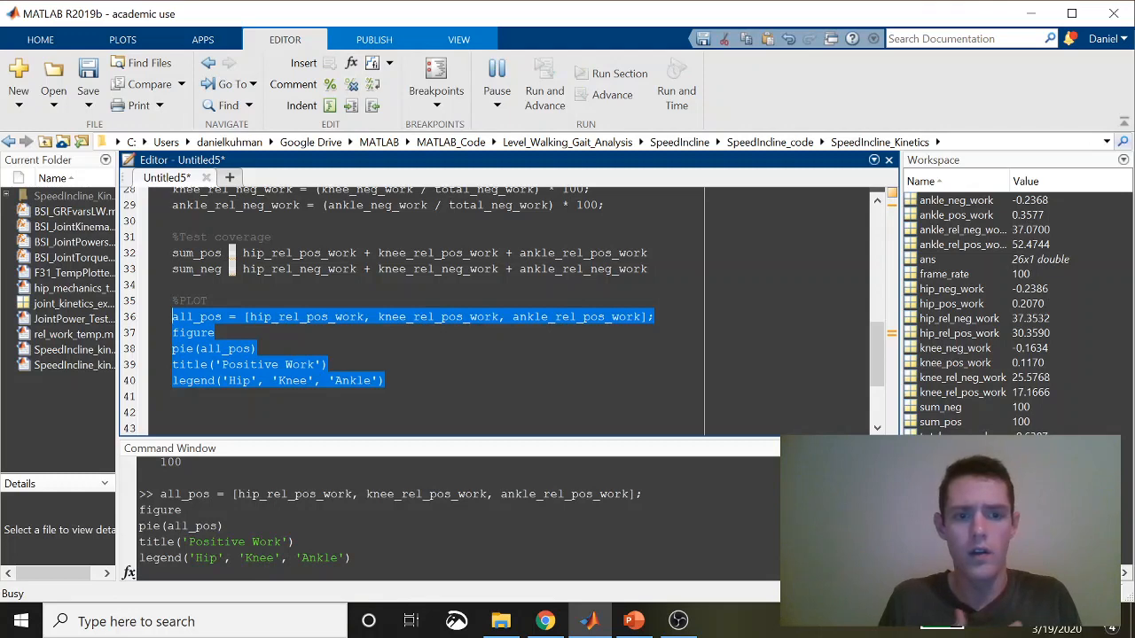
{"action": "left_click", "coordinate": [496, 73]}
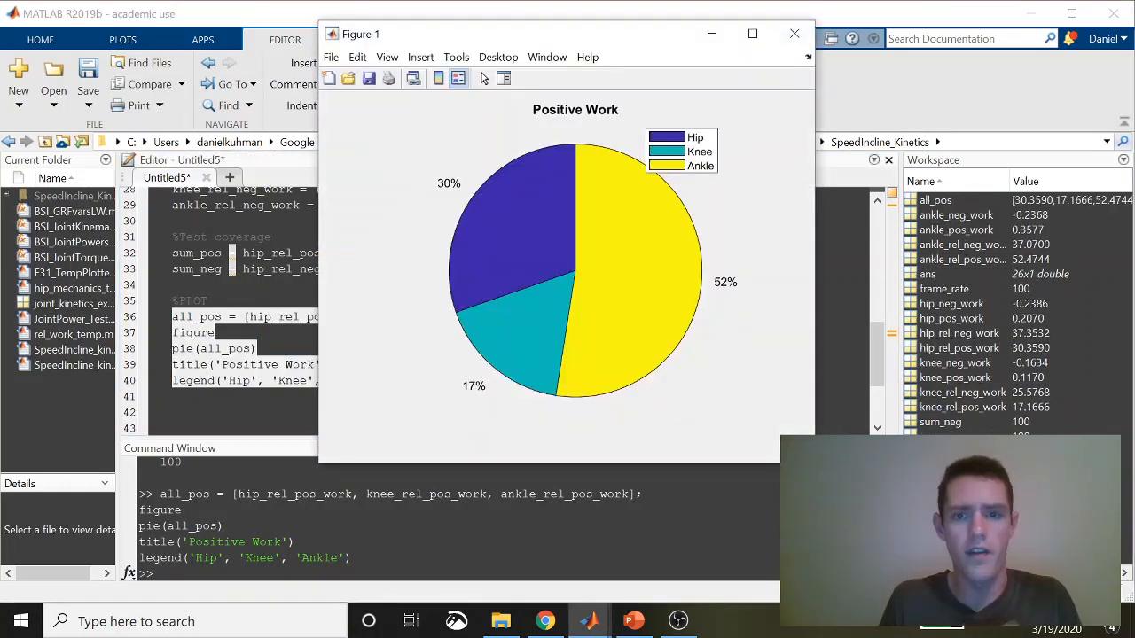
{"action": "mouse_move", "coordinate": [645, 280]}
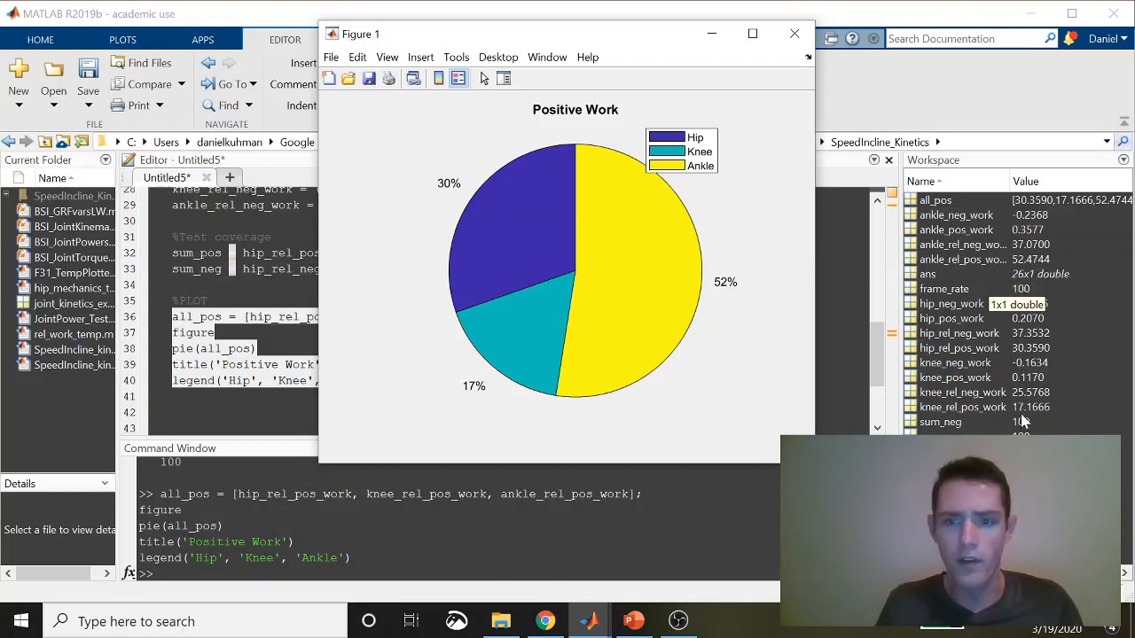
{"action": "mouse_move", "coordinate": [785, 160]}
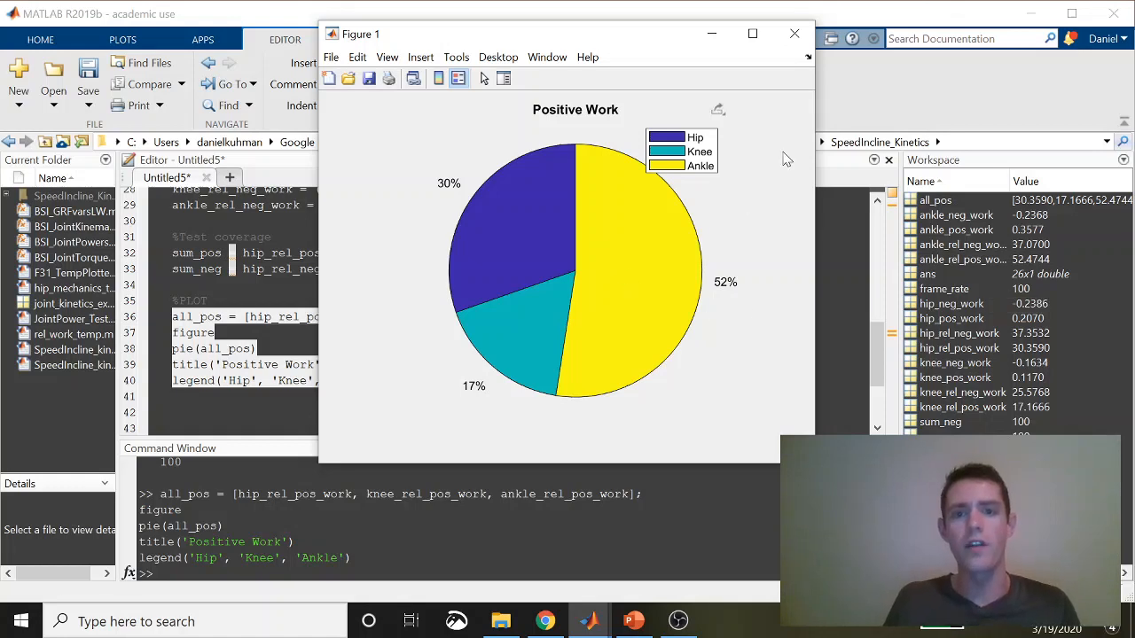
{"action": "mouse_move", "coordinate": [793, 34]}
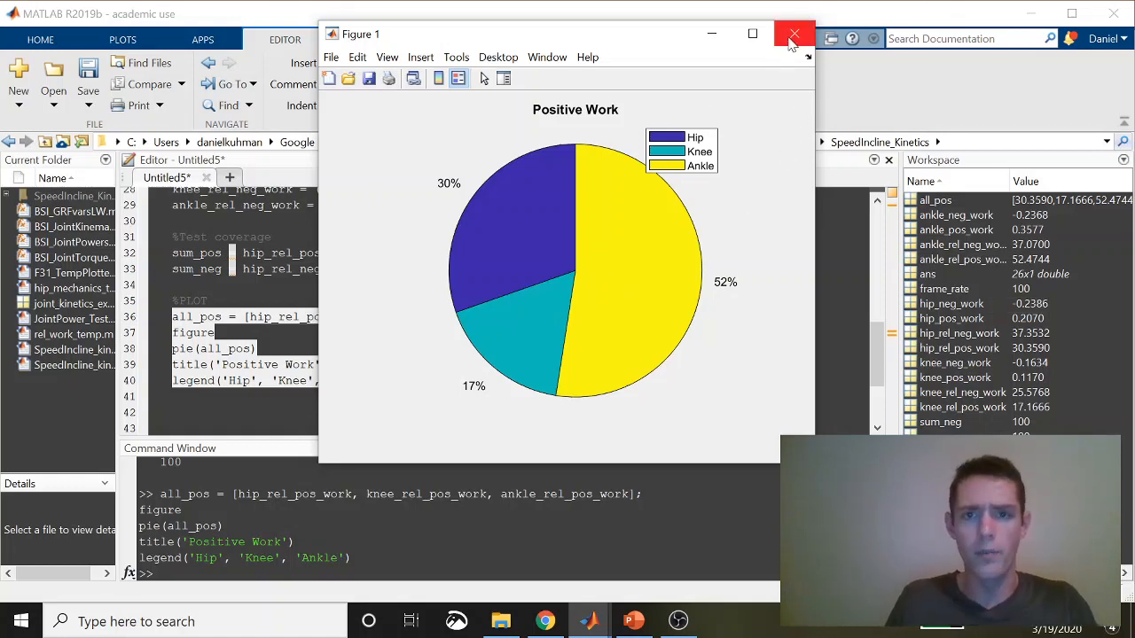
Close Figure 1 and split the plots into subplot(1,2,1) and subplot(1,2,2) with a Negative Work pie.
{"action": "left_click", "coordinate": [794, 33]}
{"action": "type", "text": "all_neg = [hip_rel_neg_work, knee_rel_neg_work, ankle_rel_neg_work];"}
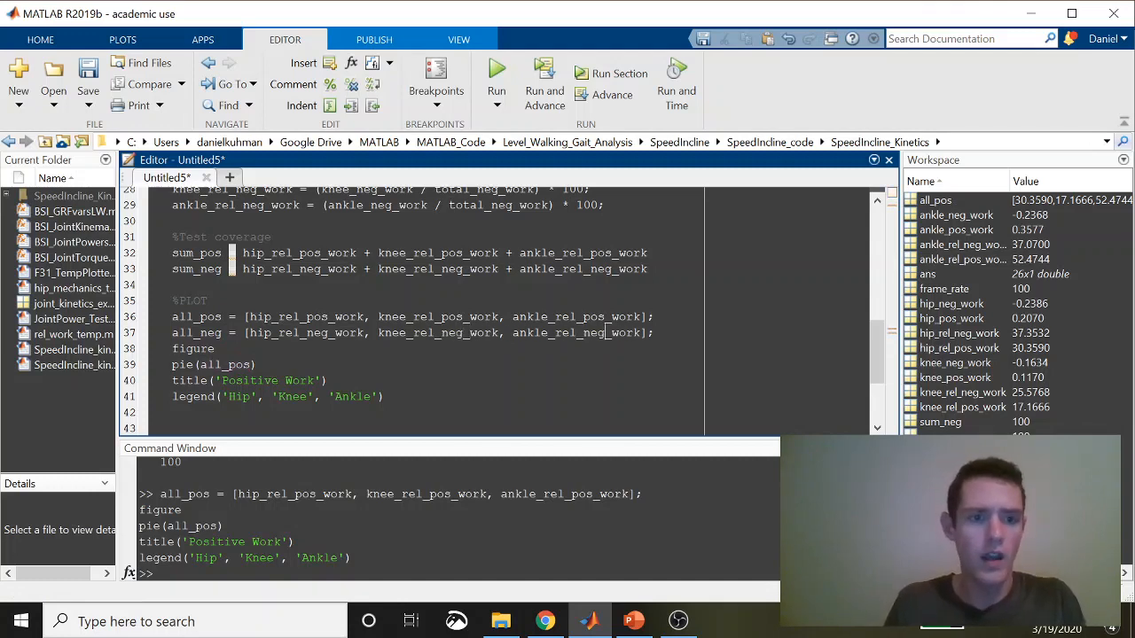
{"action": "type", "text": "su"}
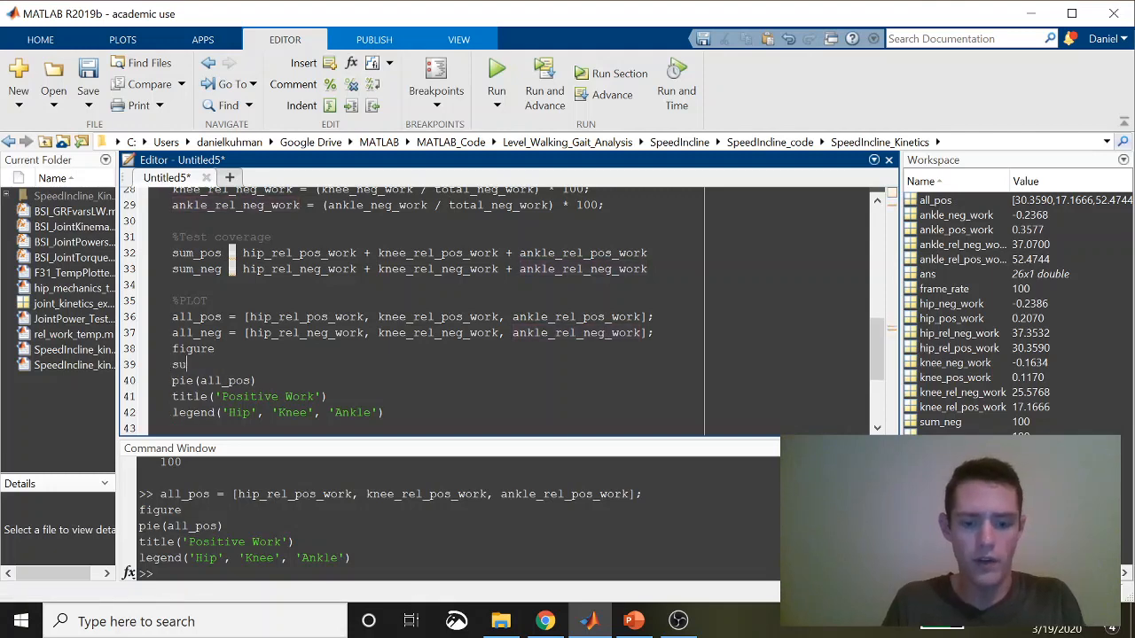
{"action": "type", "text": "bplot("}
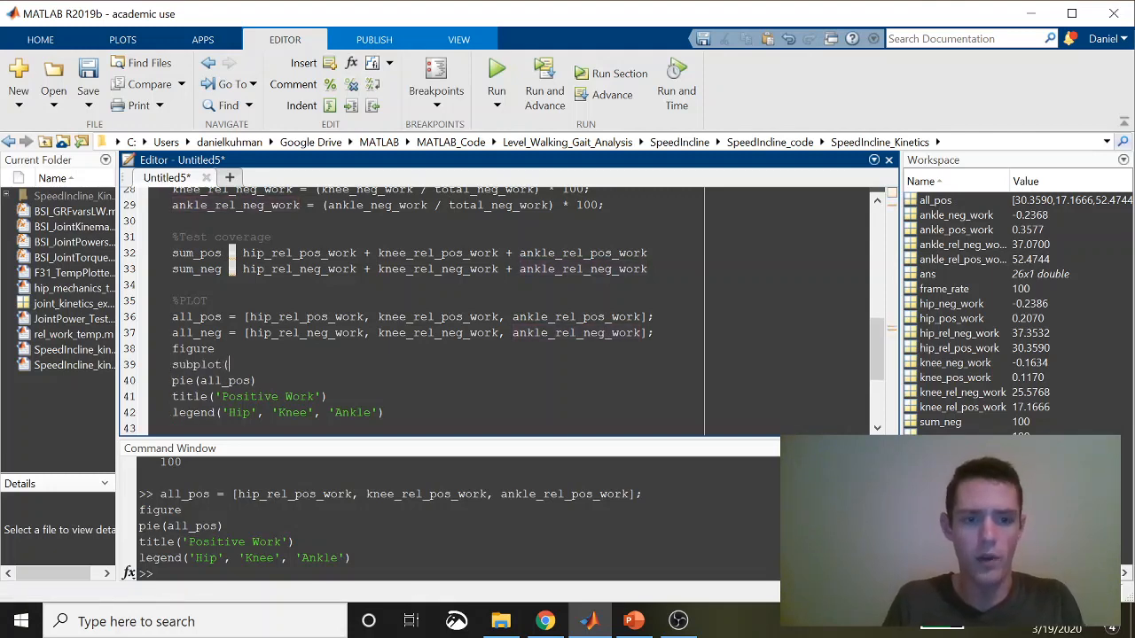
{"action": "type", "text": "1,2,1"}
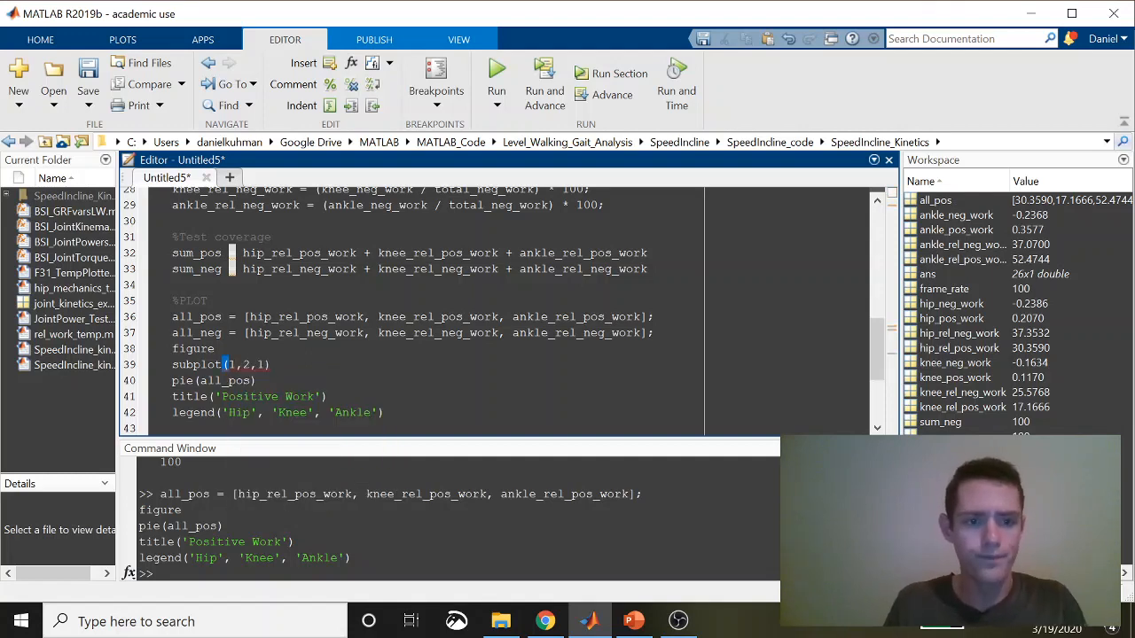
{"action": "left_click_drag", "start_coordinate": [173, 363], "coordinate": [384, 412]}
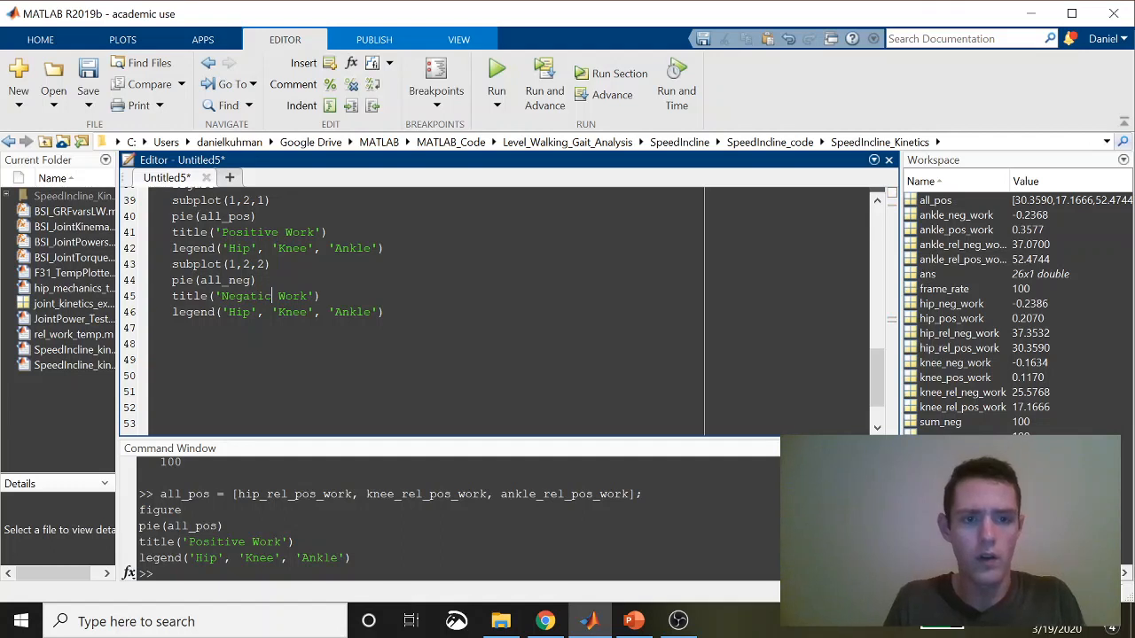
{"action": "type", "text": "ve"}
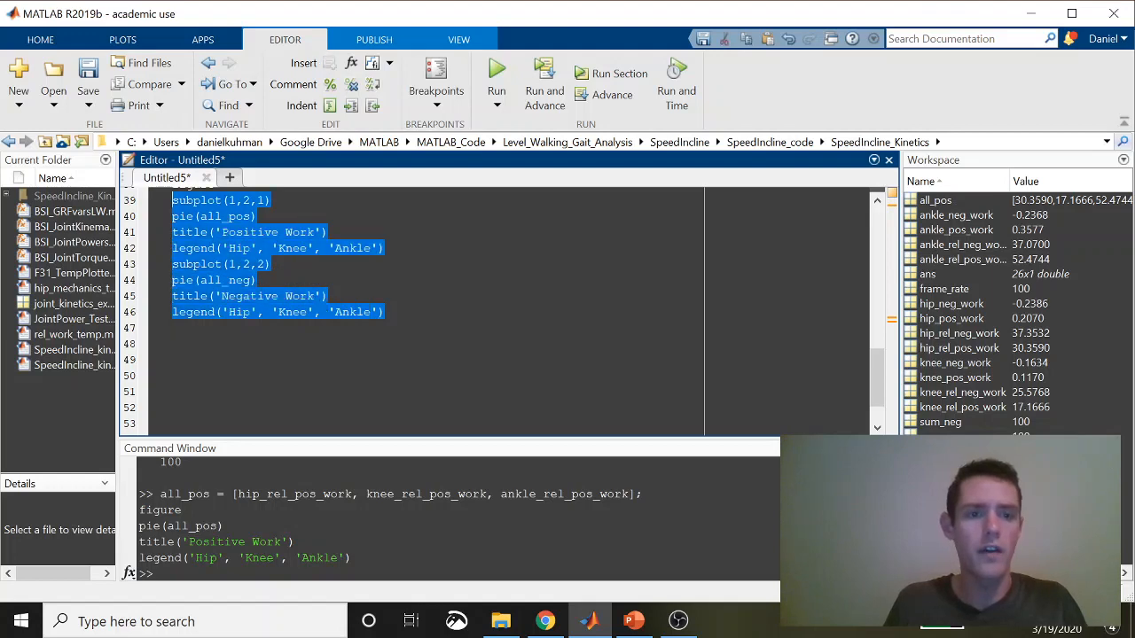
Run lines 36–46 and enlarge Figure 1 to view both pies; negative work is 37/26/37%.
{"action": "scroll", "scroll_direction": "up", "scroll_amount": 3}
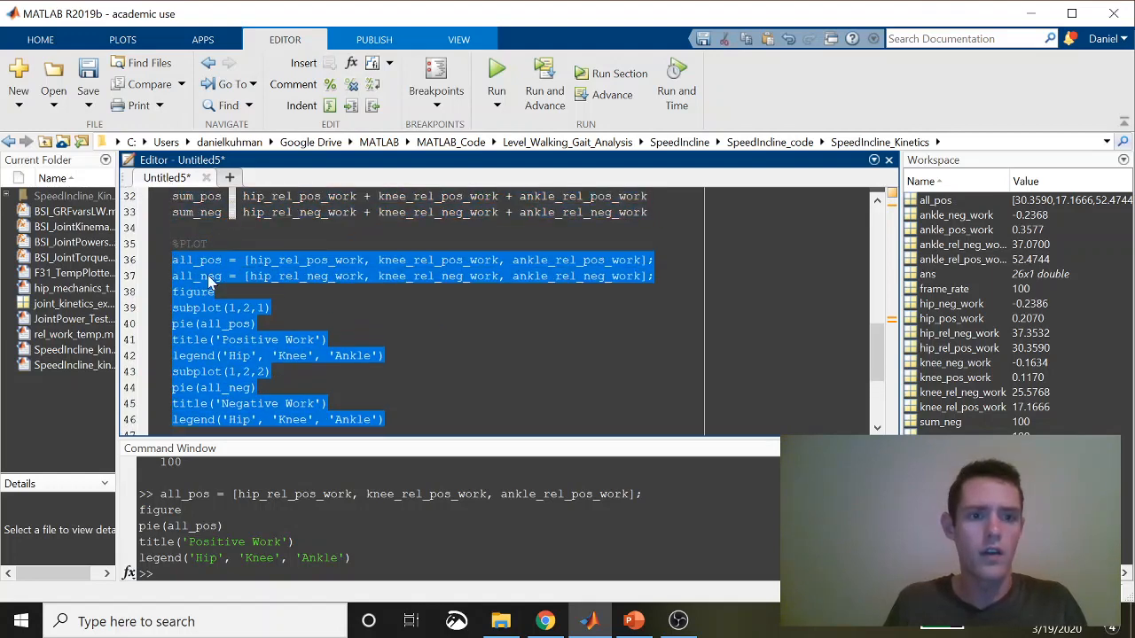
{"action": "left_click", "coordinate": [496, 73]}
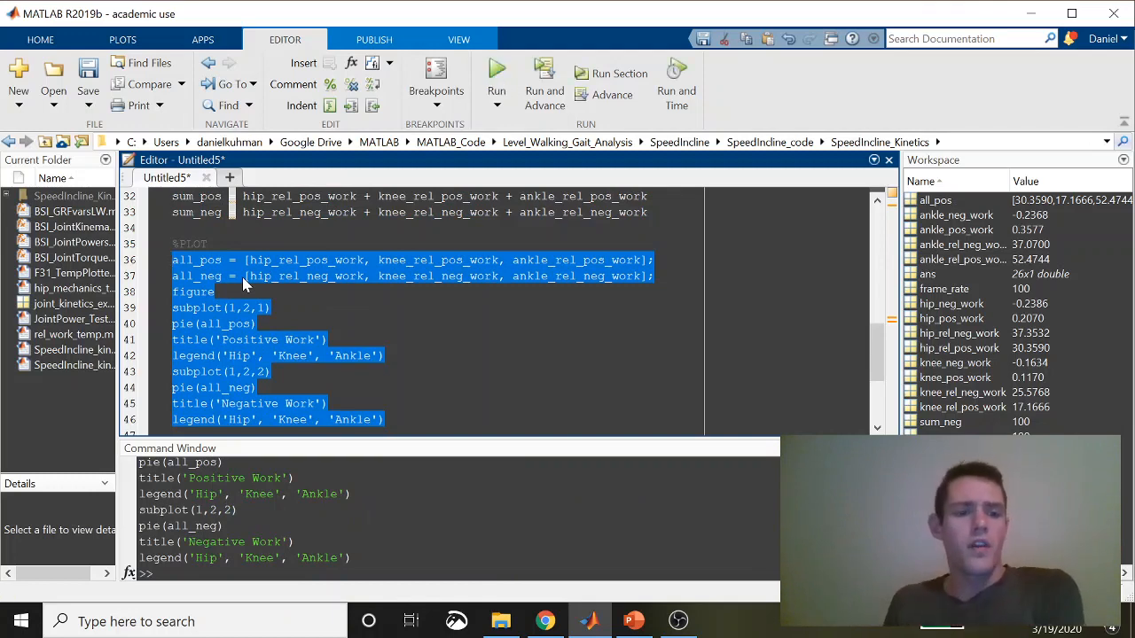
{"action": "left_click", "coordinate": [495, 80]}
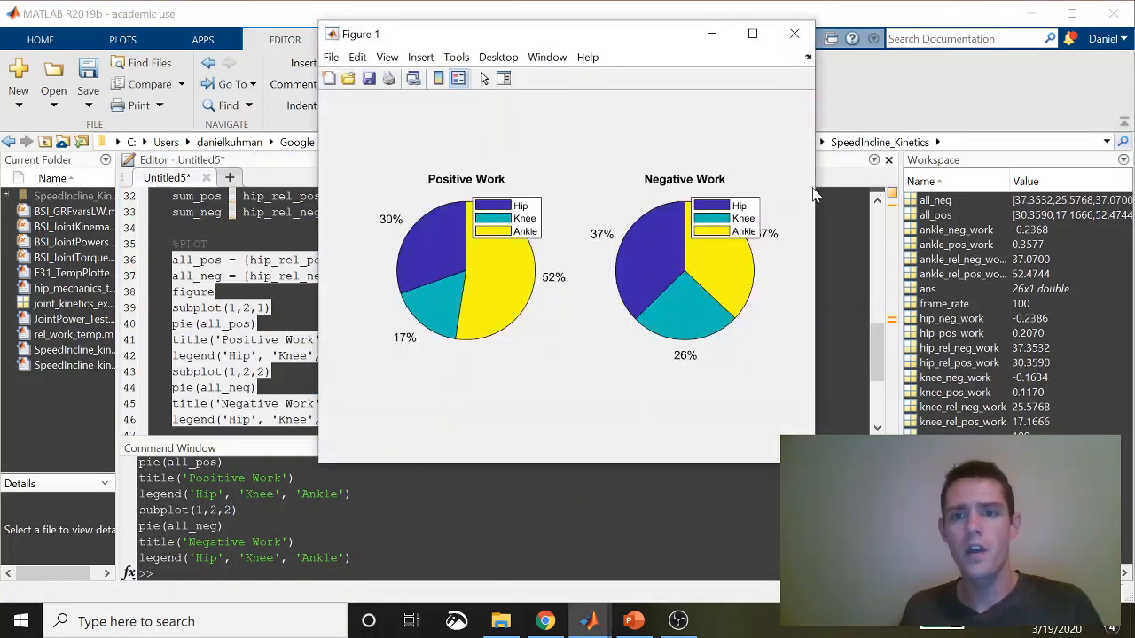
{"action": "left_click", "coordinate": [752, 33]}
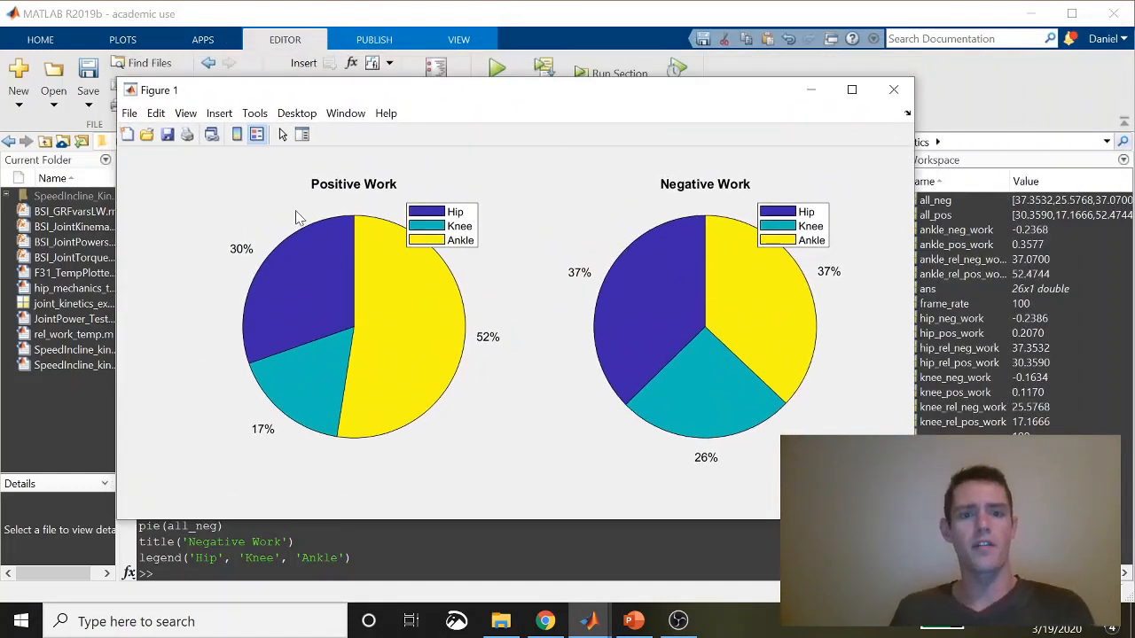
{"action": "mouse_move", "coordinate": [510, 369]}
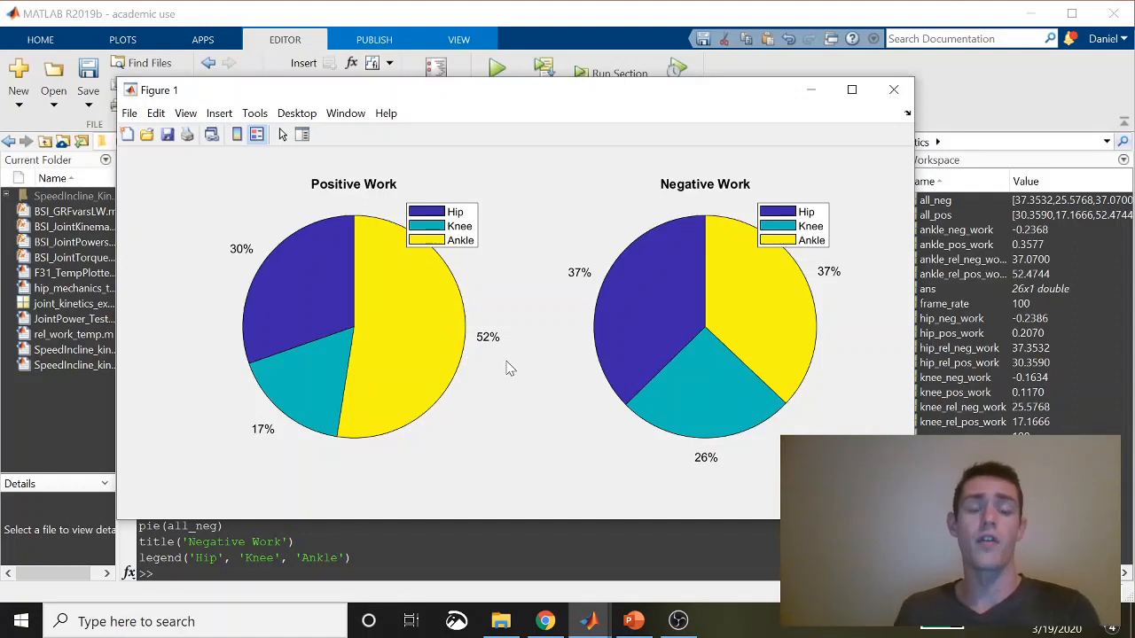
{"action": "mouse_move", "coordinate": [368, 346]}
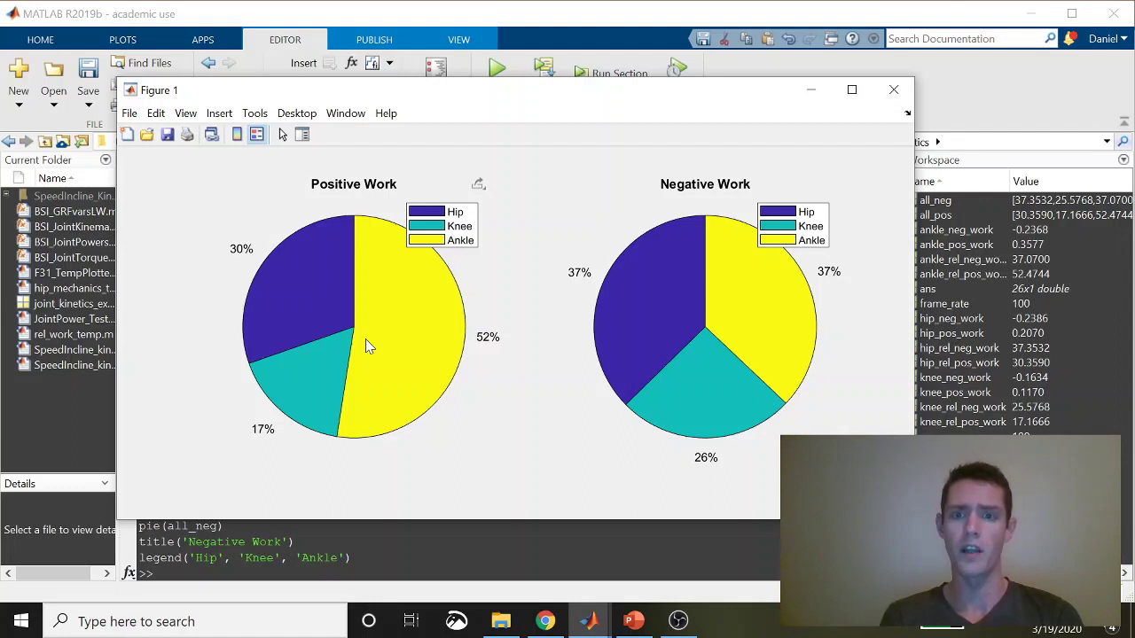
{"action": "mouse_move", "coordinate": [679, 331]}
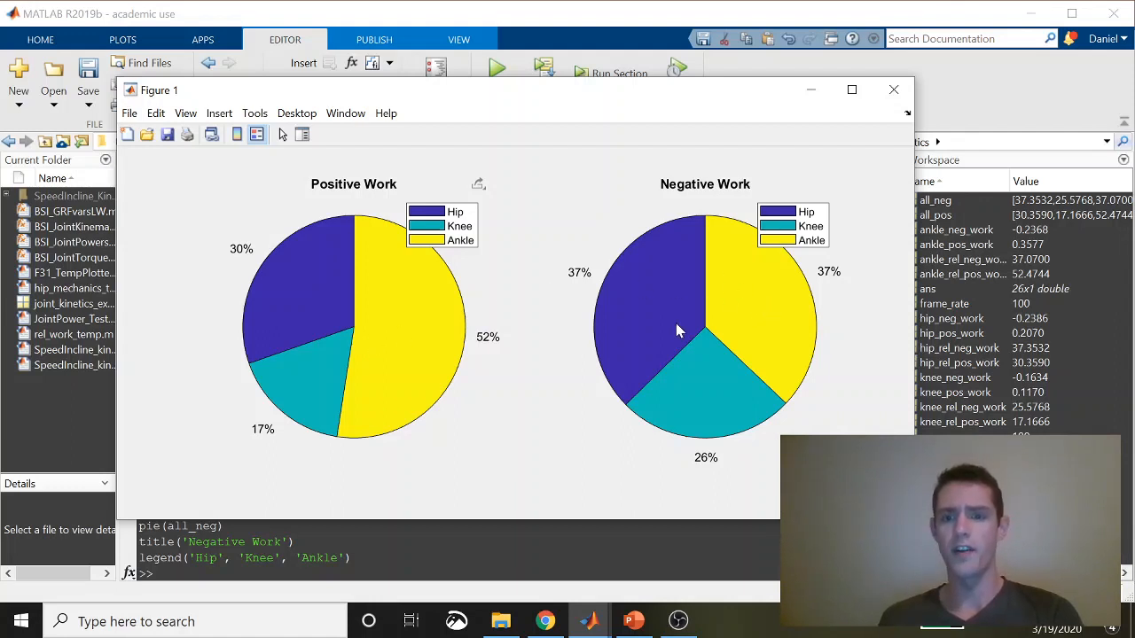
{"action": "mouse_move", "coordinate": [690, 386]}
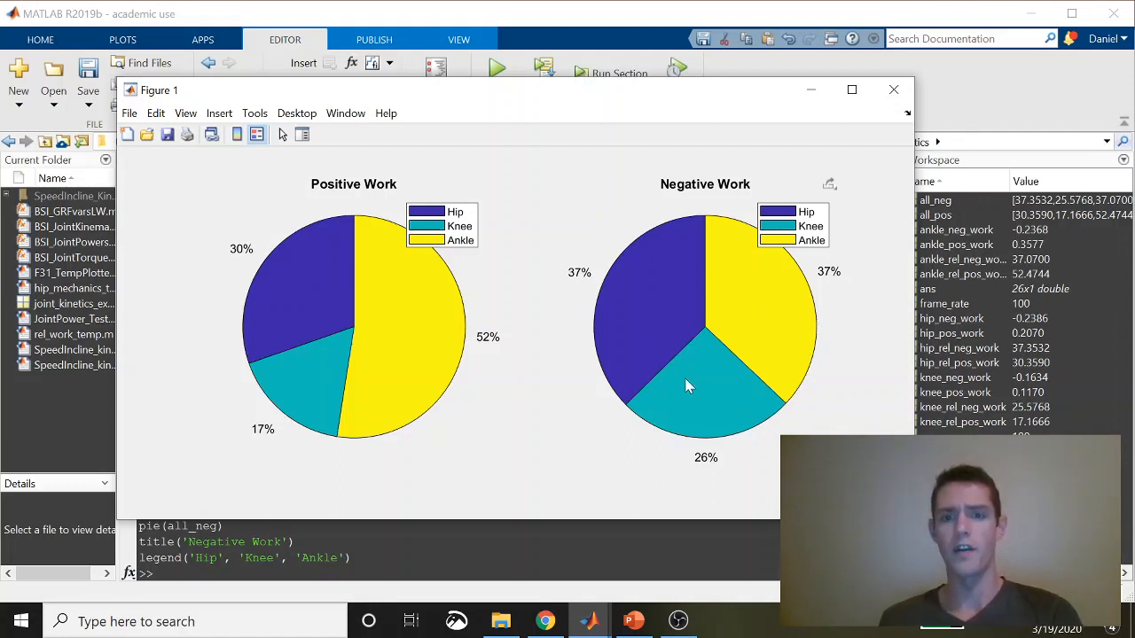
{"action": "mouse_move", "coordinate": [721, 399]}
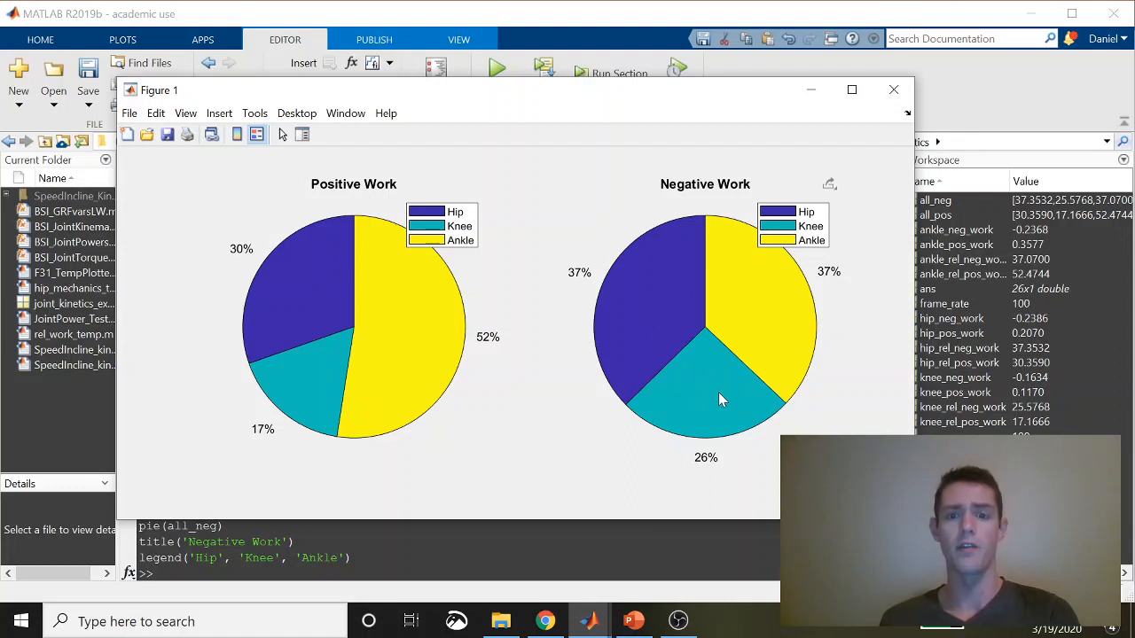
{"action": "mouse_move", "coordinate": [292, 415]}
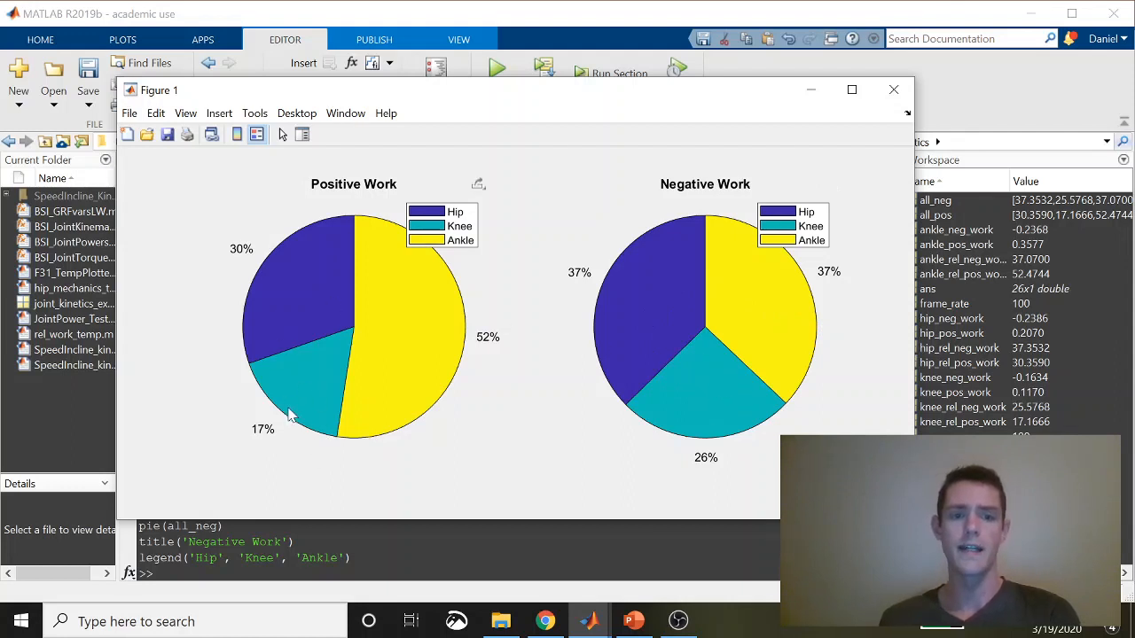
{"action": "mouse_move", "coordinate": [701, 393]}
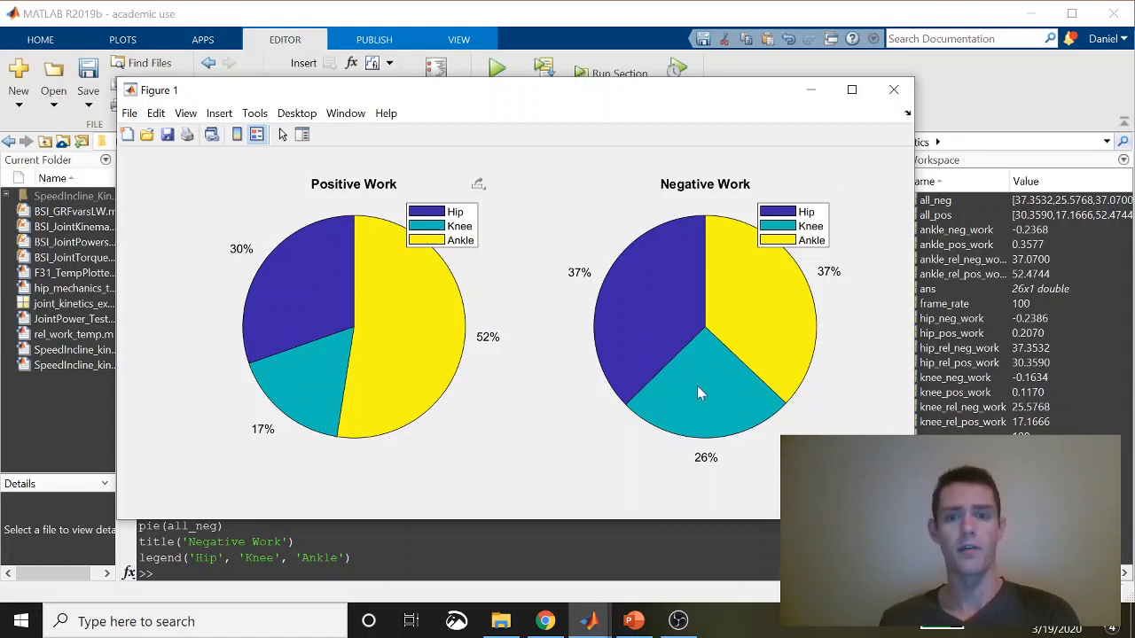
{"action": "mouse_move", "coordinate": [730, 390]}
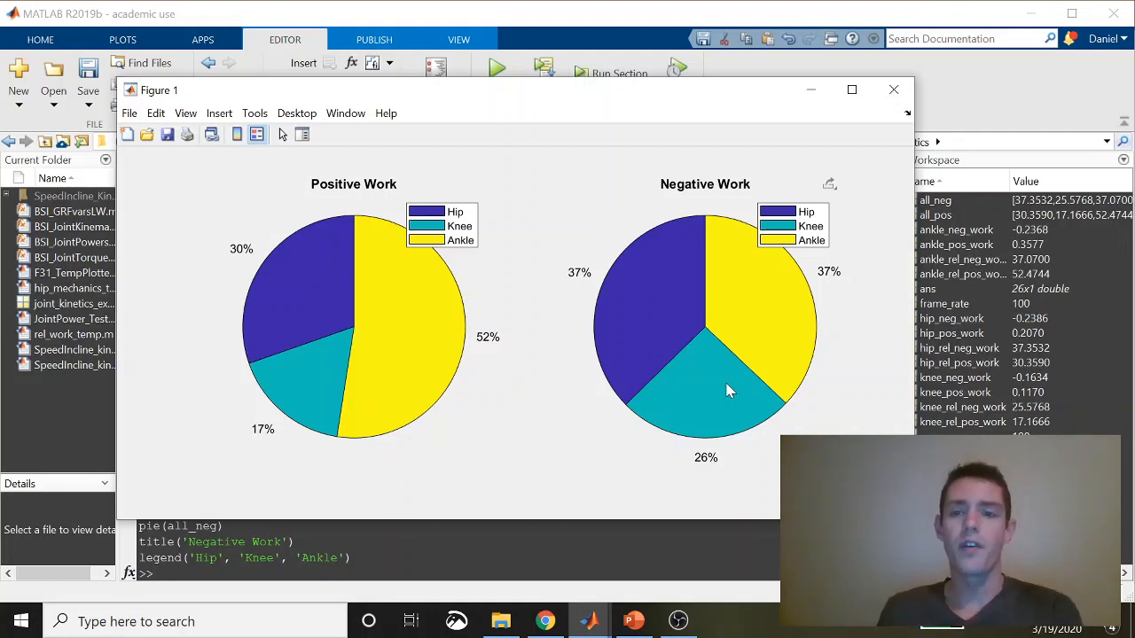
{"action": "mouse_move", "coordinate": [461, 359]}
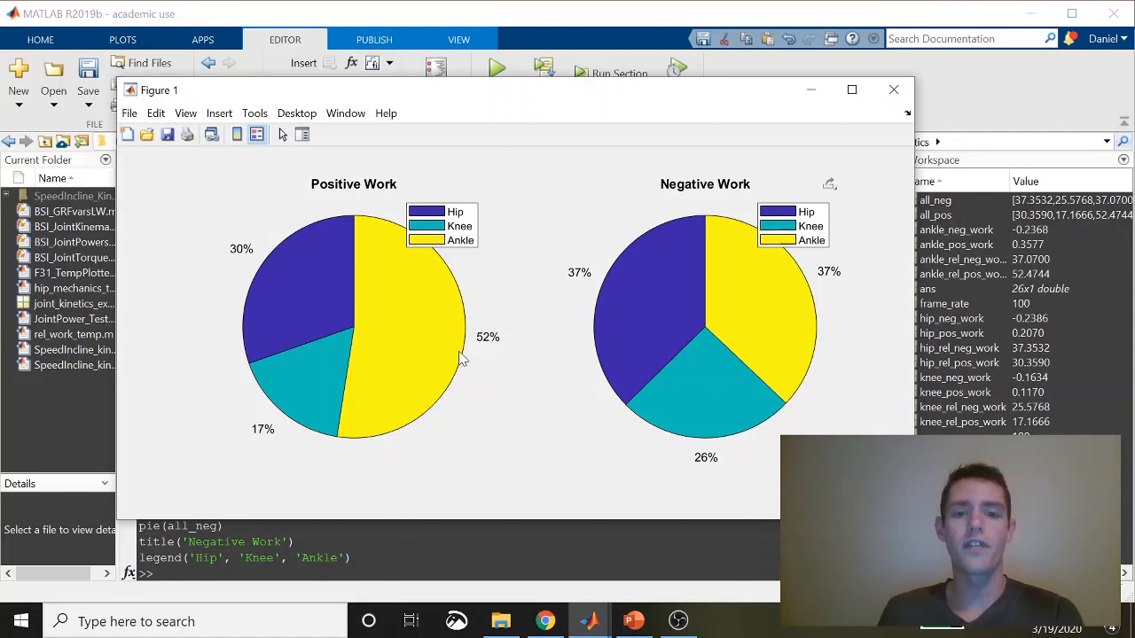
{"action": "mouse_move", "coordinate": [426, 282]}
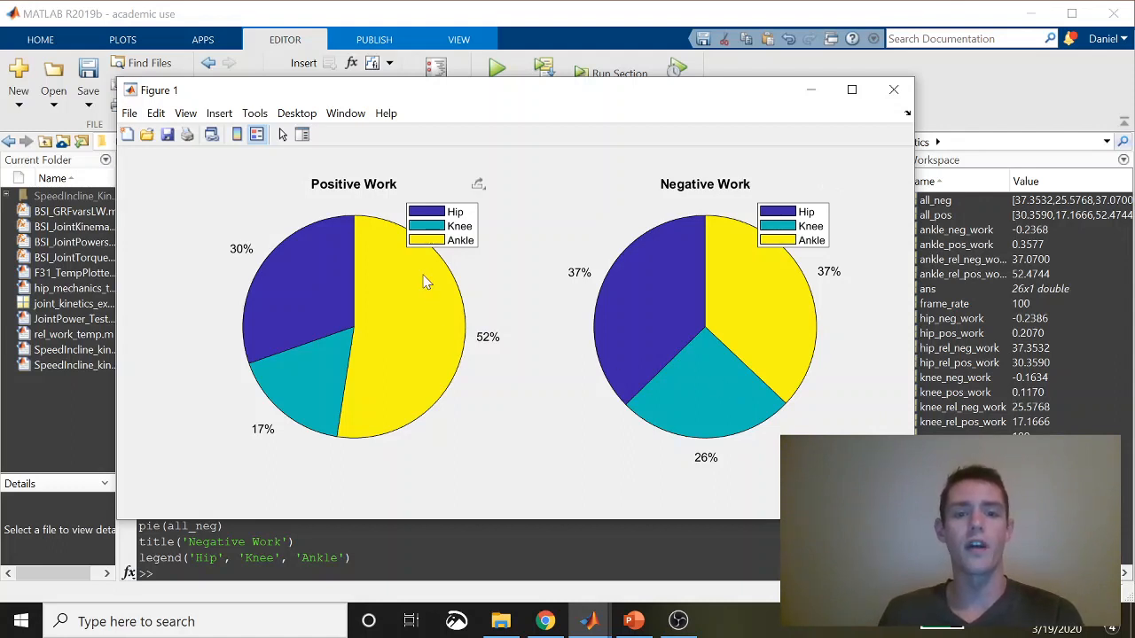